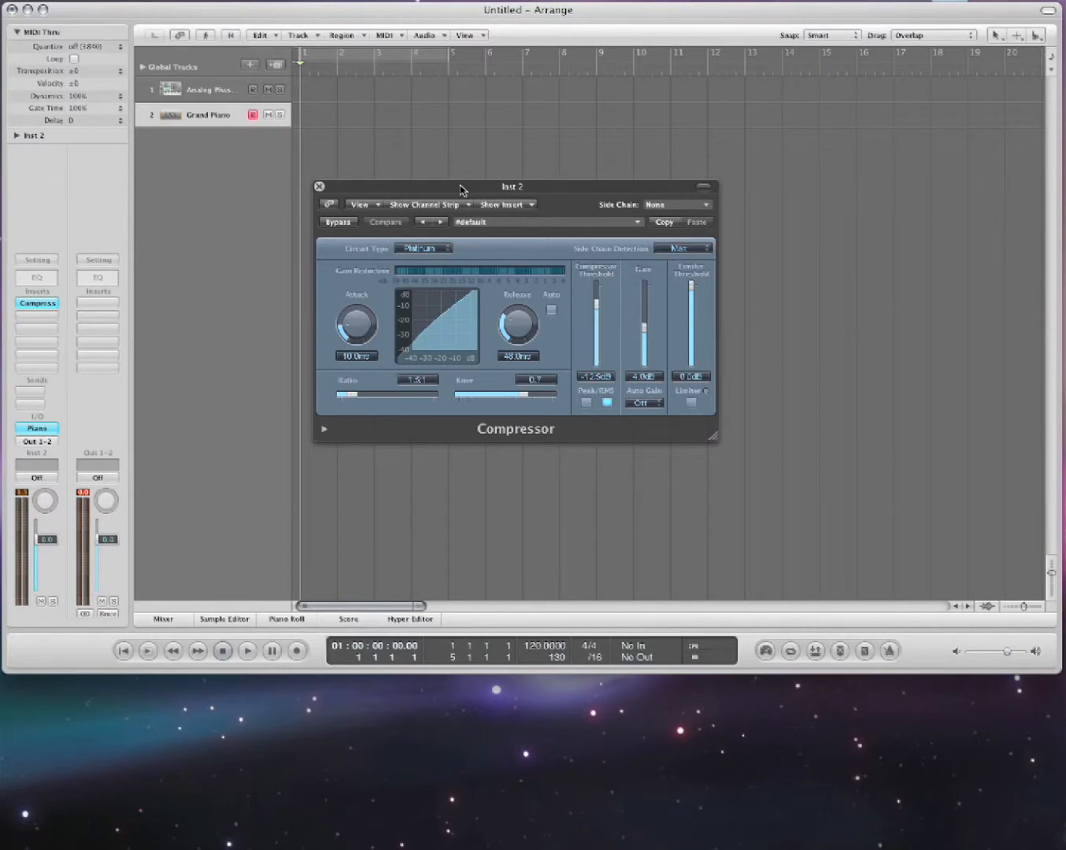
mouse_move(627, 192)
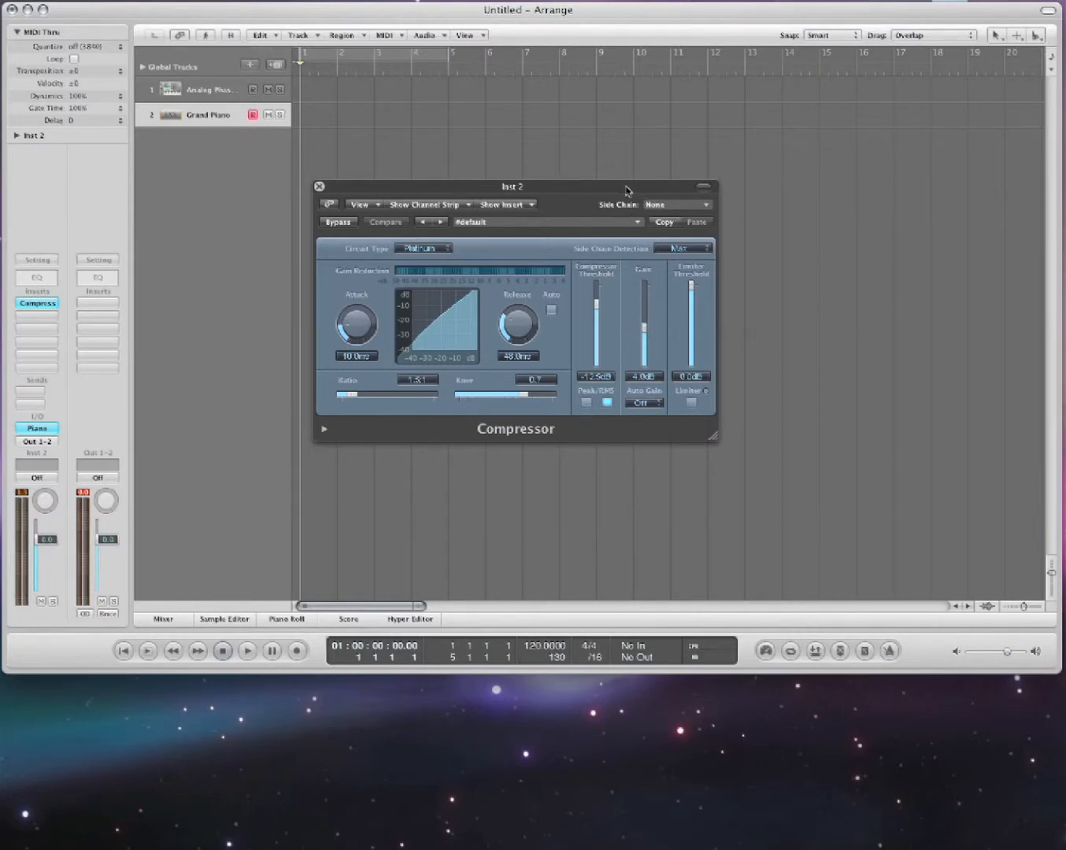
Place the Ryan's Diddy region on a new audio track with its Compressor open.
drag(513, 187, 627, 502)
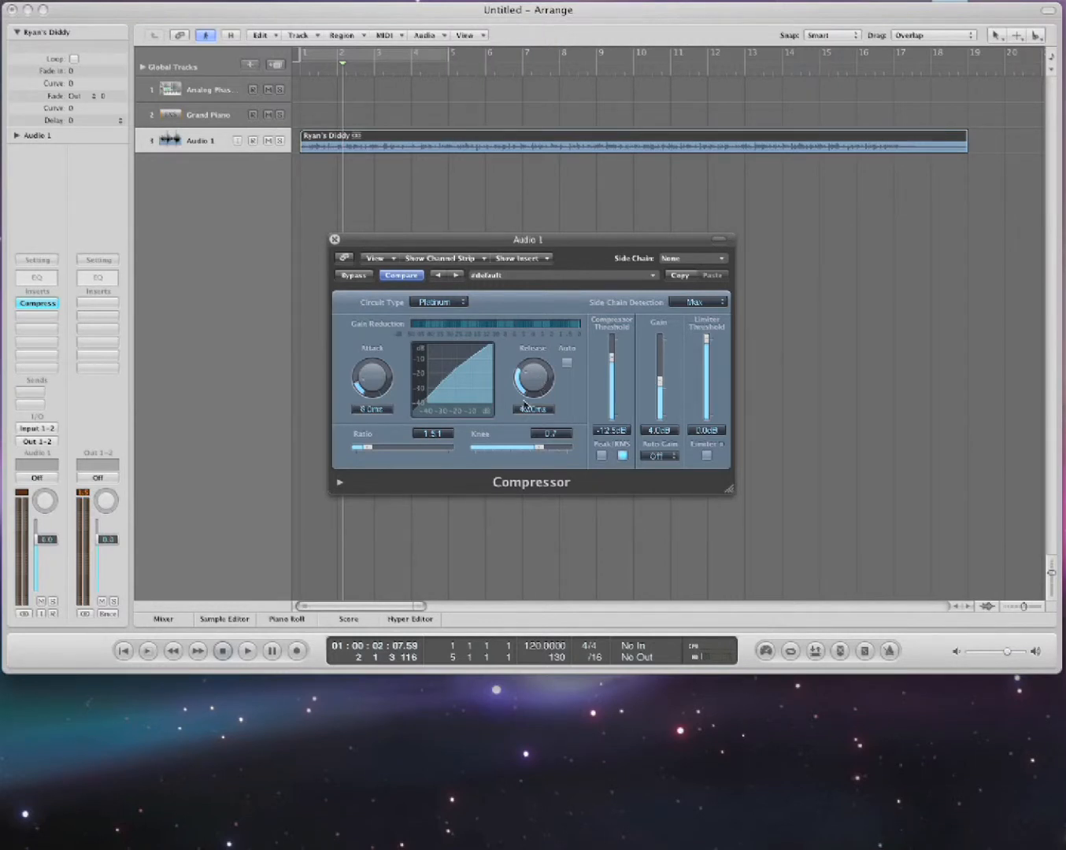
Sweep the Compressor ratio to 15:1 and back, settling at 4.6:1 with 0 dB gain.
drag(363, 448, 394, 447)
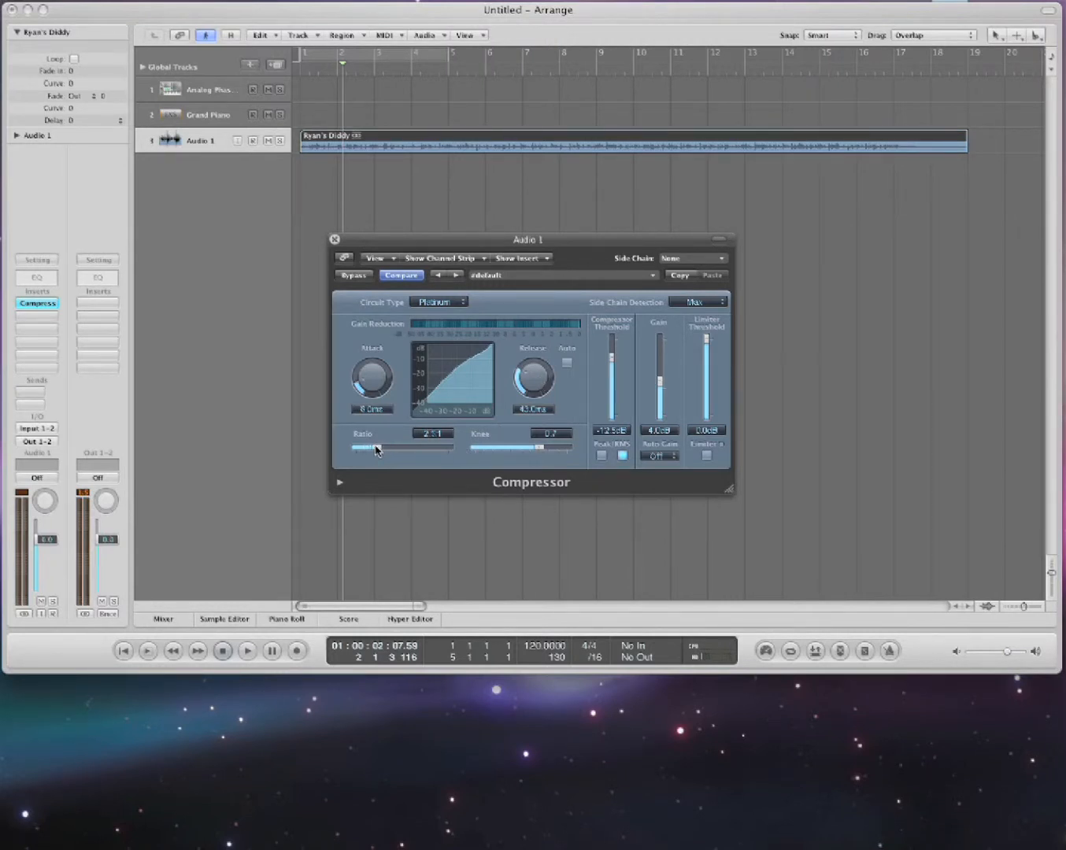
drag(376, 448, 431, 448)
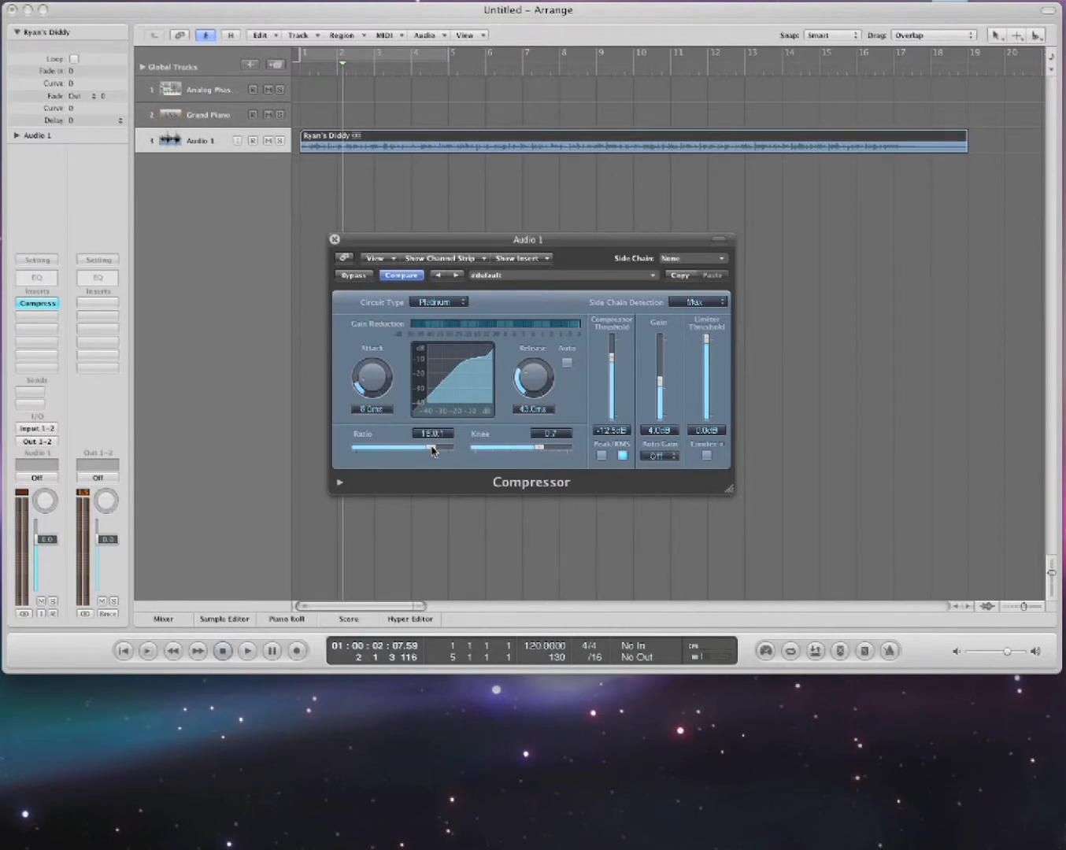
drag(434, 449, 422, 449)
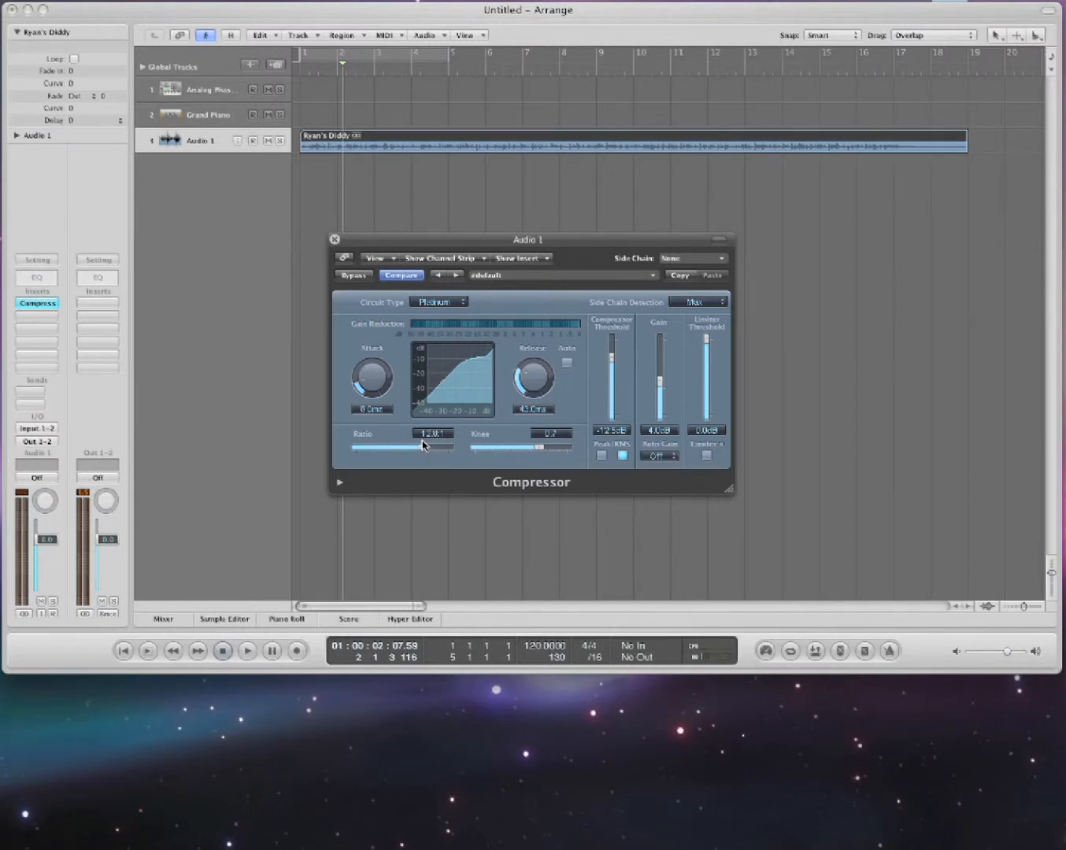
drag(659, 378, 659, 394)
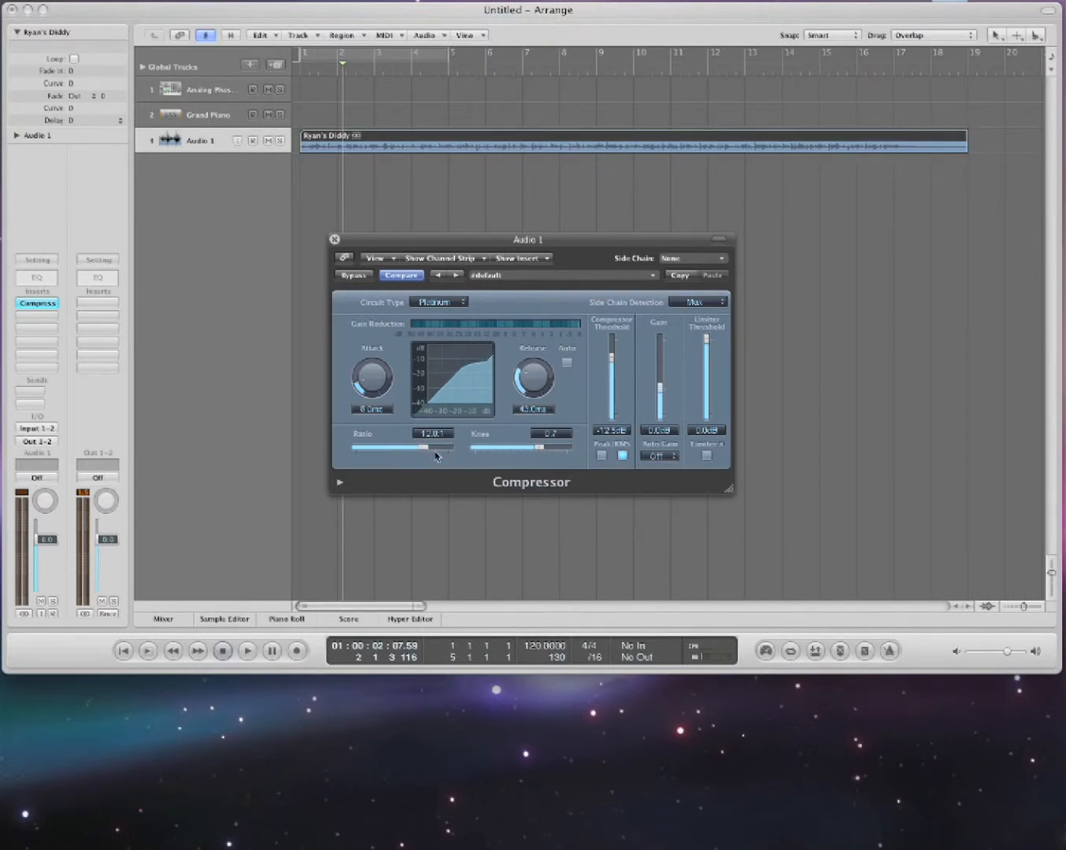
drag(435, 447, 400, 447)
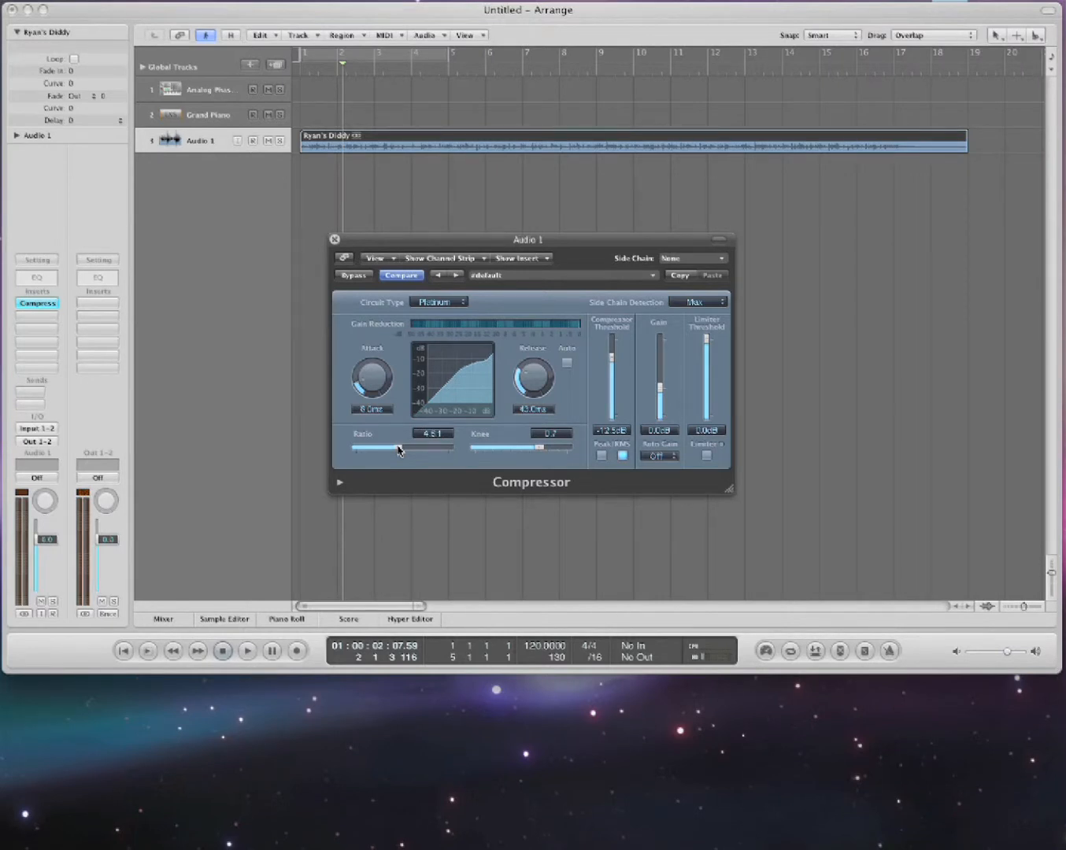
click(247, 650)
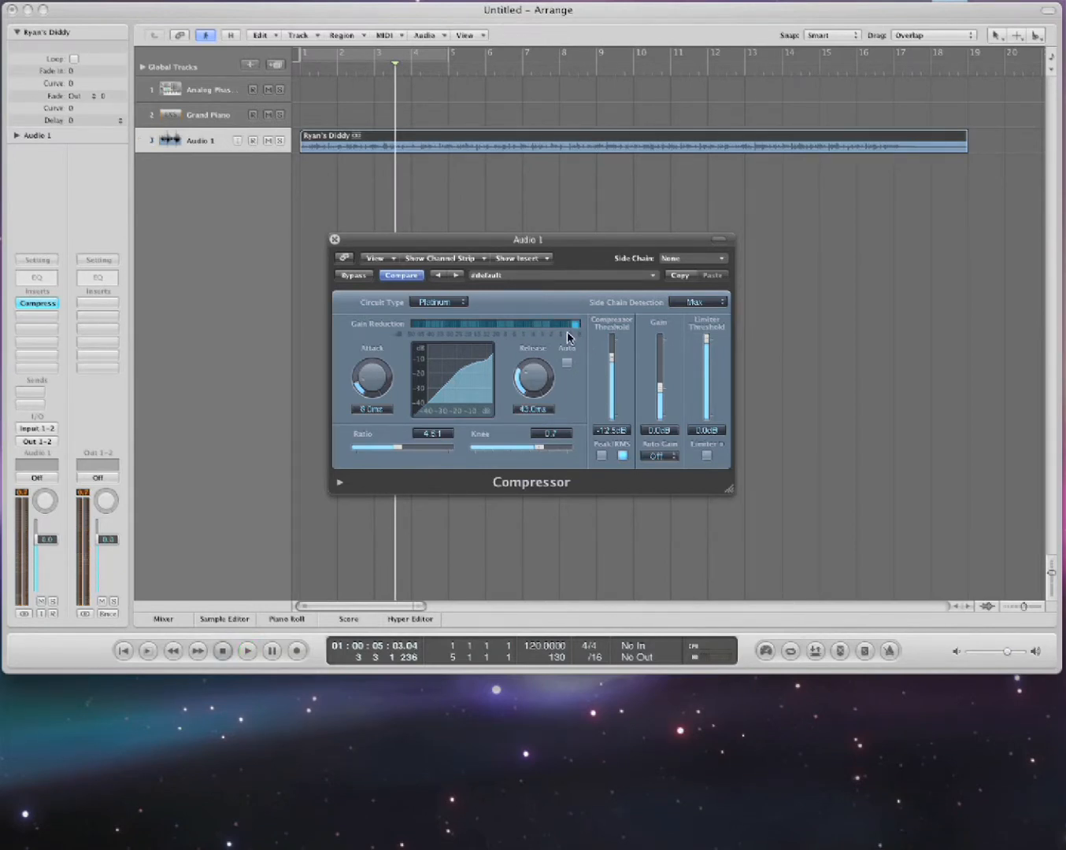
mouse_move(561, 346)
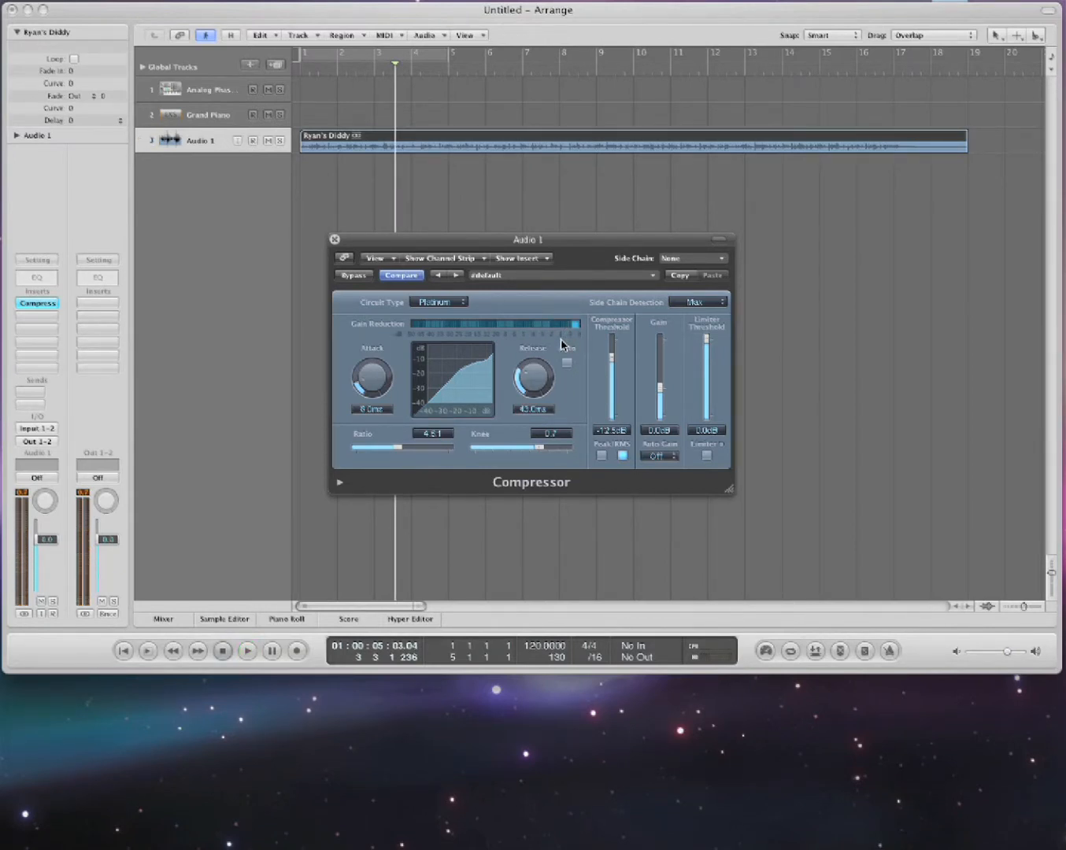
Play the track, bring the Compressor threshold to about -11 dB and gain to 5 dB.
click(247, 651)
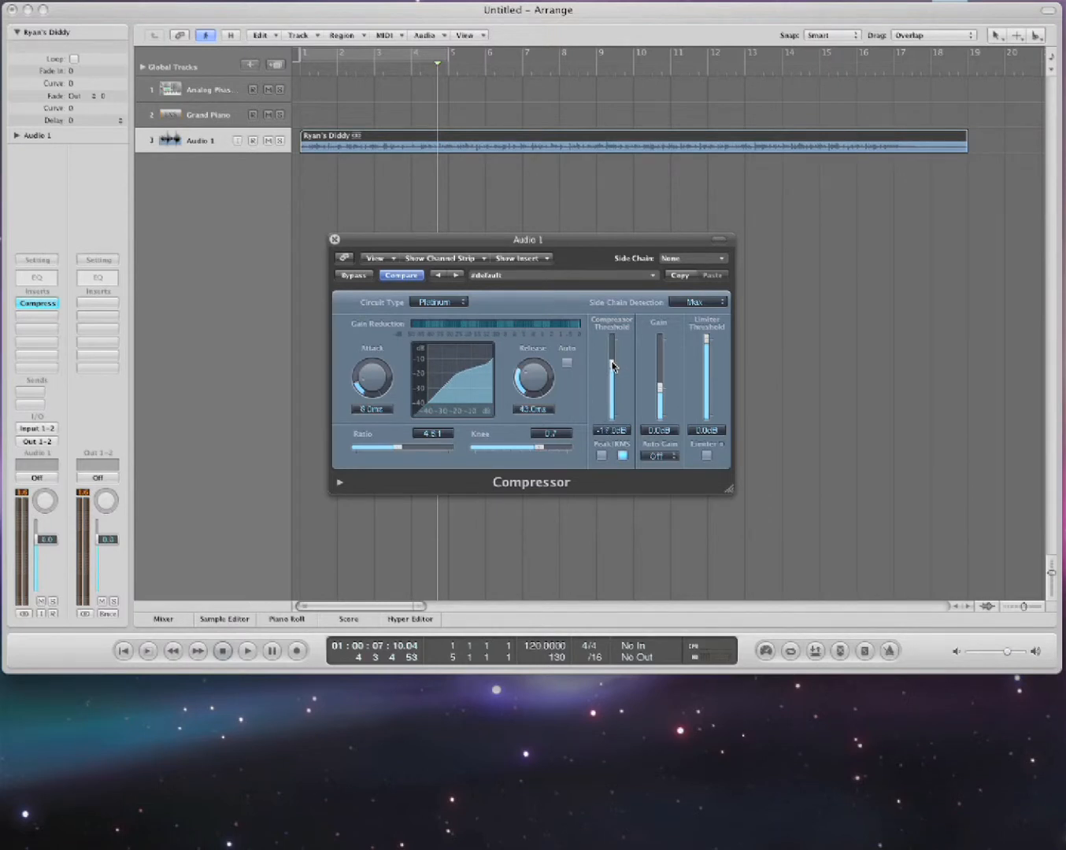
click(246, 651)
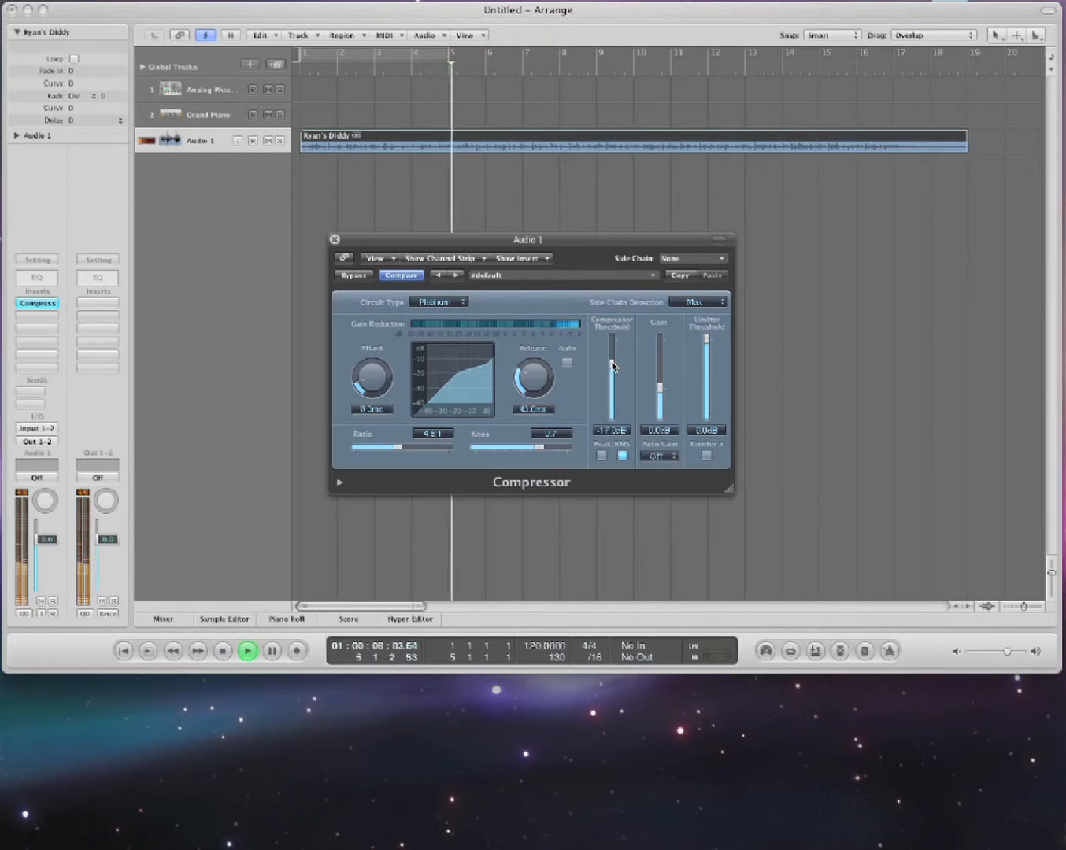
drag(612, 363, 612, 385)
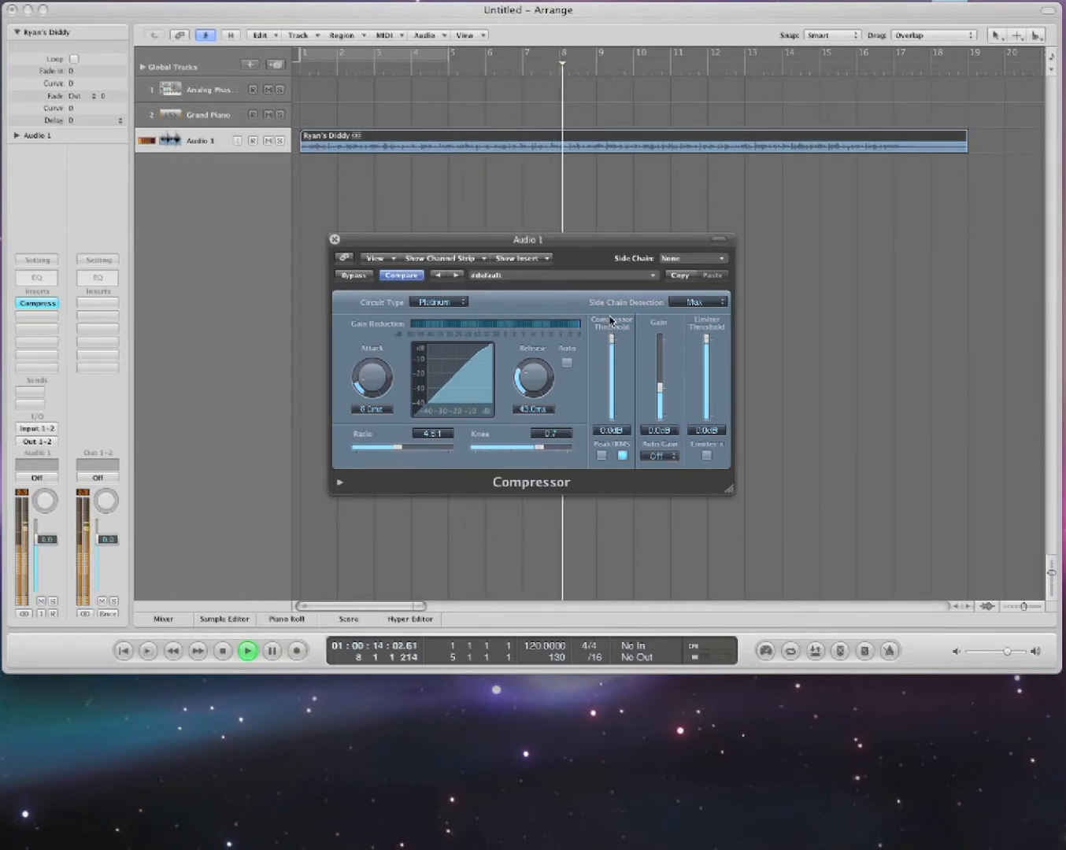
drag(612, 331, 612, 351)
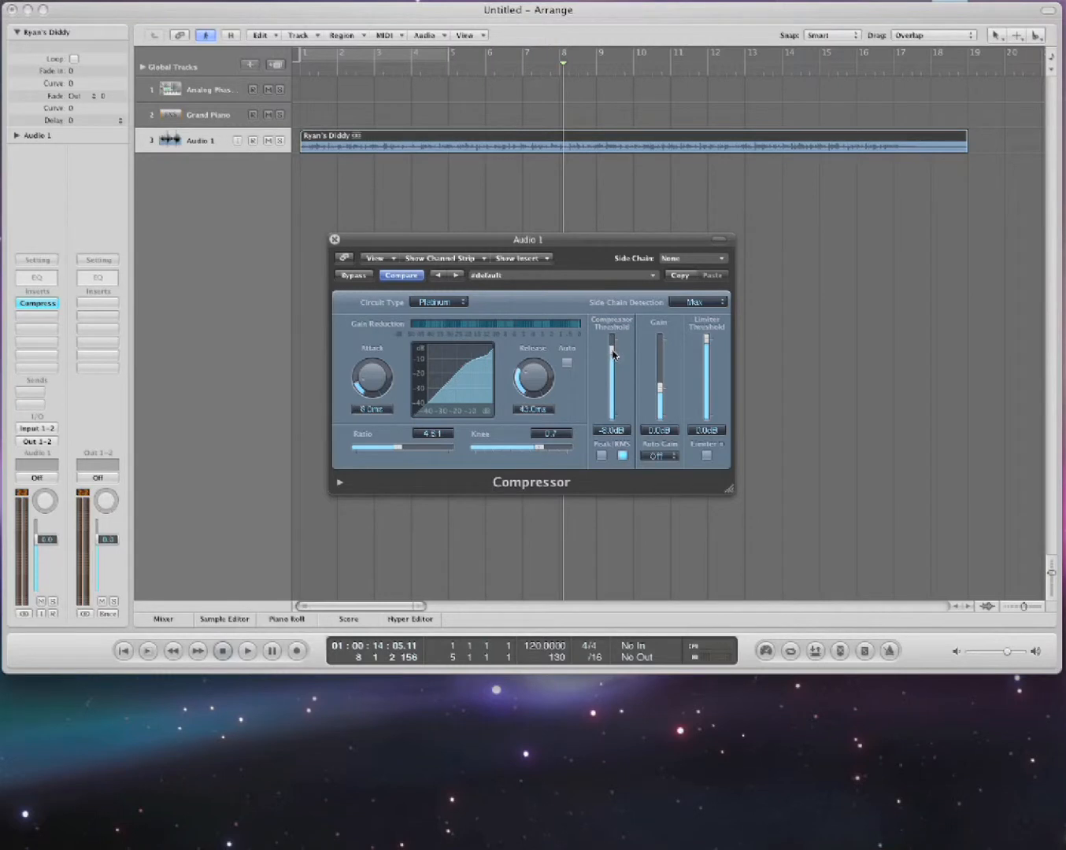
drag(612, 340, 612, 362)
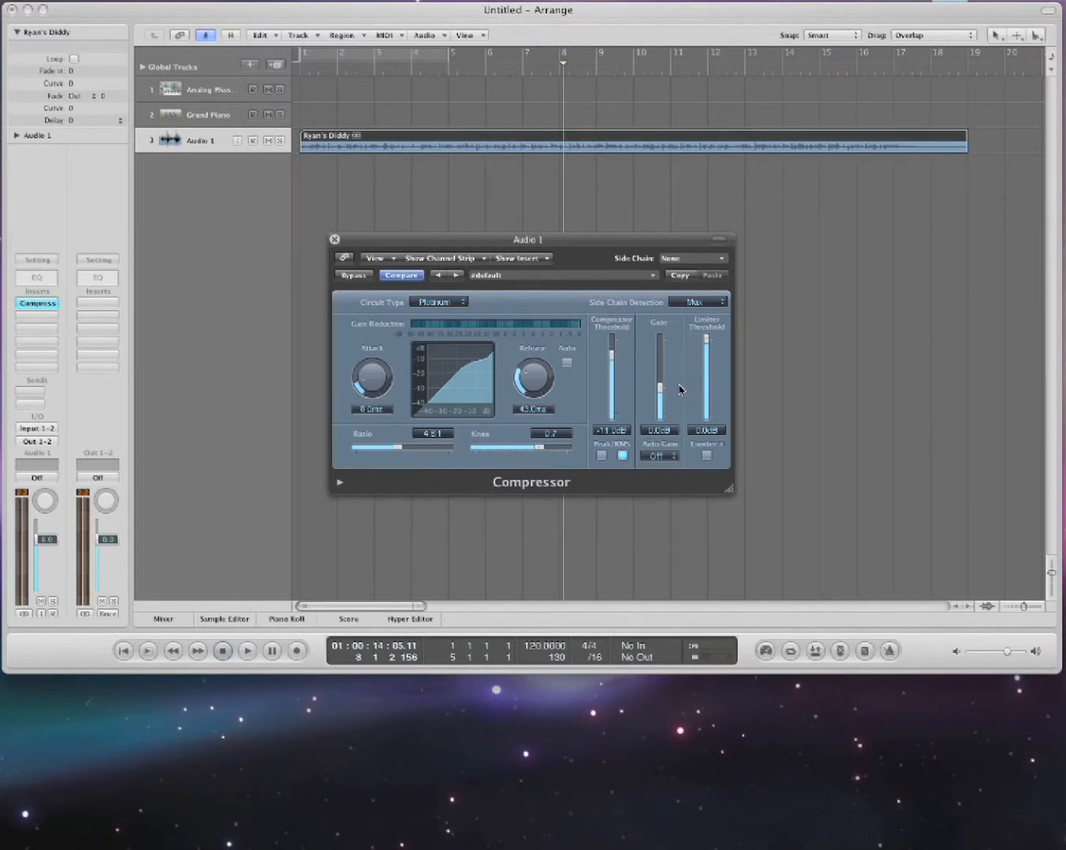
drag(660, 389, 659, 381)
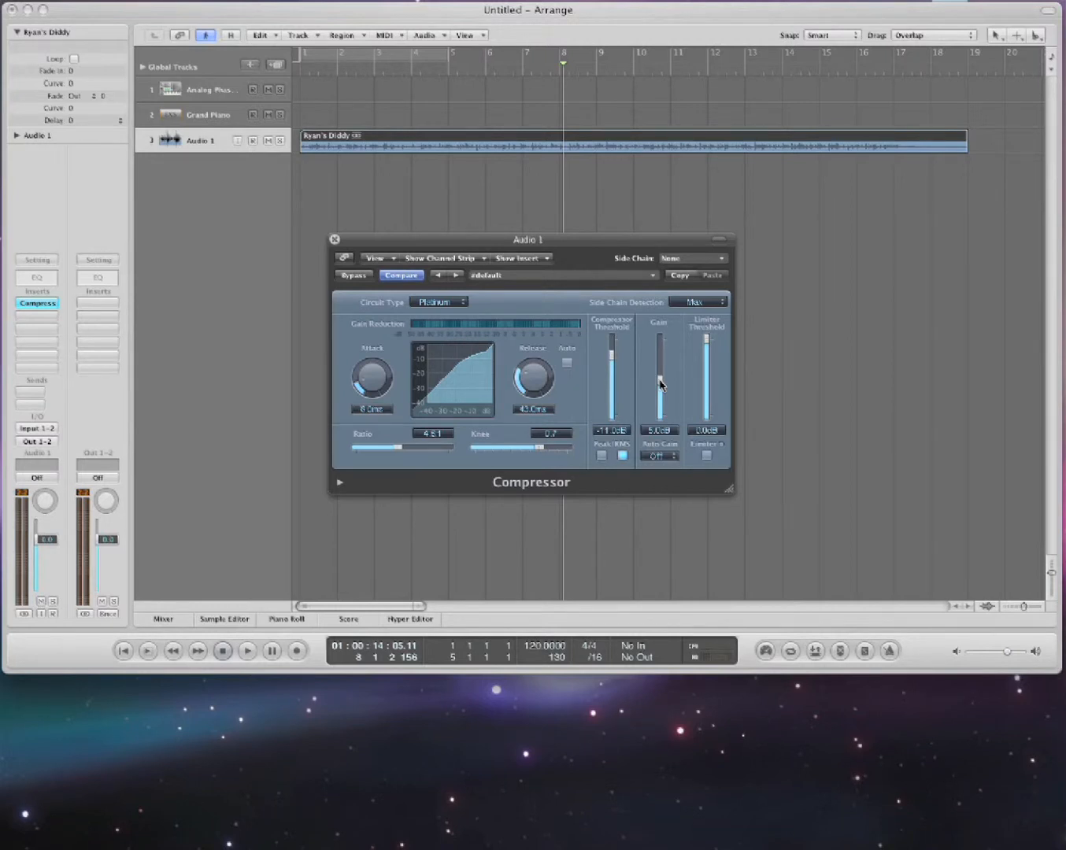
mouse_move(612, 361)
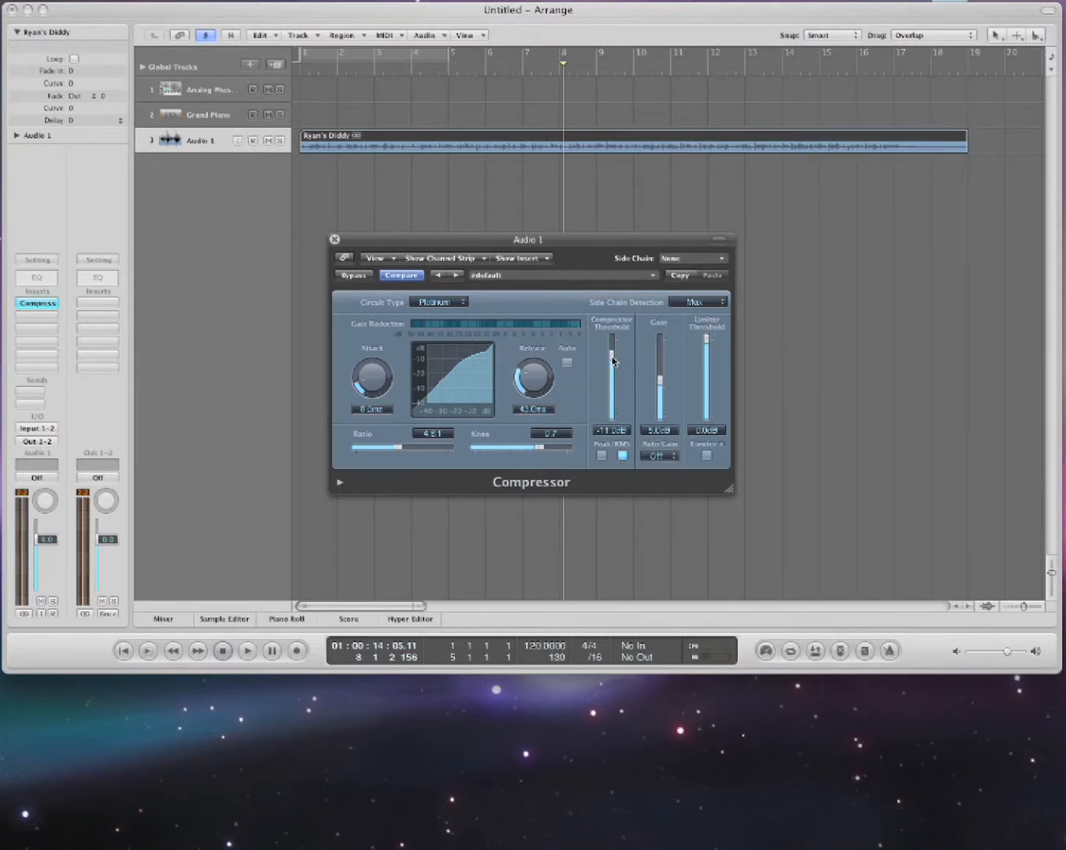
Lower the Compressor threshold slightly and push the ratio up to 30:1.
click(248, 651)
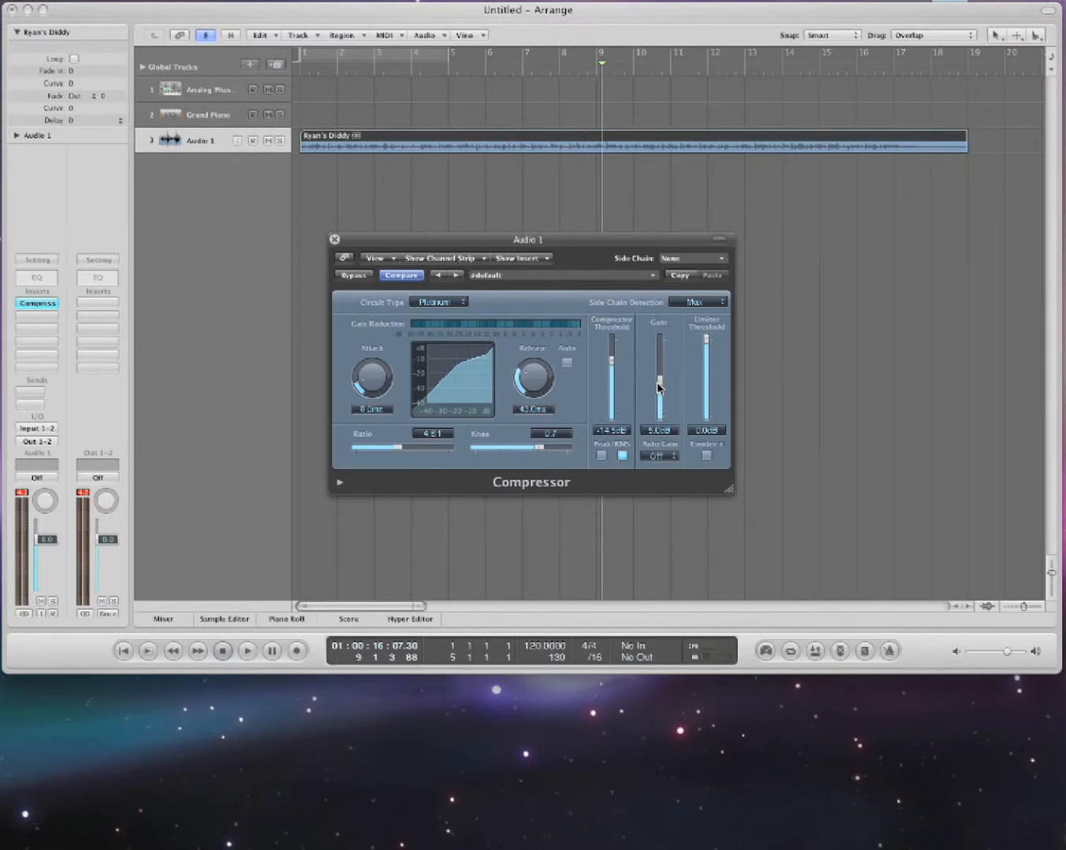
mouse_move(353, 449)
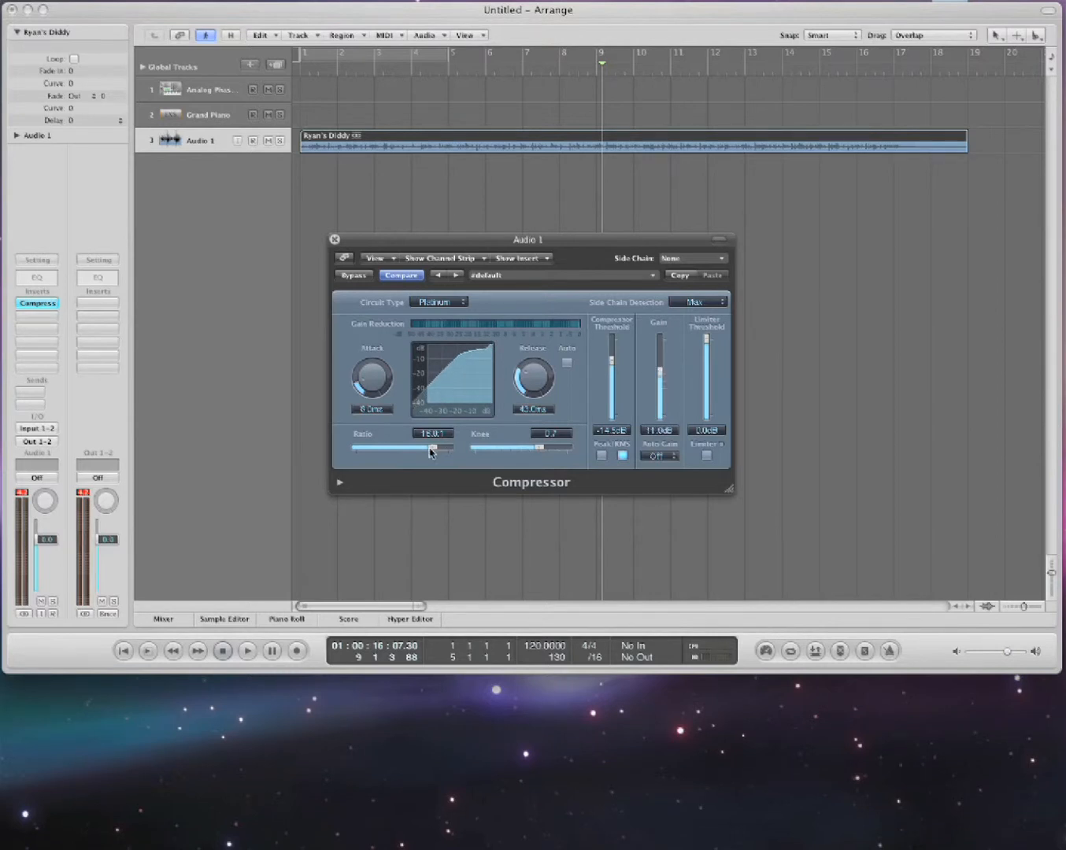
drag(431, 449, 442, 449)
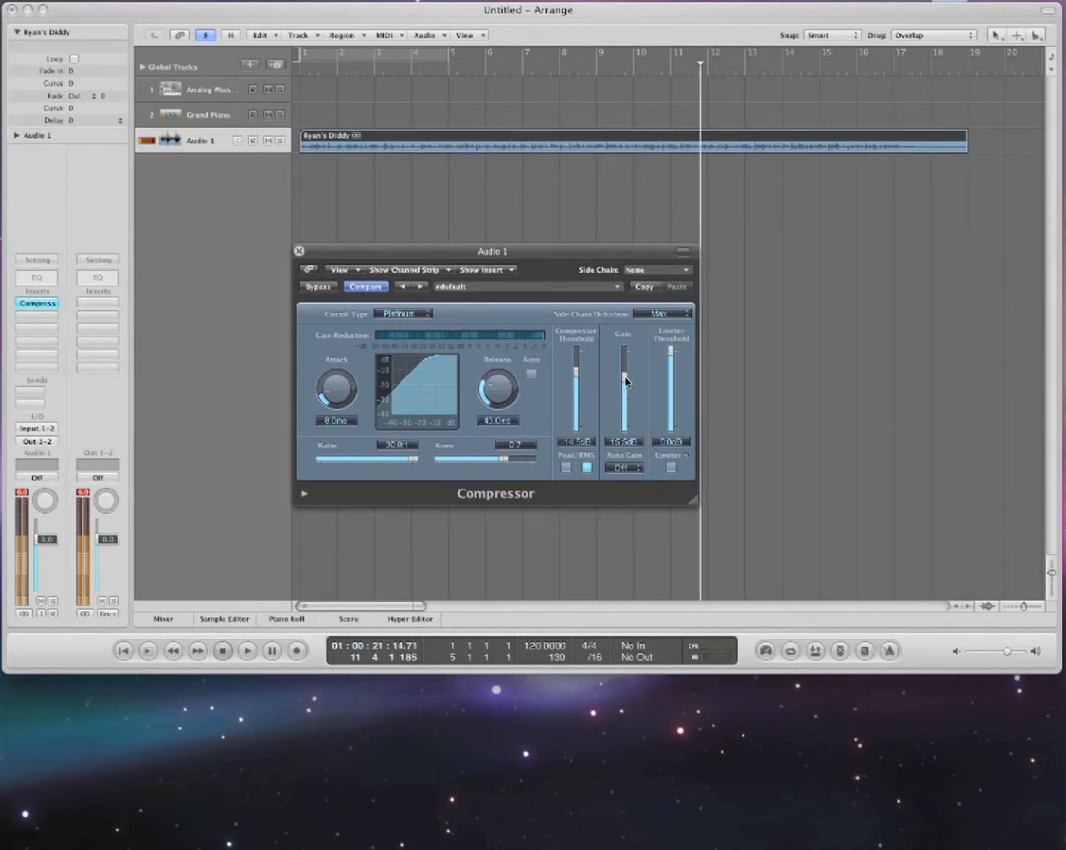
Ease the Compressor back toward an 8.5:1 ratio with lower makeup gain.
drag(397, 459, 366, 459)
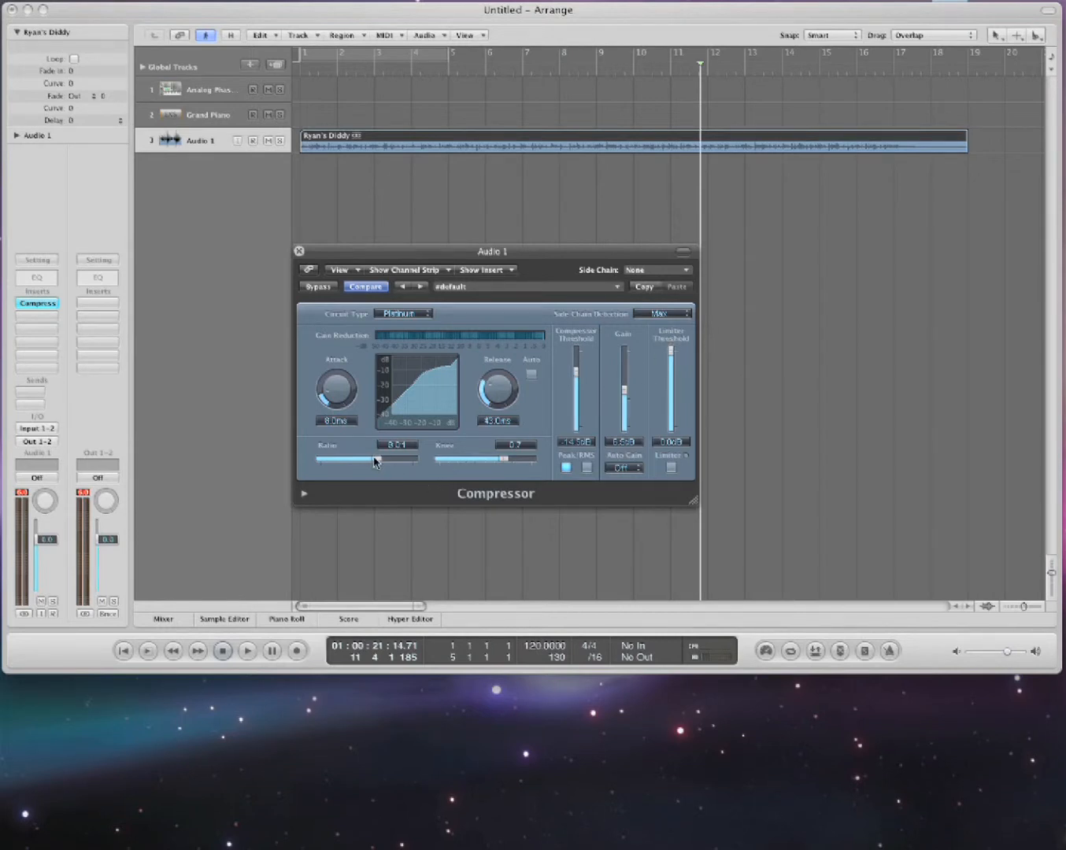
Raise the Compressor ratio to about 15:1 and fine-tune the gain near 8.5 dB.
drag(362, 458, 394, 457)
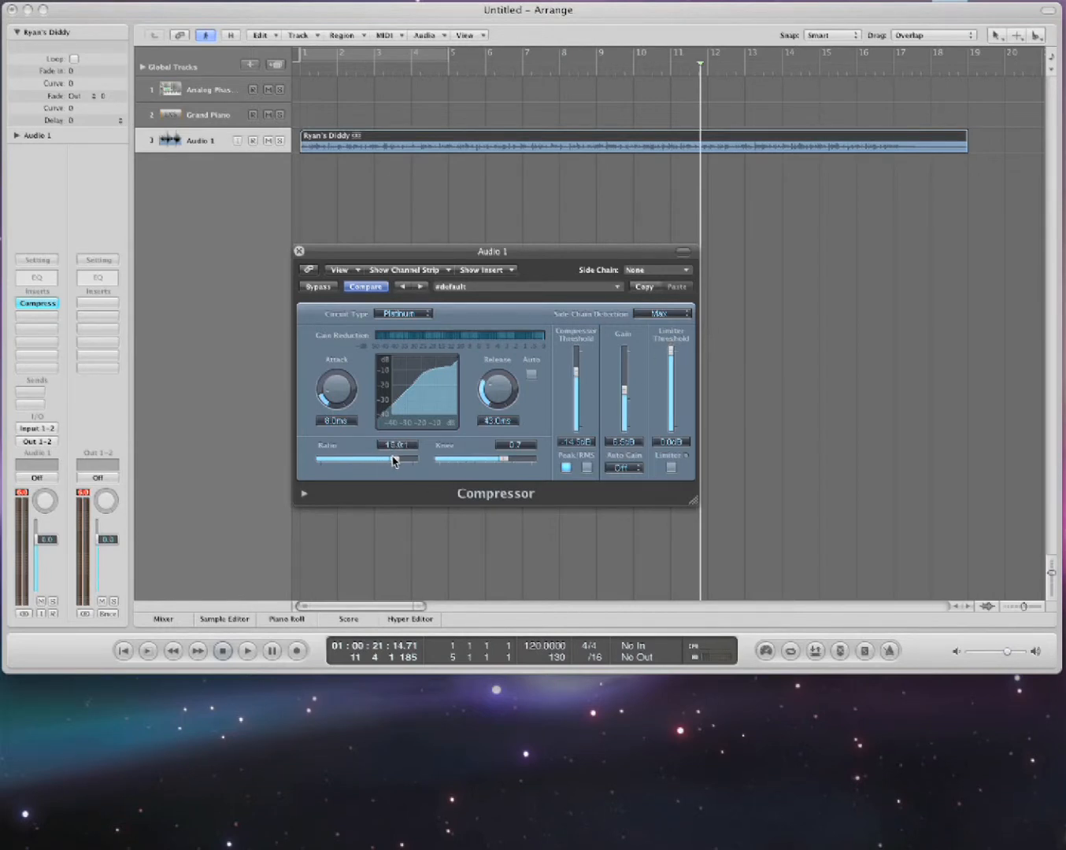
drag(393, 458, 385, 459)
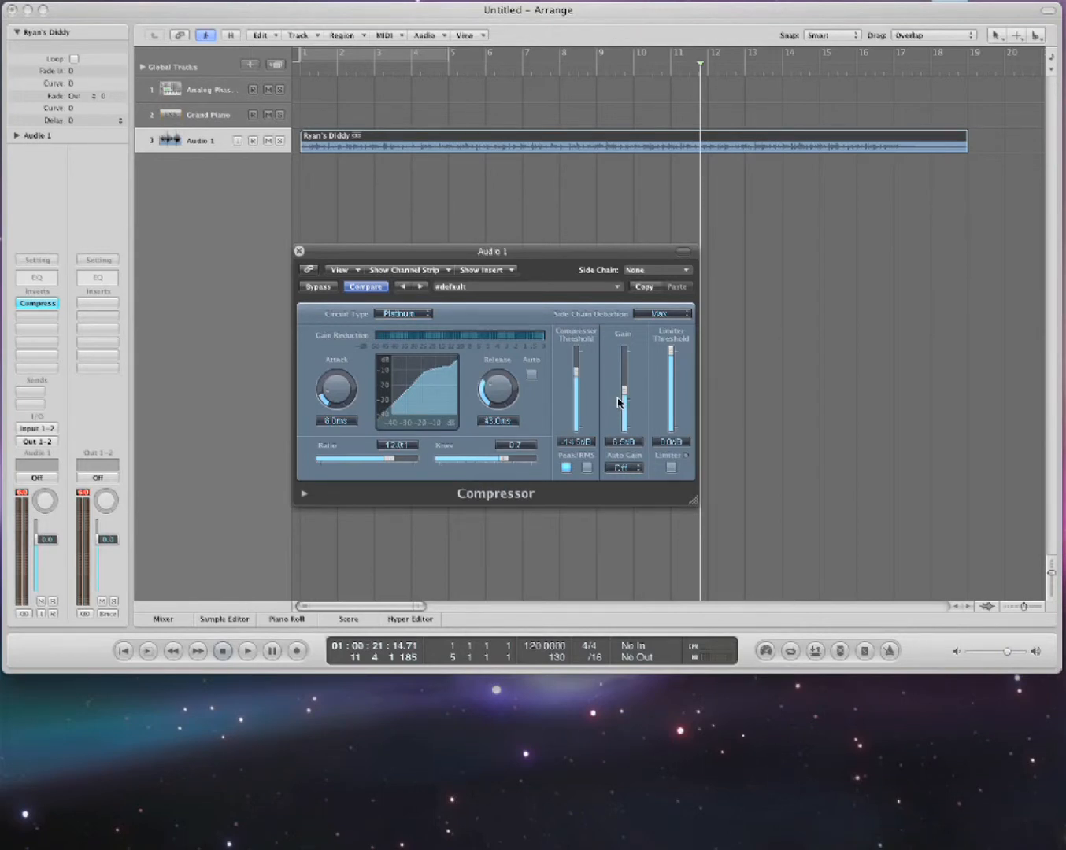
drag(624, 388, 623, 372)
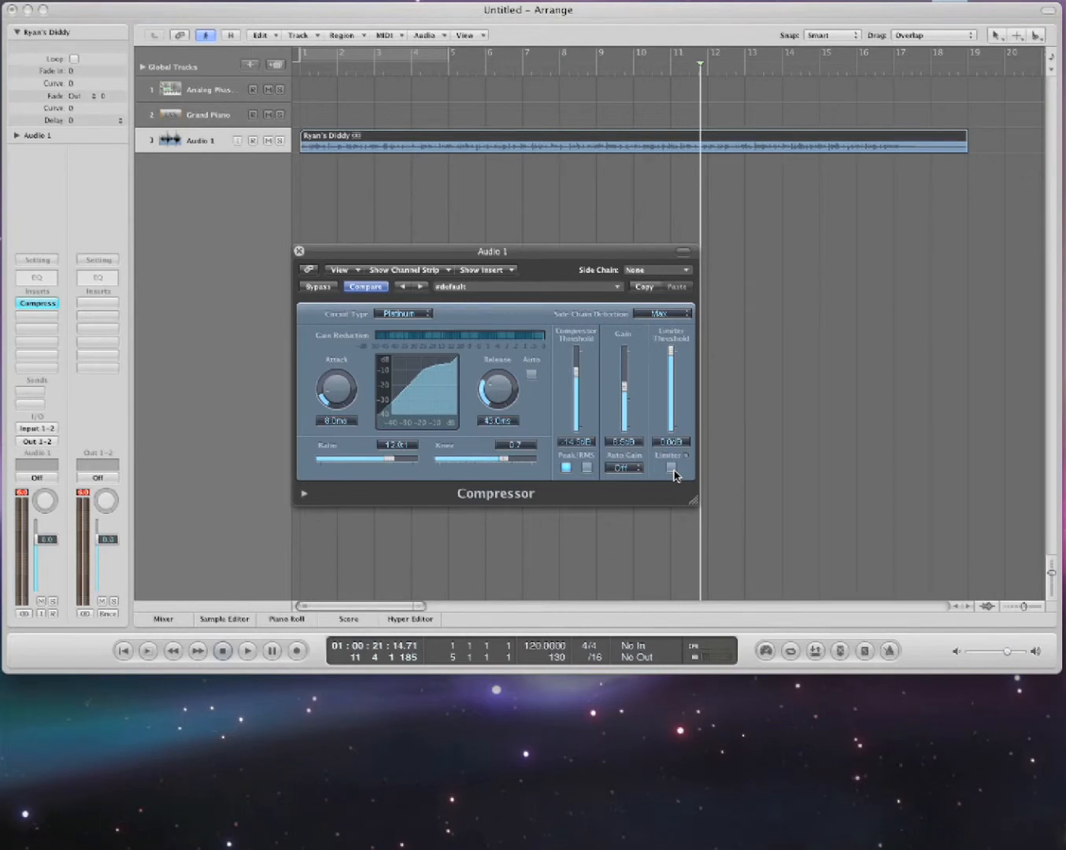
mouse_move(422, 372)
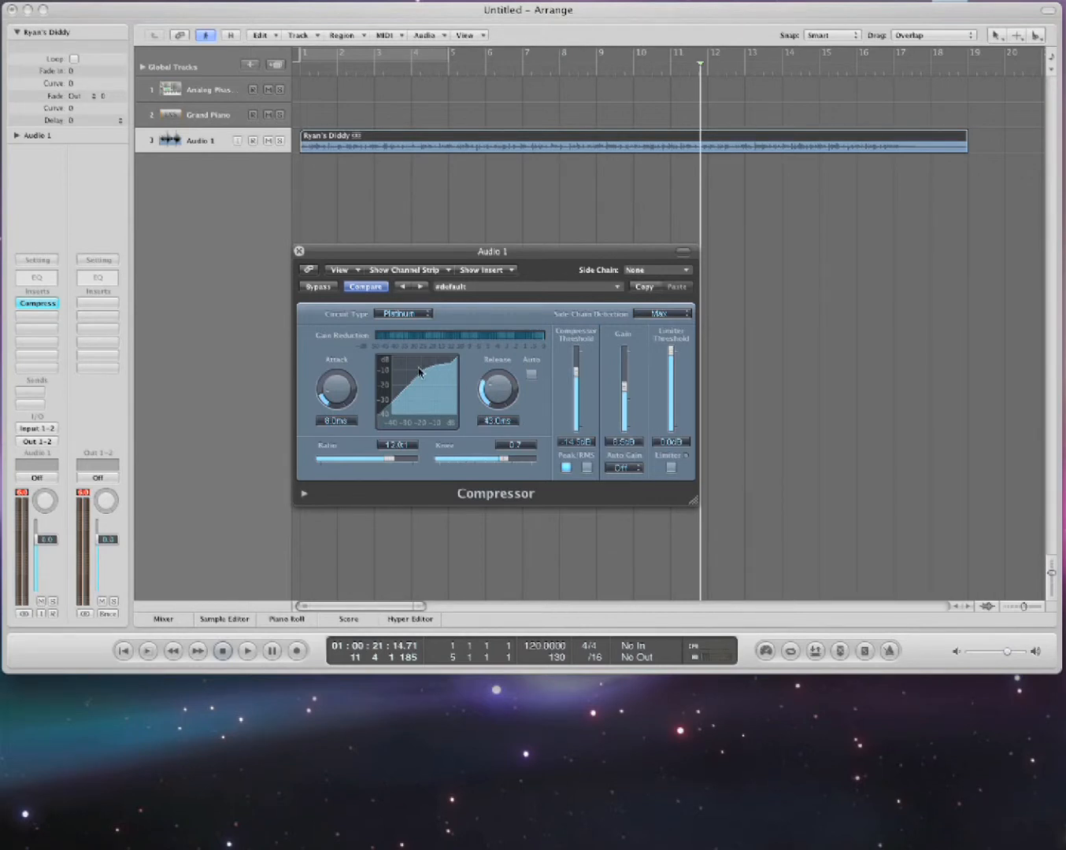
Insert an Adaptive Limiter on Audio 1, play through it, and browse Dynamics plugins again.
click(36, 303)
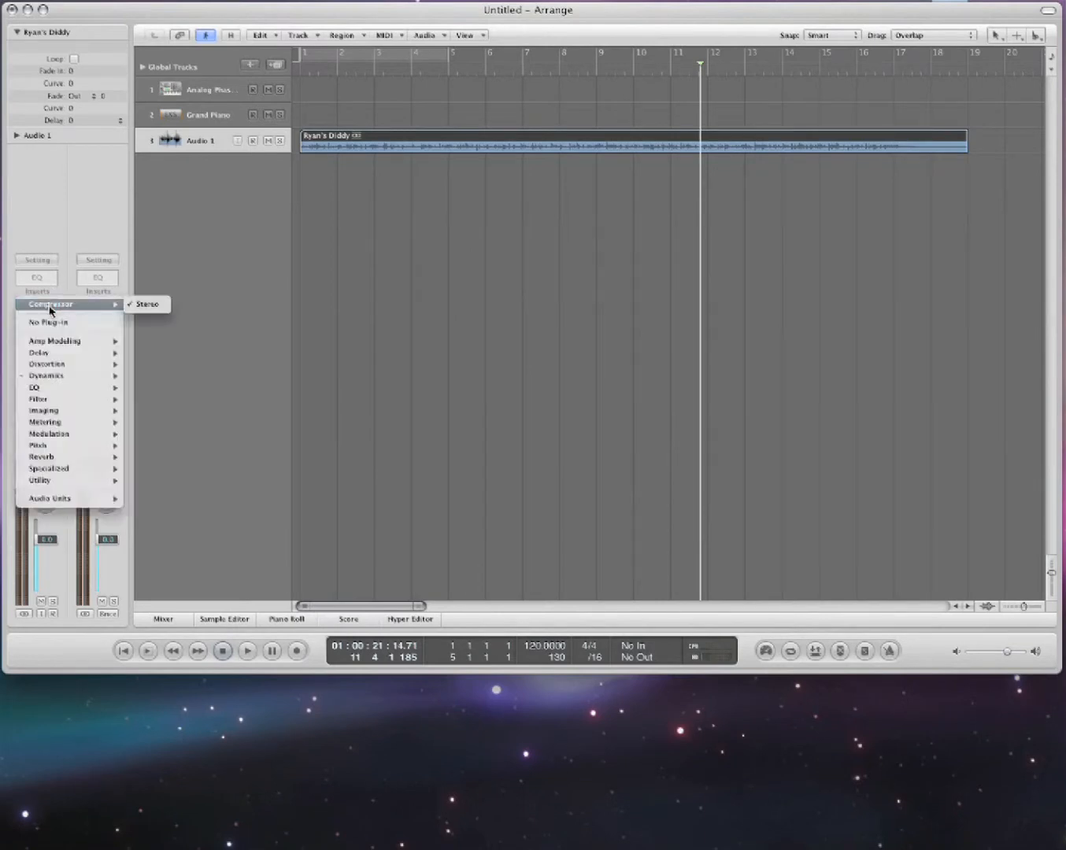
mouse_move(46, 375)
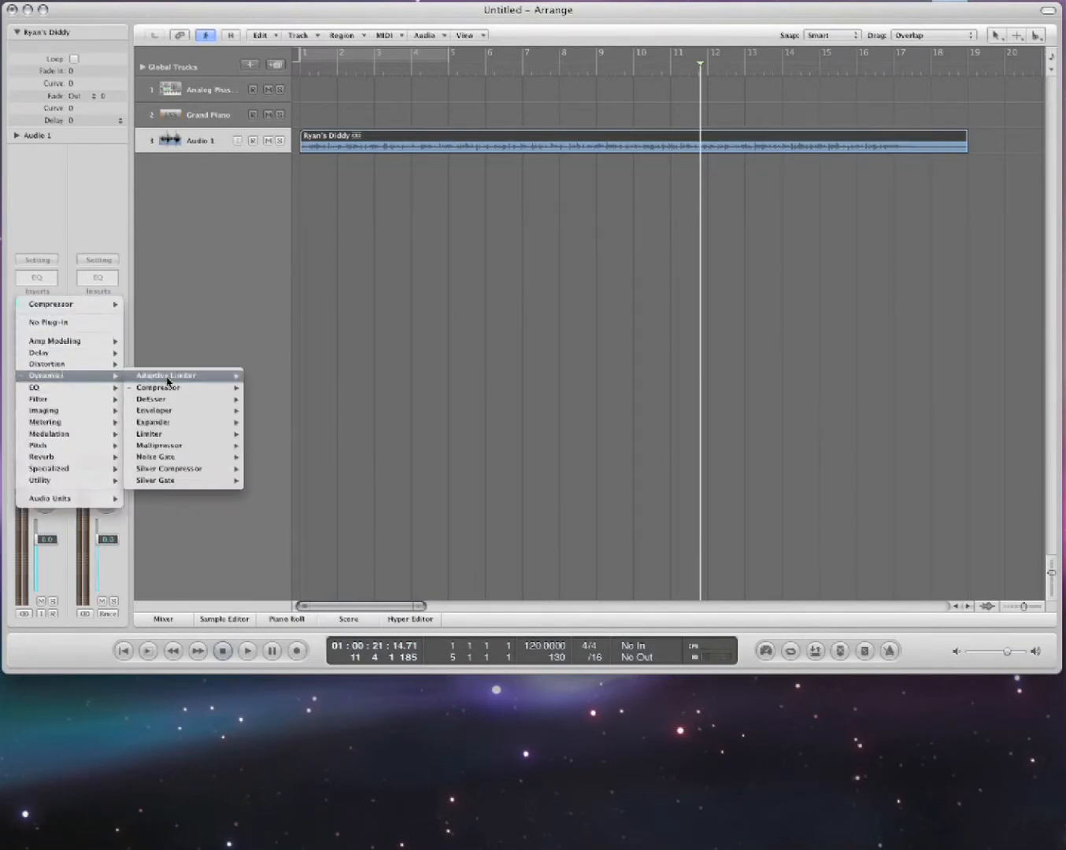
click(165, 375)
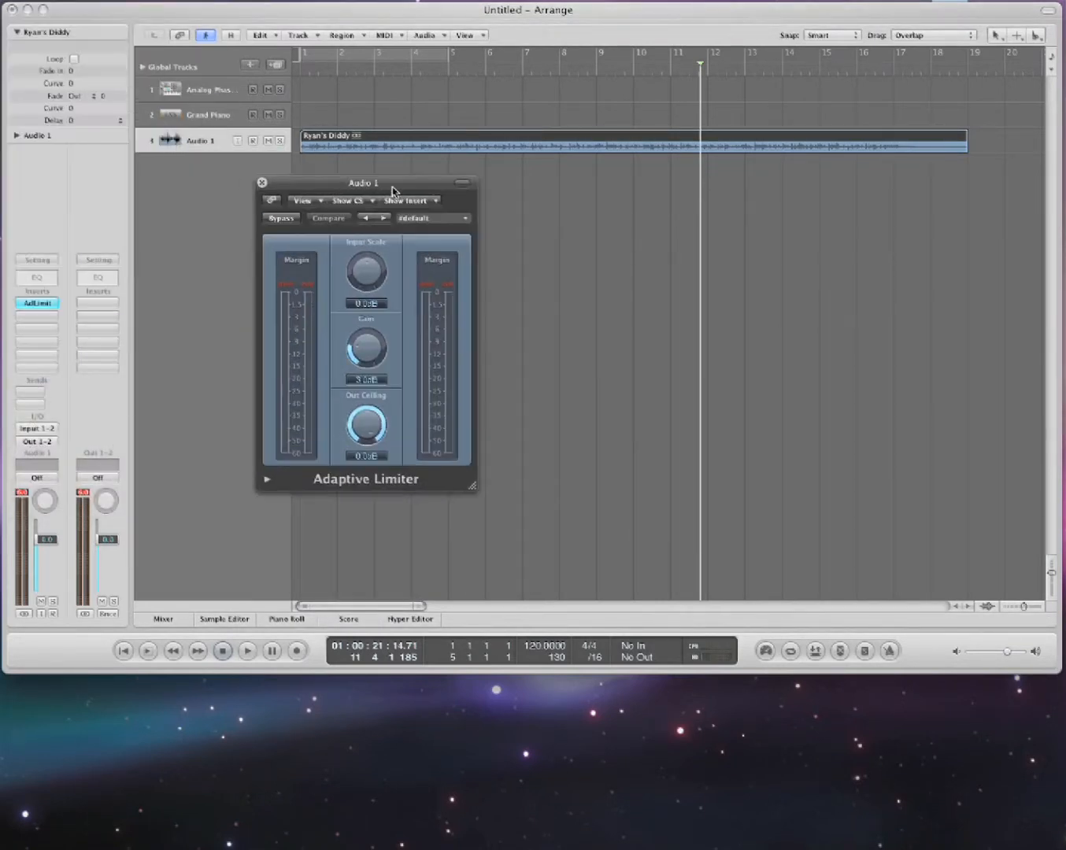
click(247, 651)
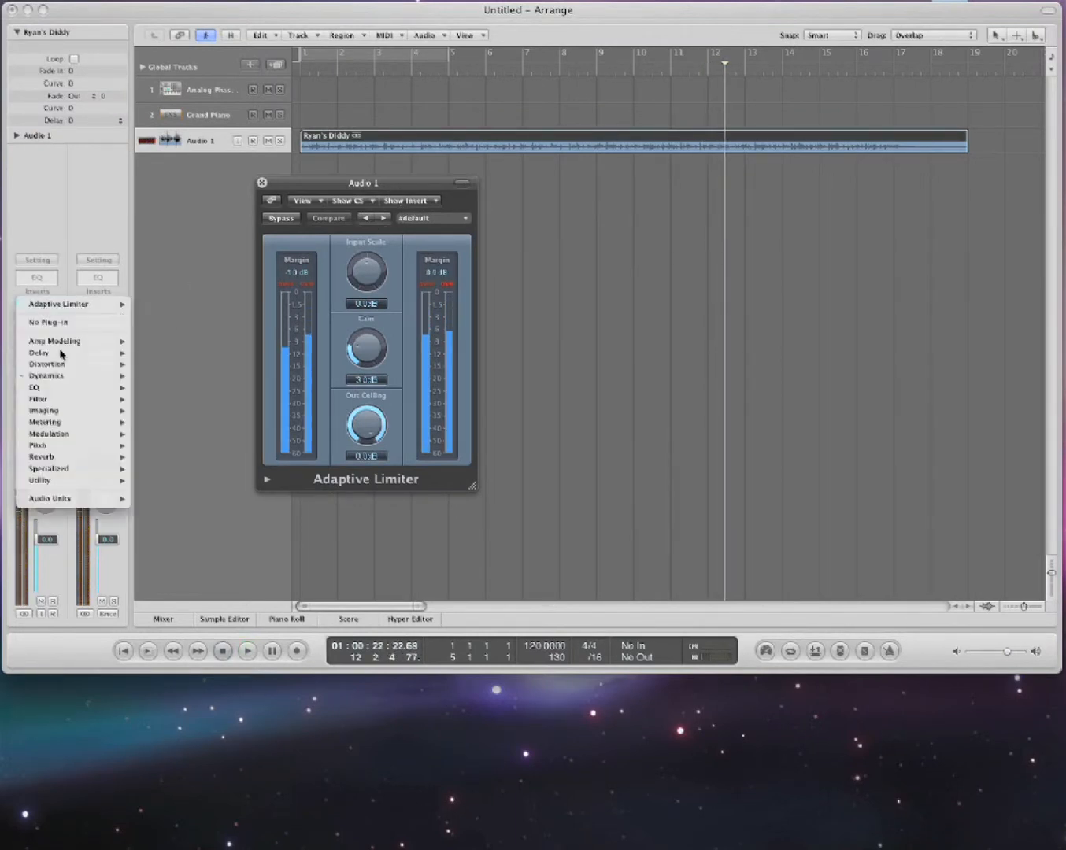
click(45, 376)
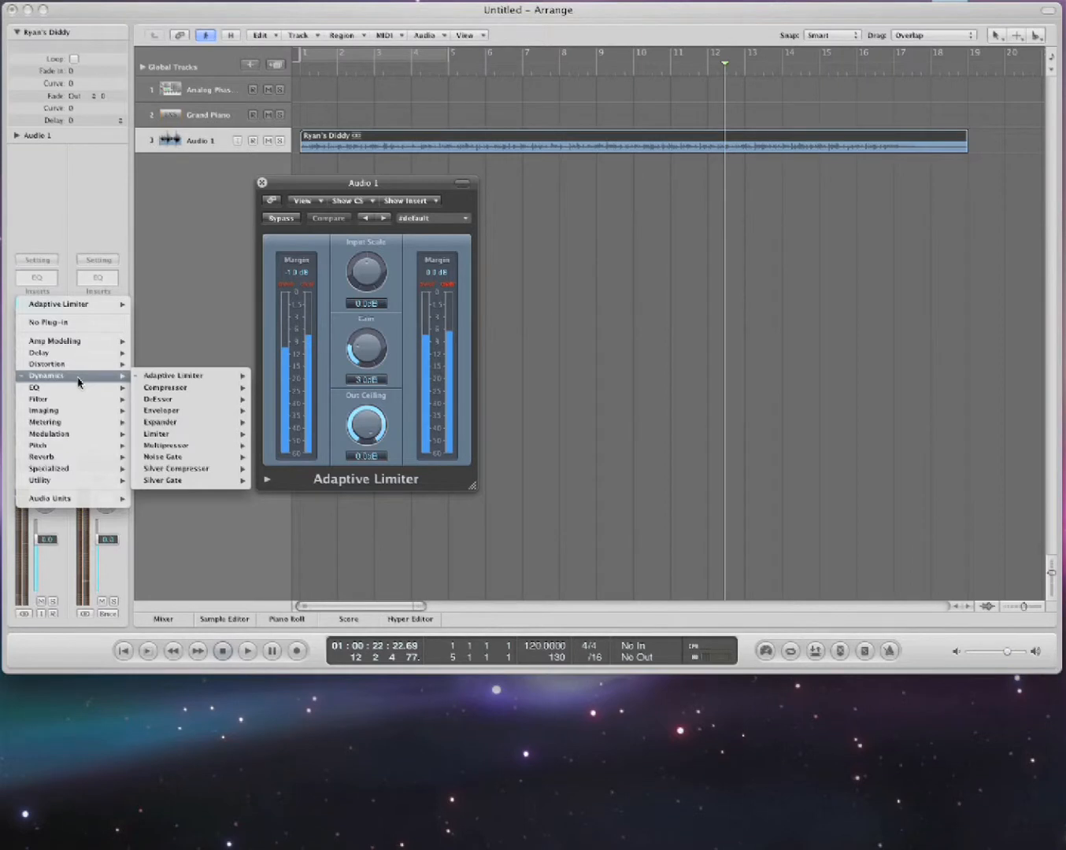
mouse_move(173, 375)
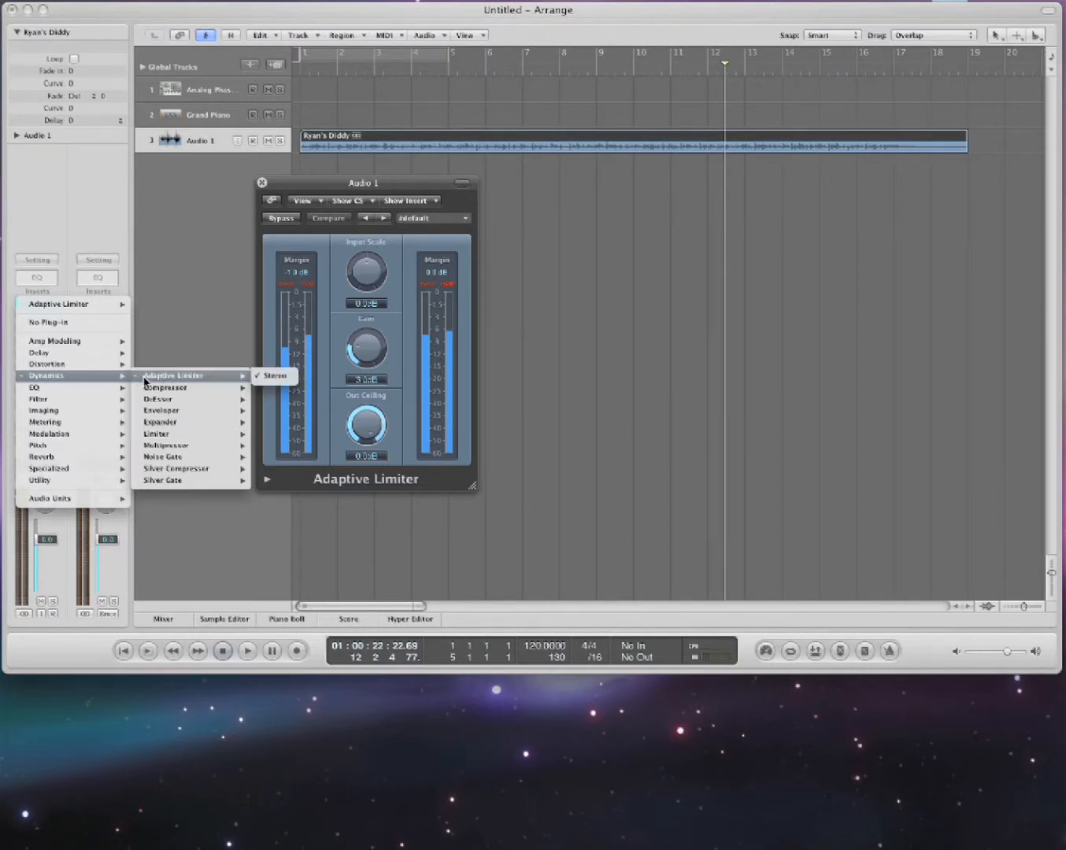
mouse_move(157, 399)
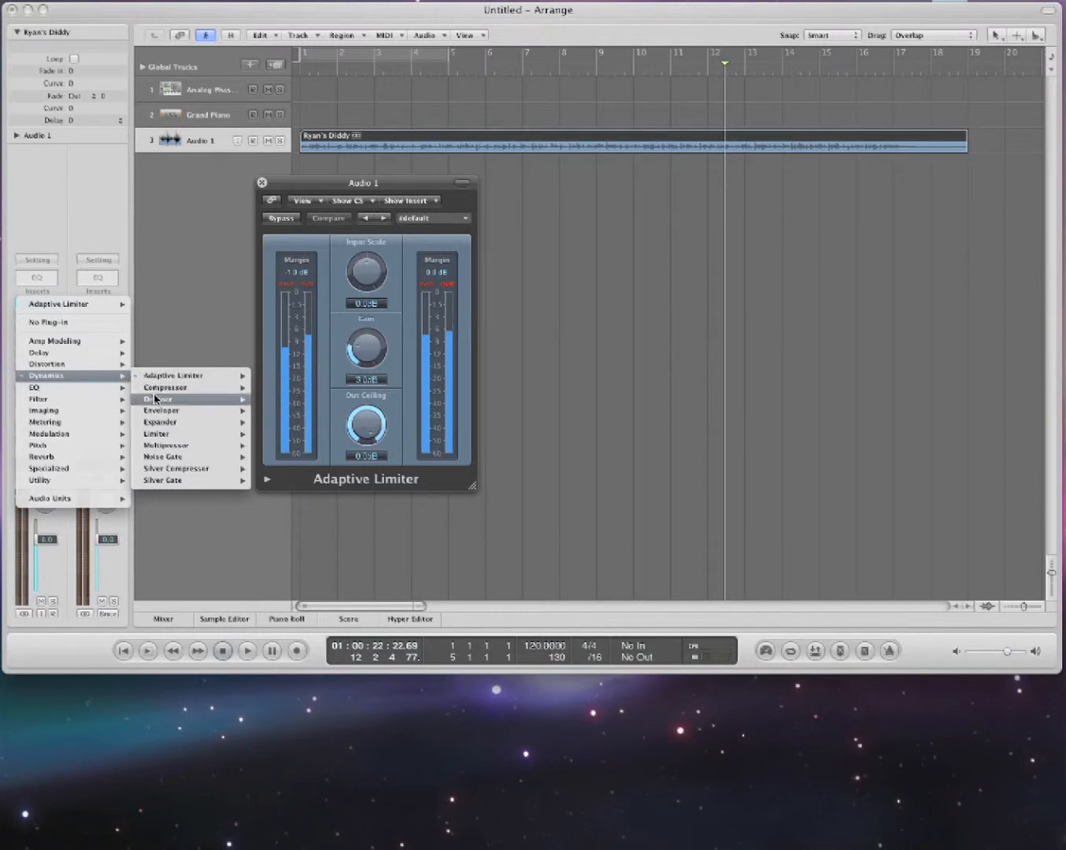
mouse_move(161, 410)
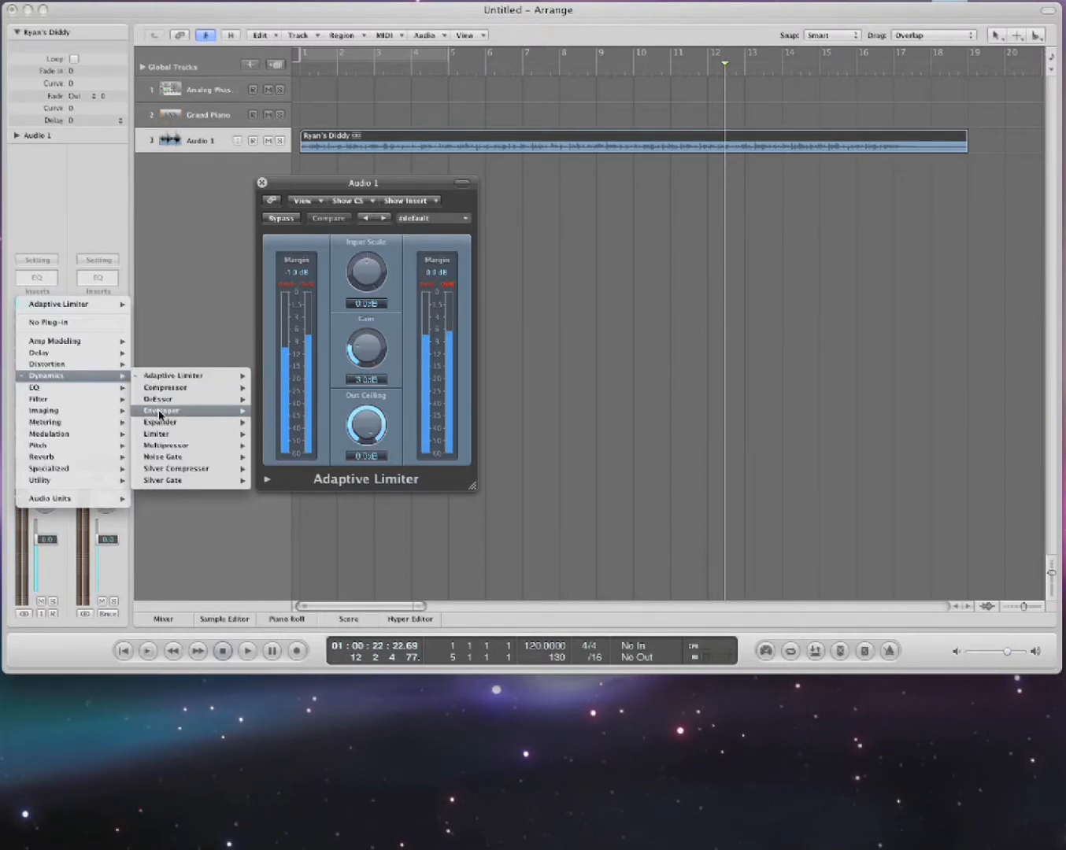
Put a Multipressor on Audio 1, reposition its window, and pull the second band's gain down.
click(166, 446)
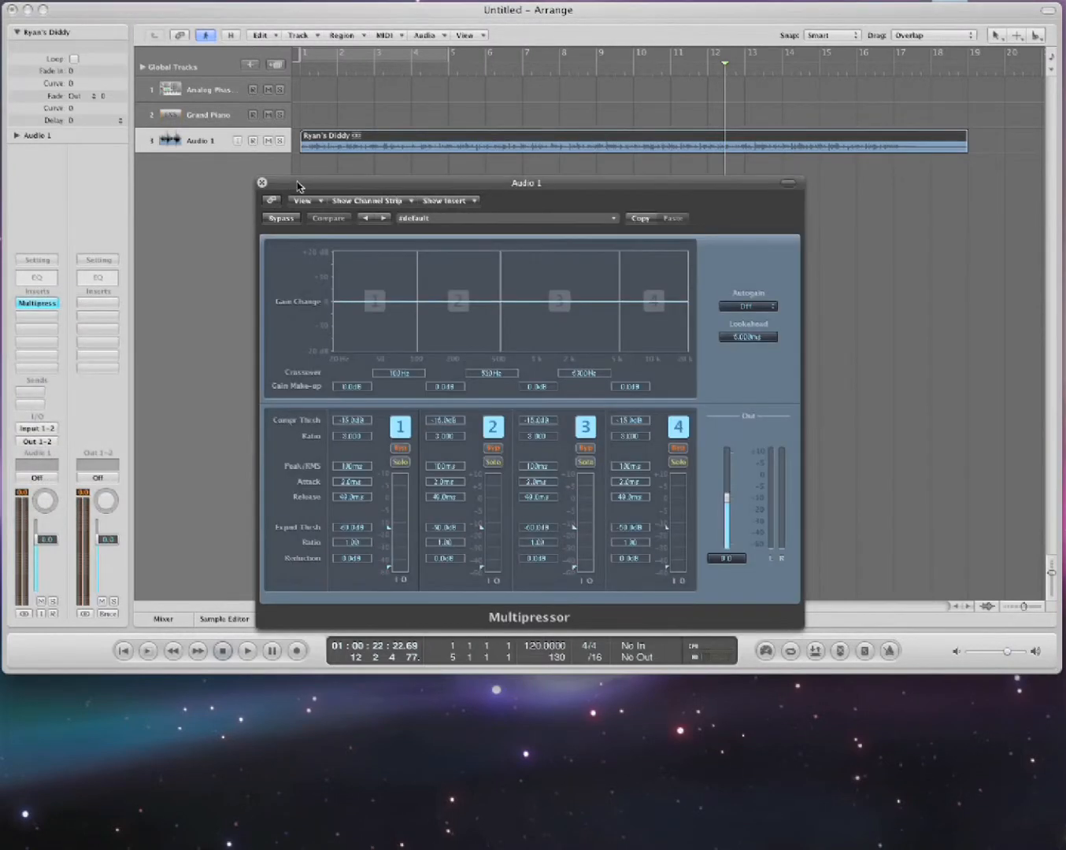
drag(526, 183, 396, 180)
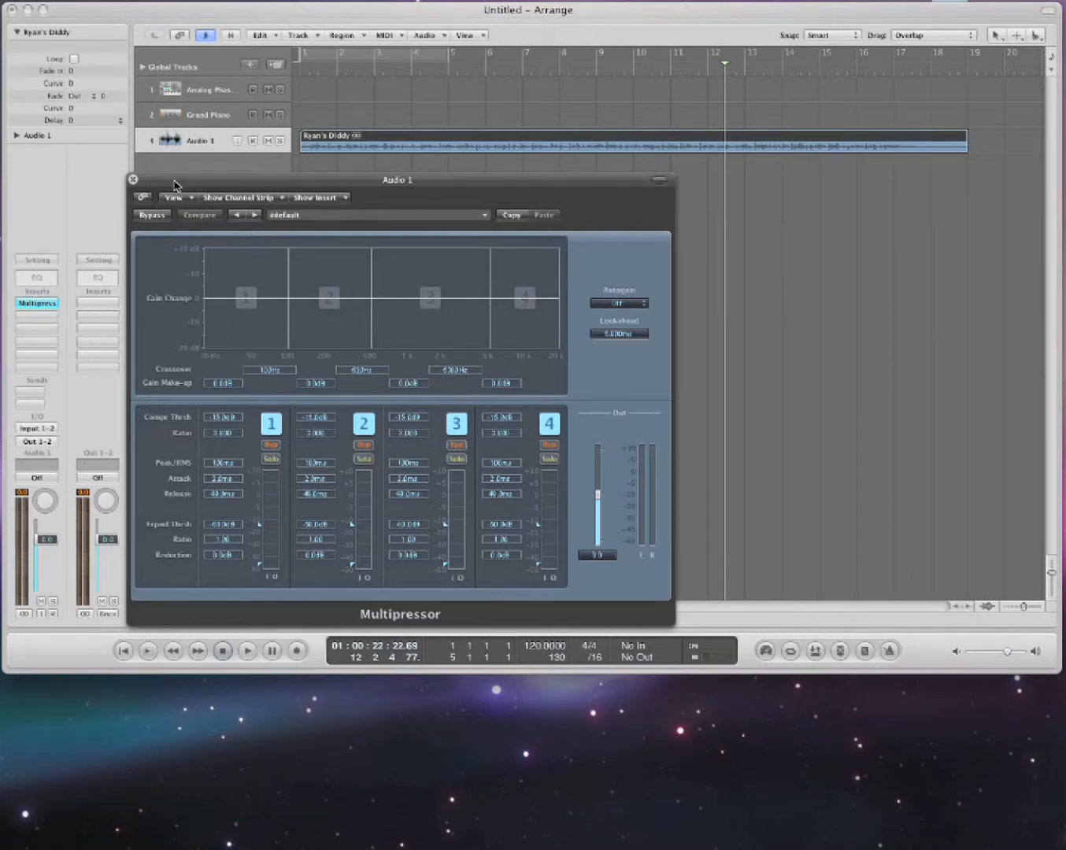
mouse_move(241, 529)
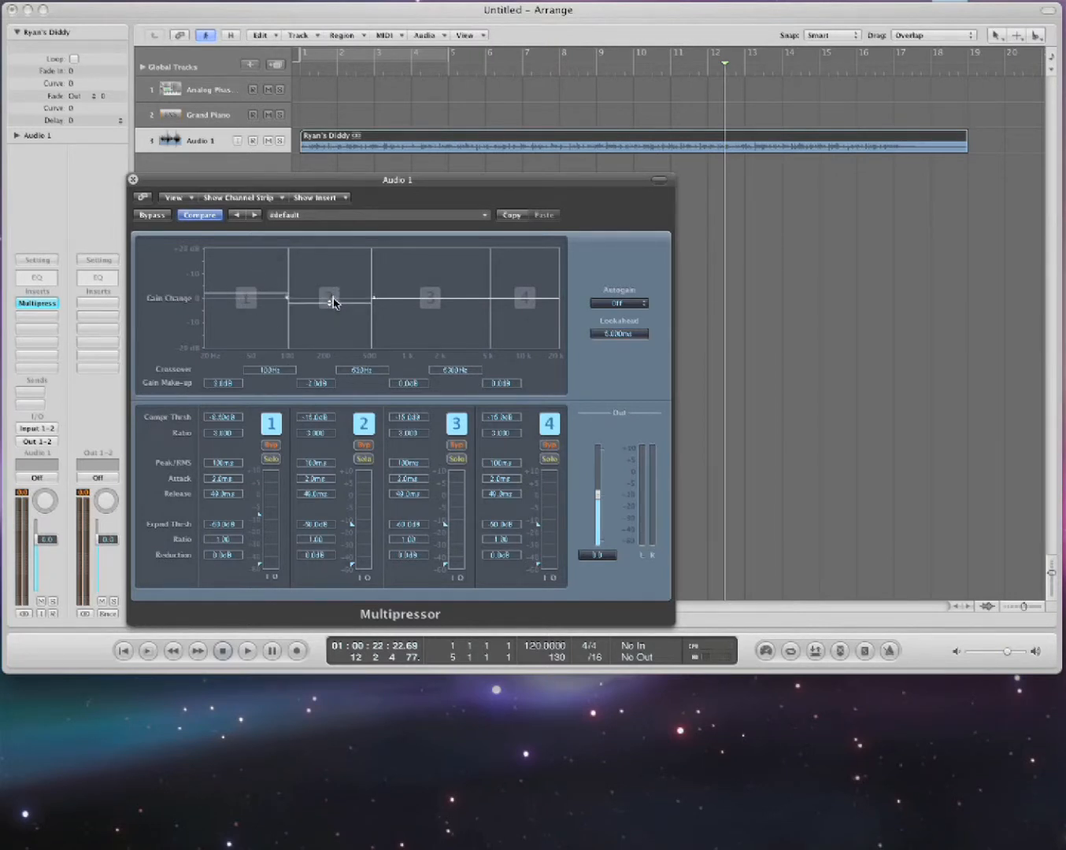
click(248, 650)
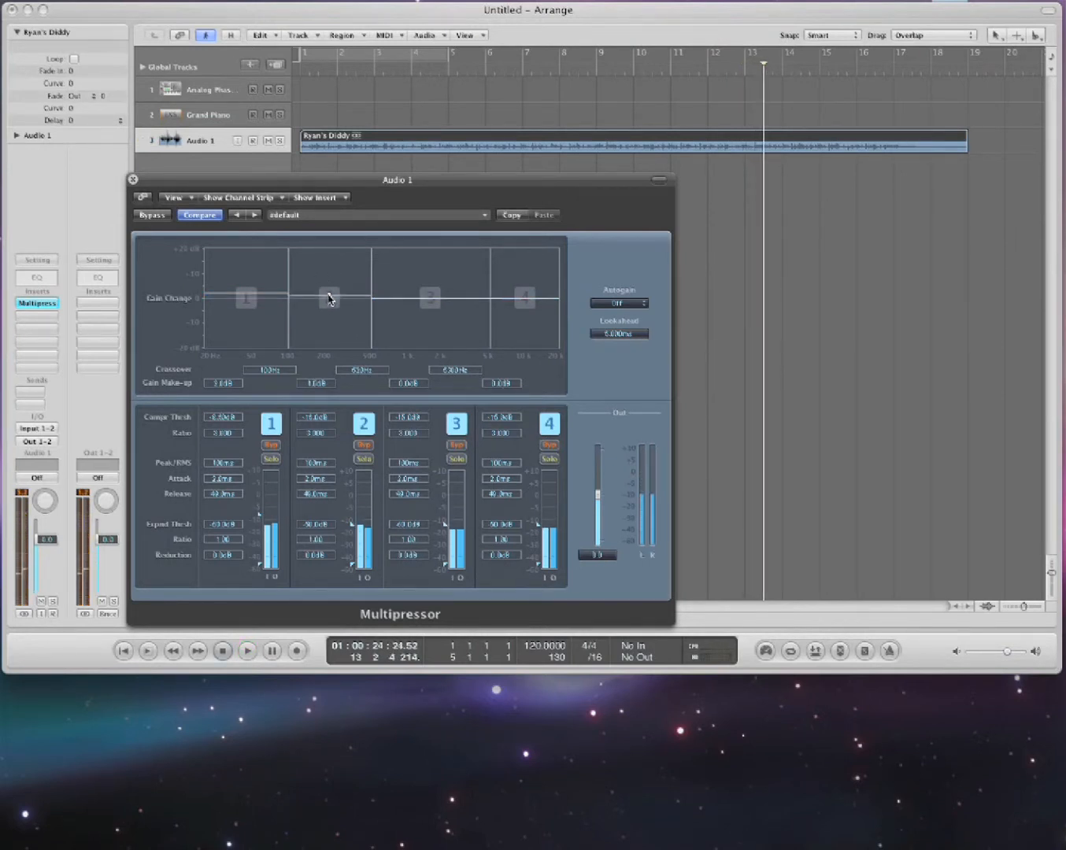
drag(315, 299, 329, 306)
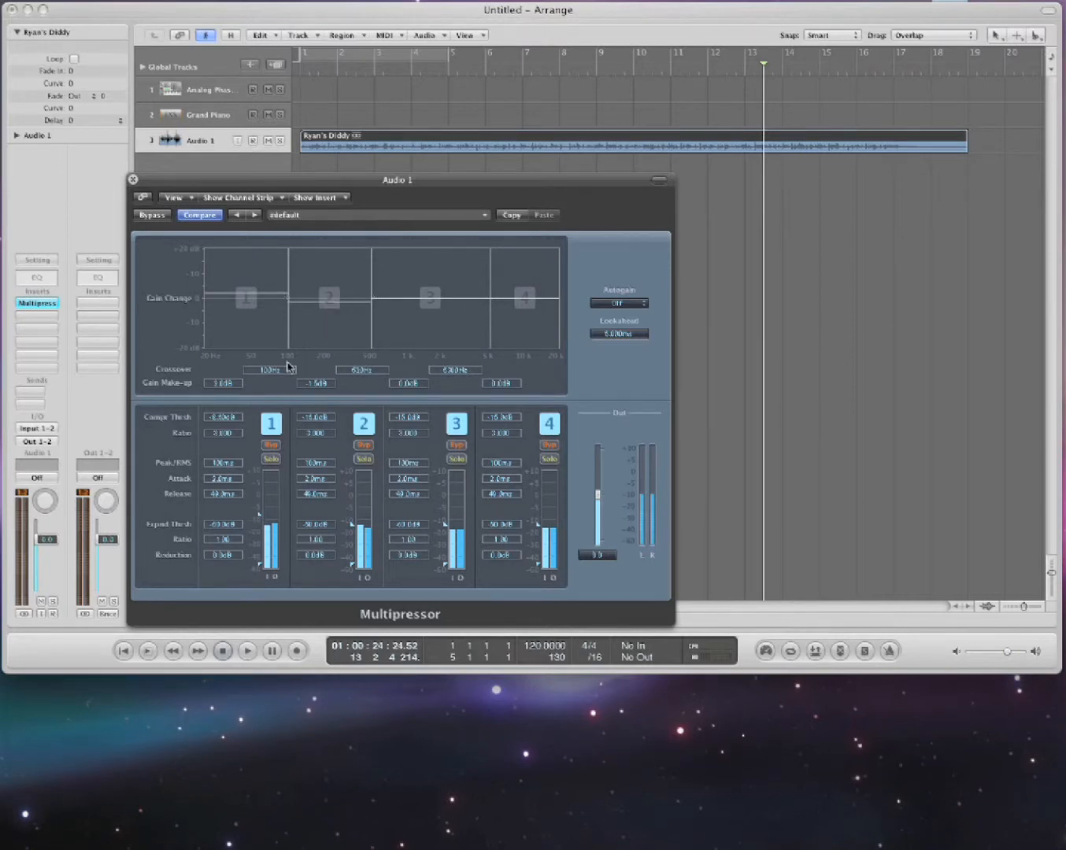
mouse_move(371, 377)
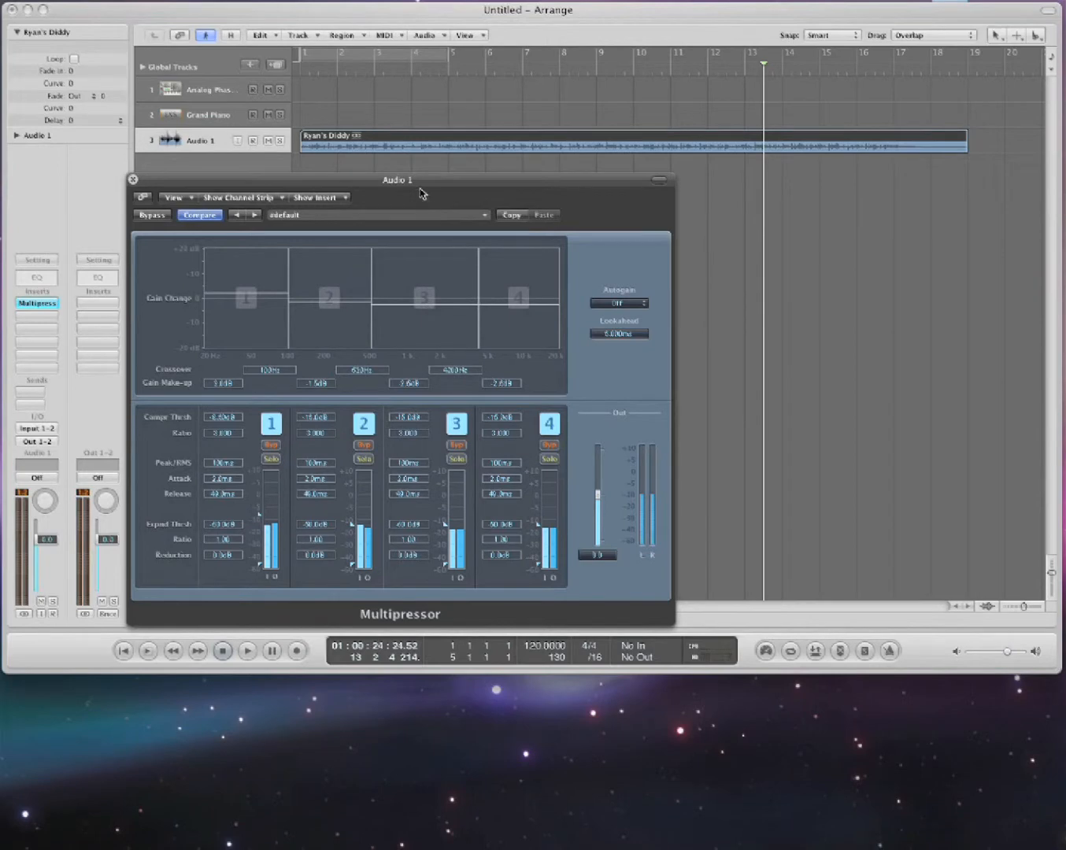
drag(420, 179, 626, 220)
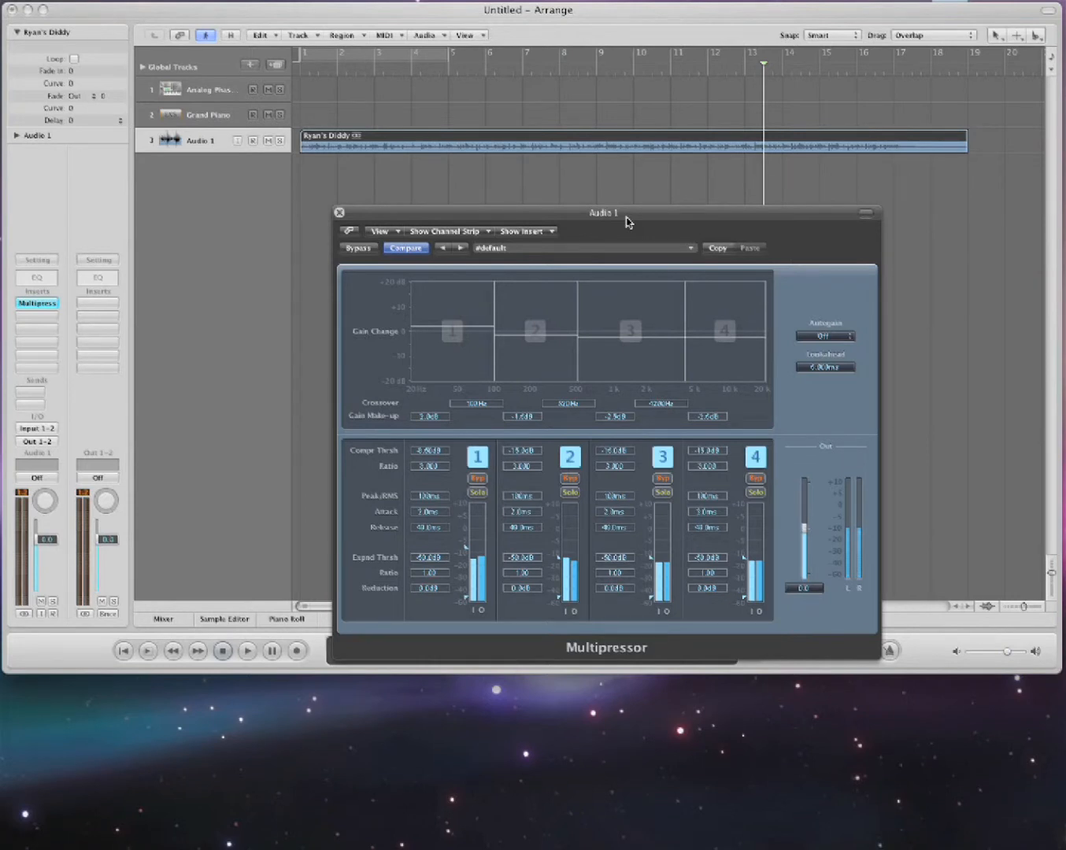
Close the Multipressor window and insert a stereo Noise Gate on Audio 1.
click(338, 212)
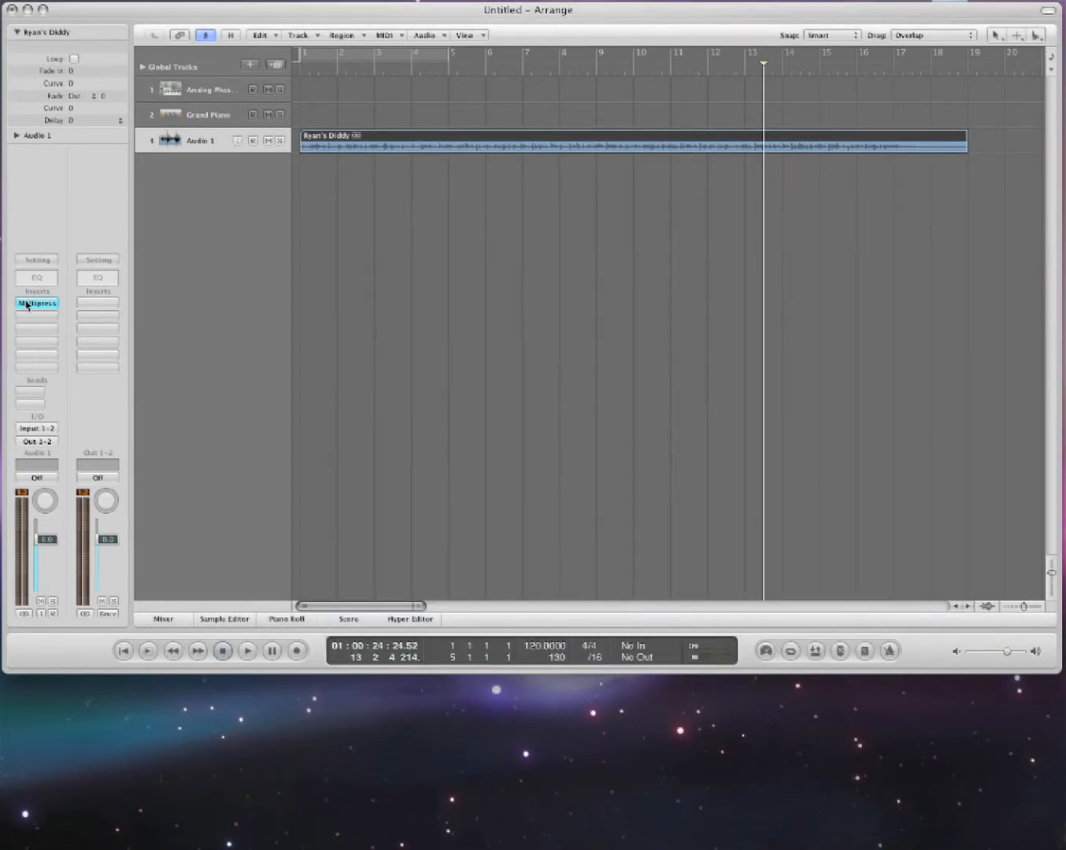
click(36, 303)
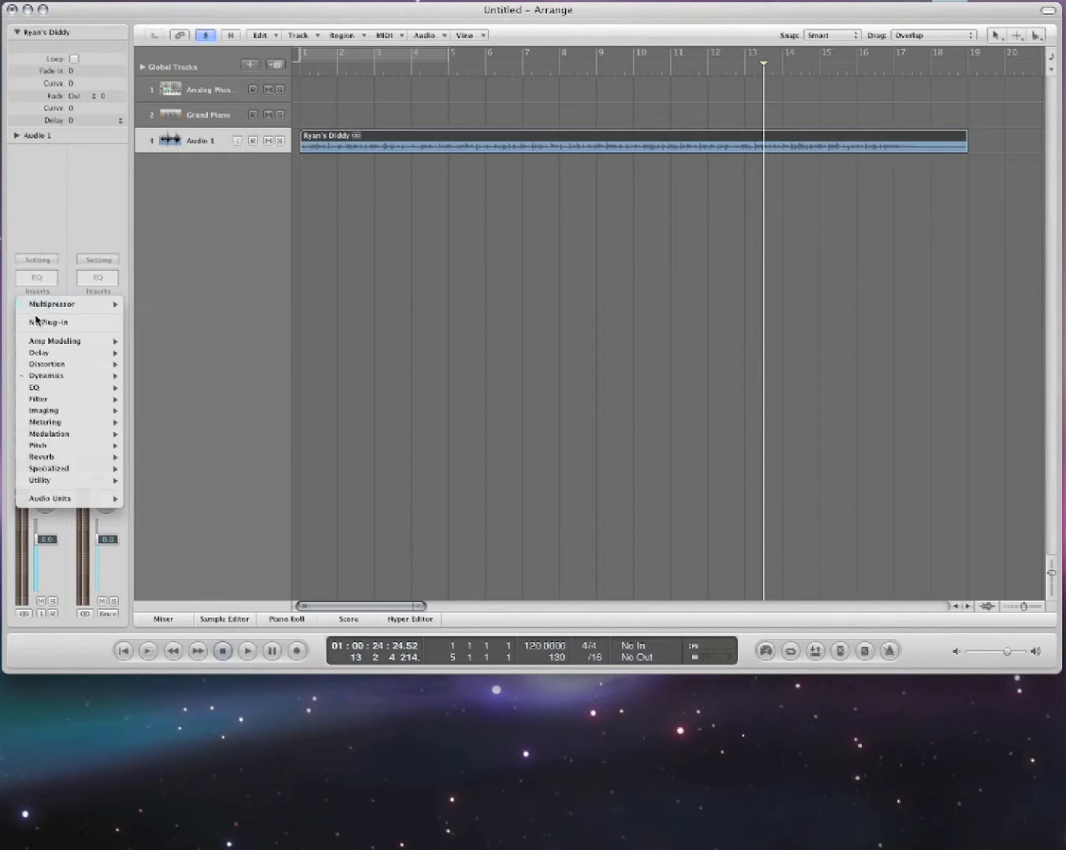
mouse_move(63, 375)
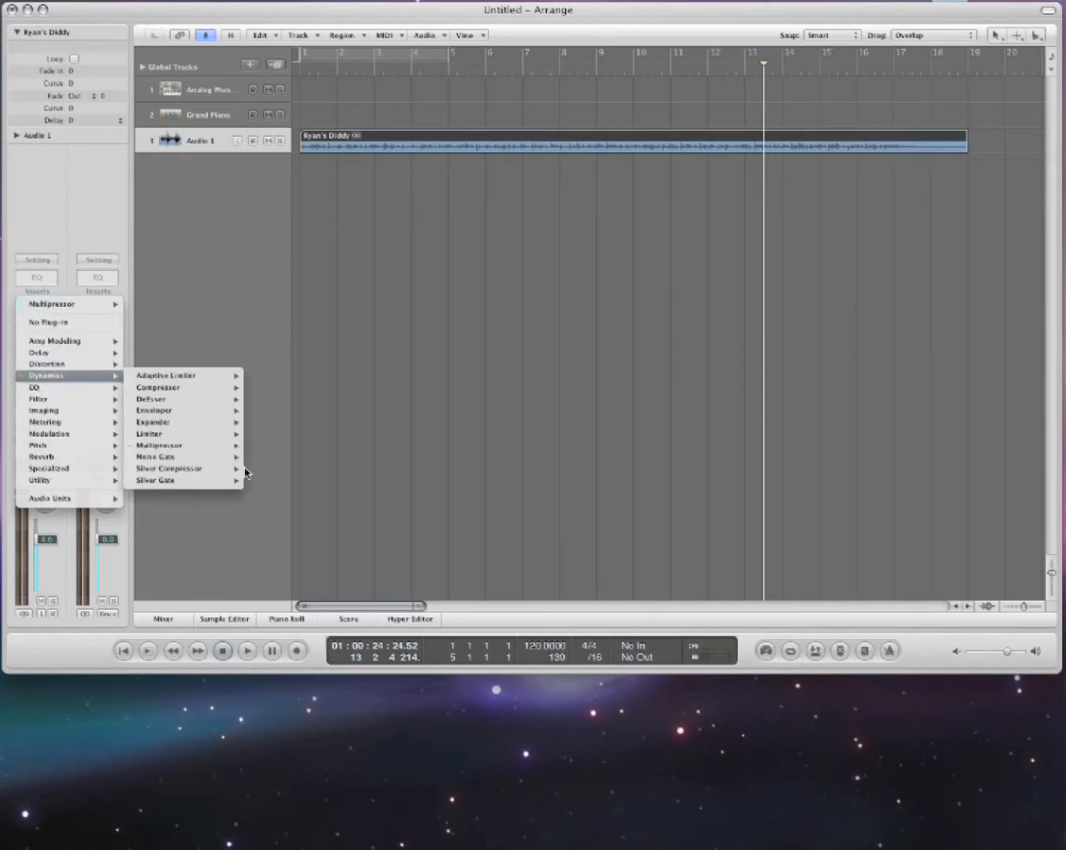
mouse_move(181, 469)
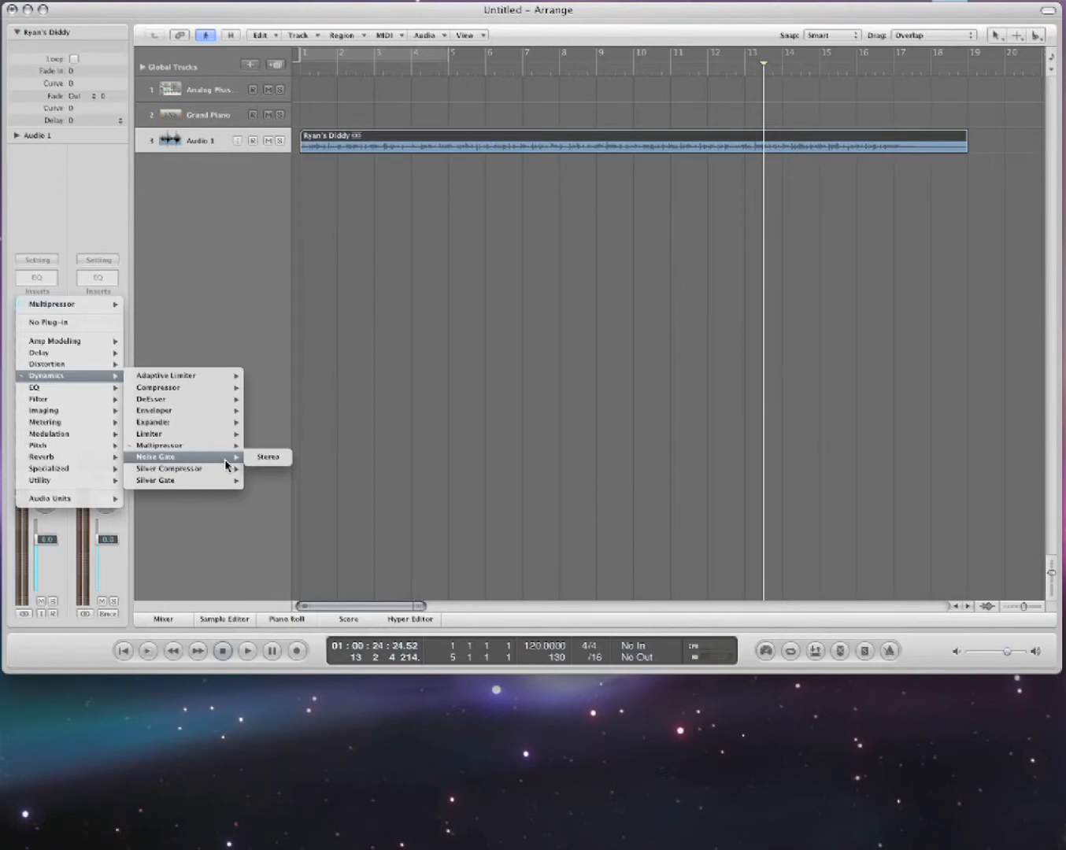
click(268, 457)
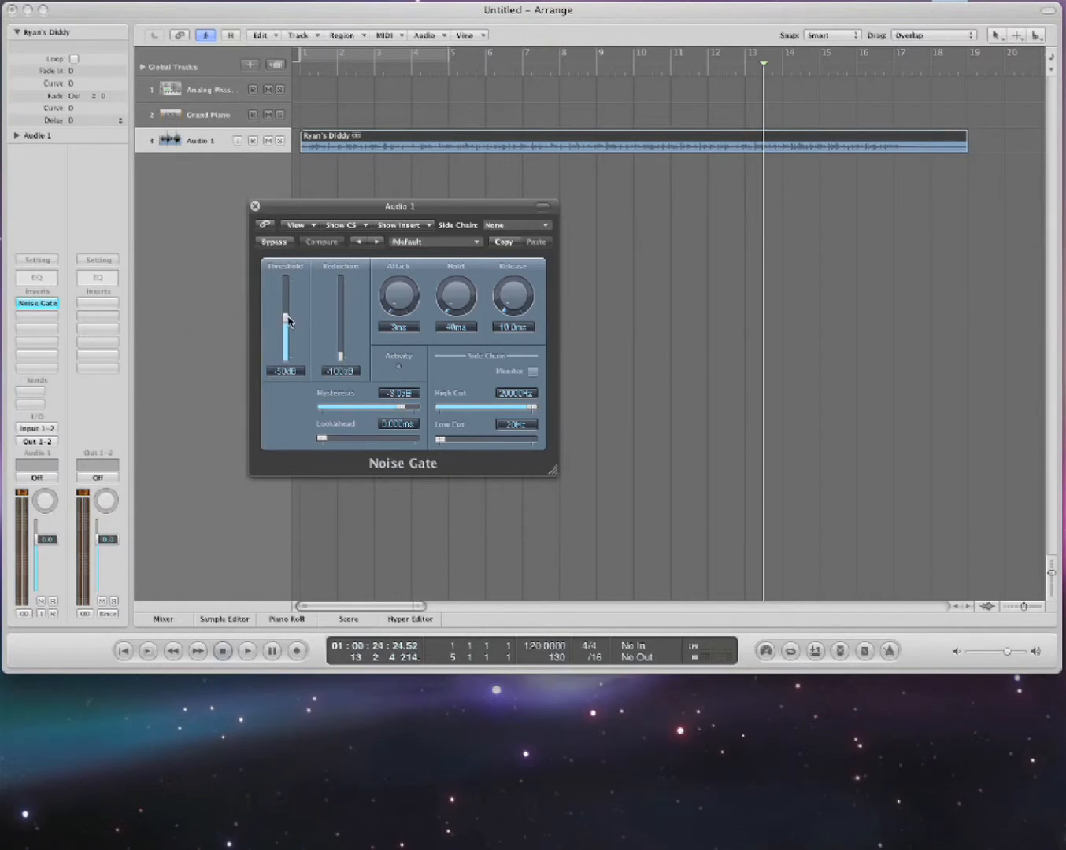
Tune the Noise Gate: threshold via -40 dB down to -44 dB, reduction to -33 dB.
drag(286, 339, 286, 303)
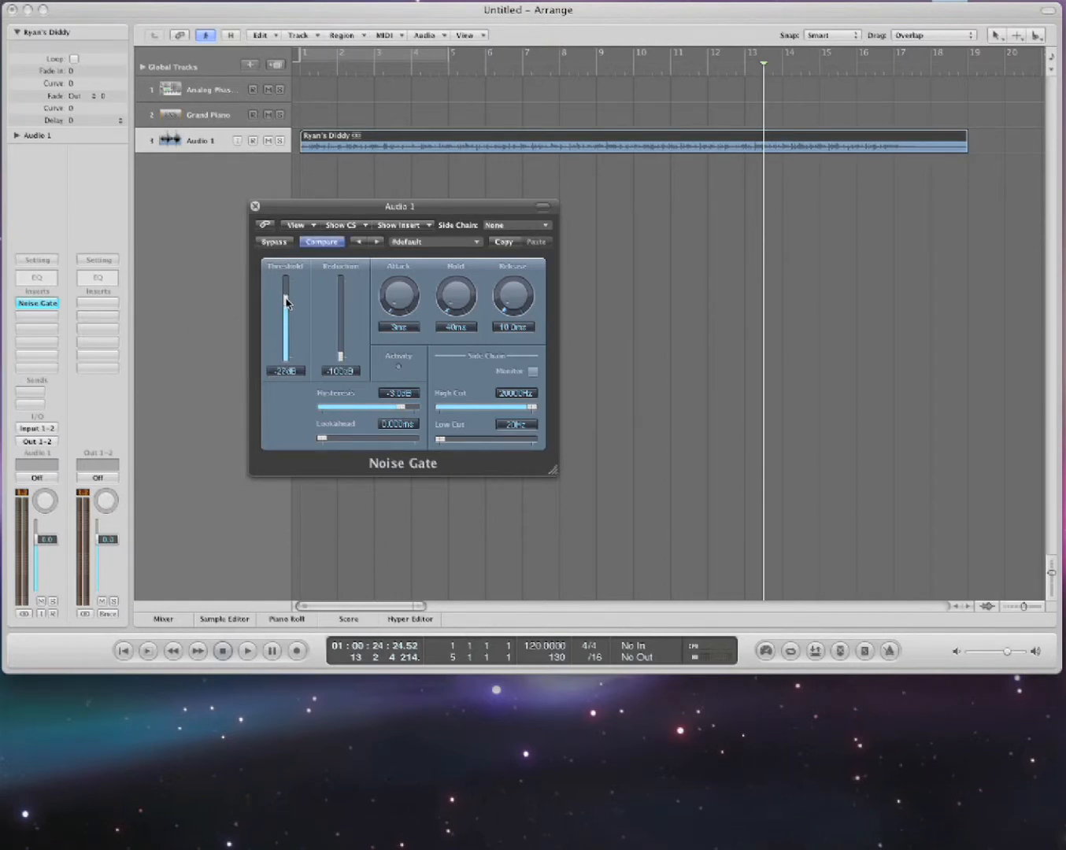
drag(285, 301, 285, 313)
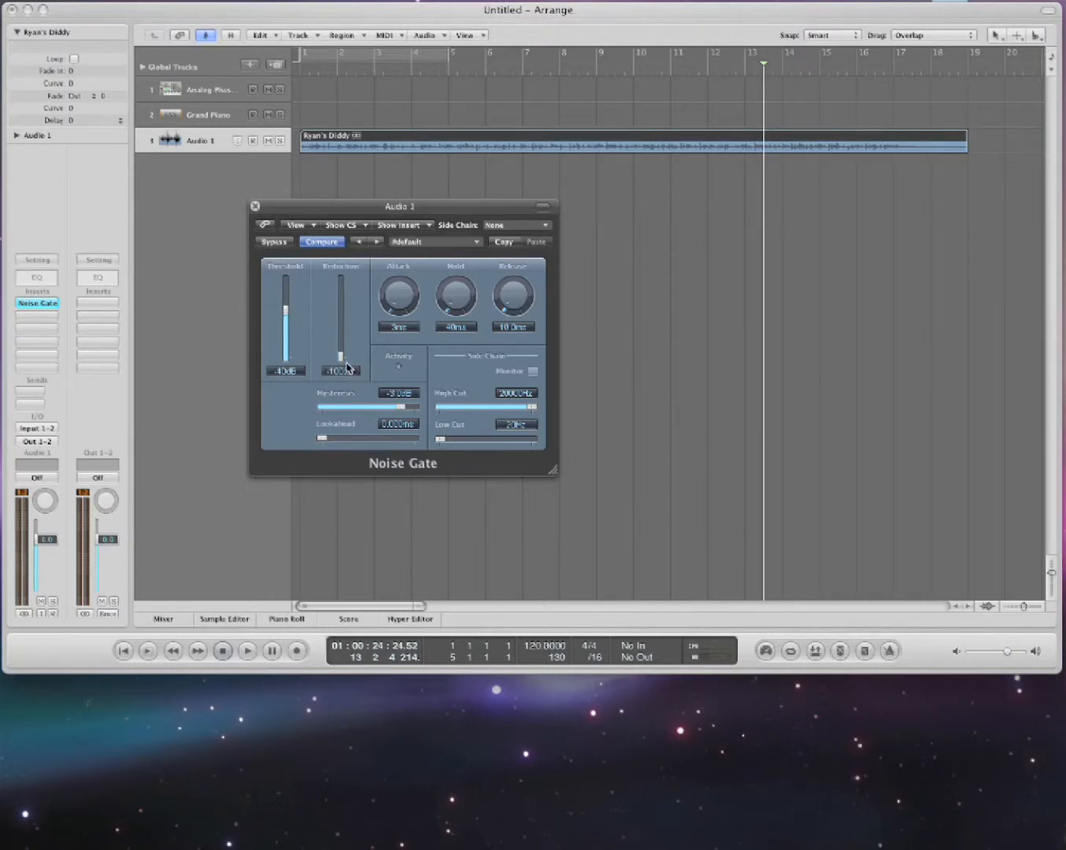
drag(339, 362, 337, 283)
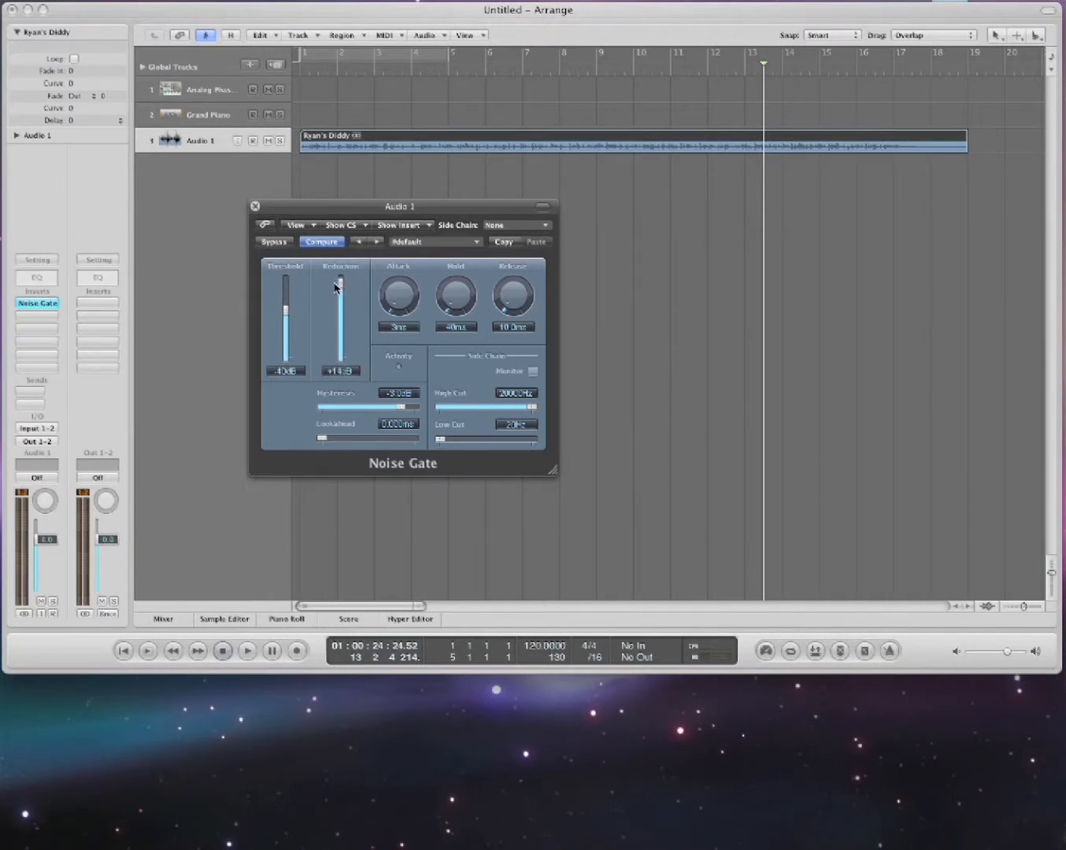
drag(338, 284, 338, 319)
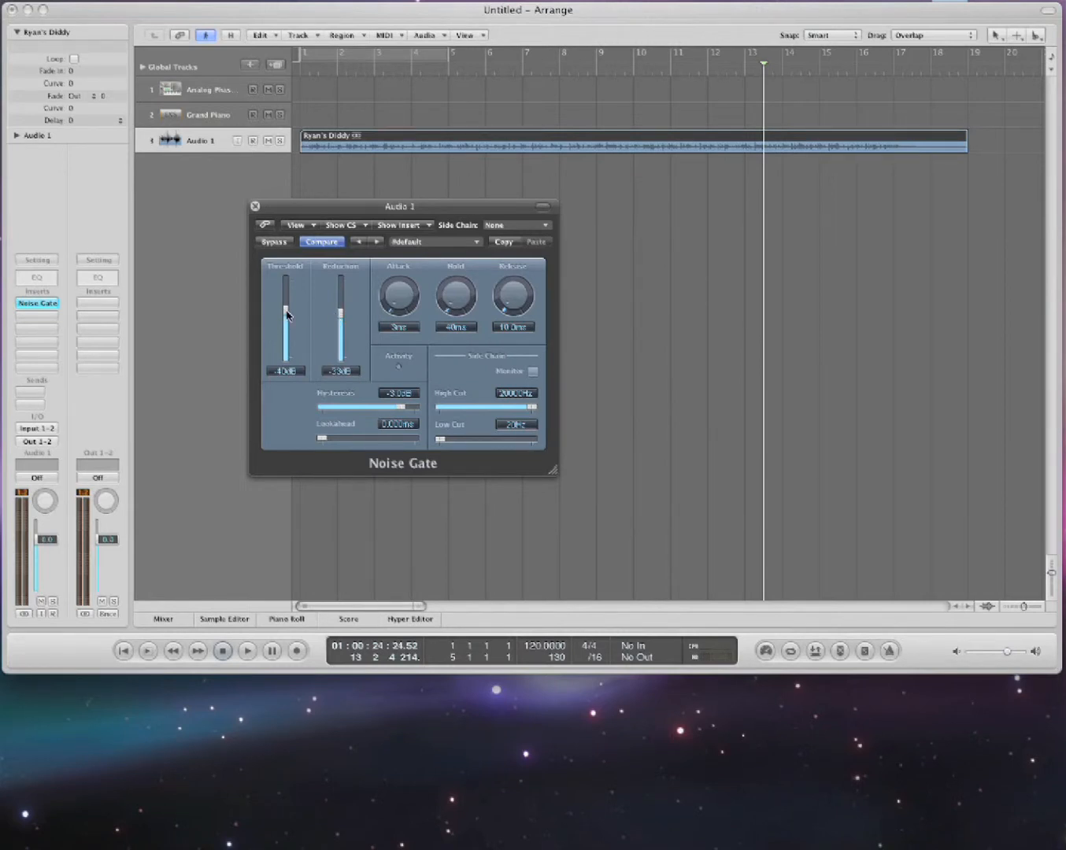
drag(285, 311, 285, 318)
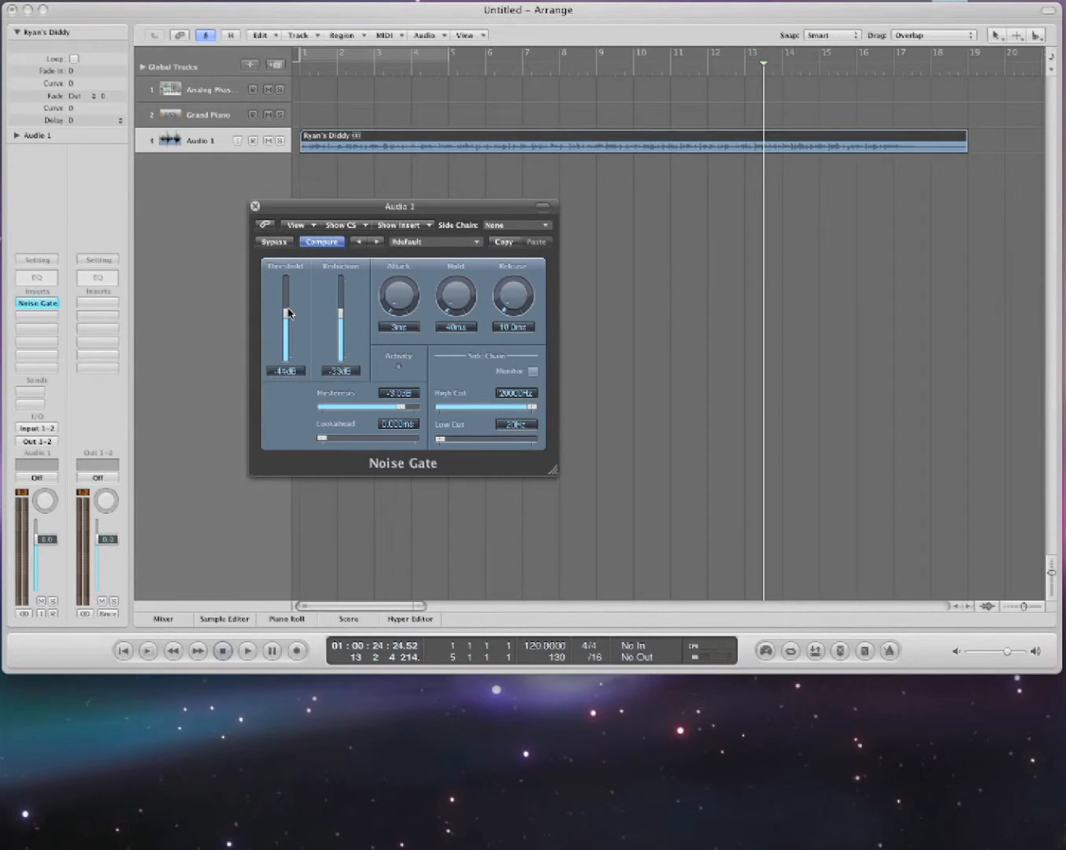
Close the Noise Gate and load Channel EQ on Audio 1's first insert slot.
click(255, 206)
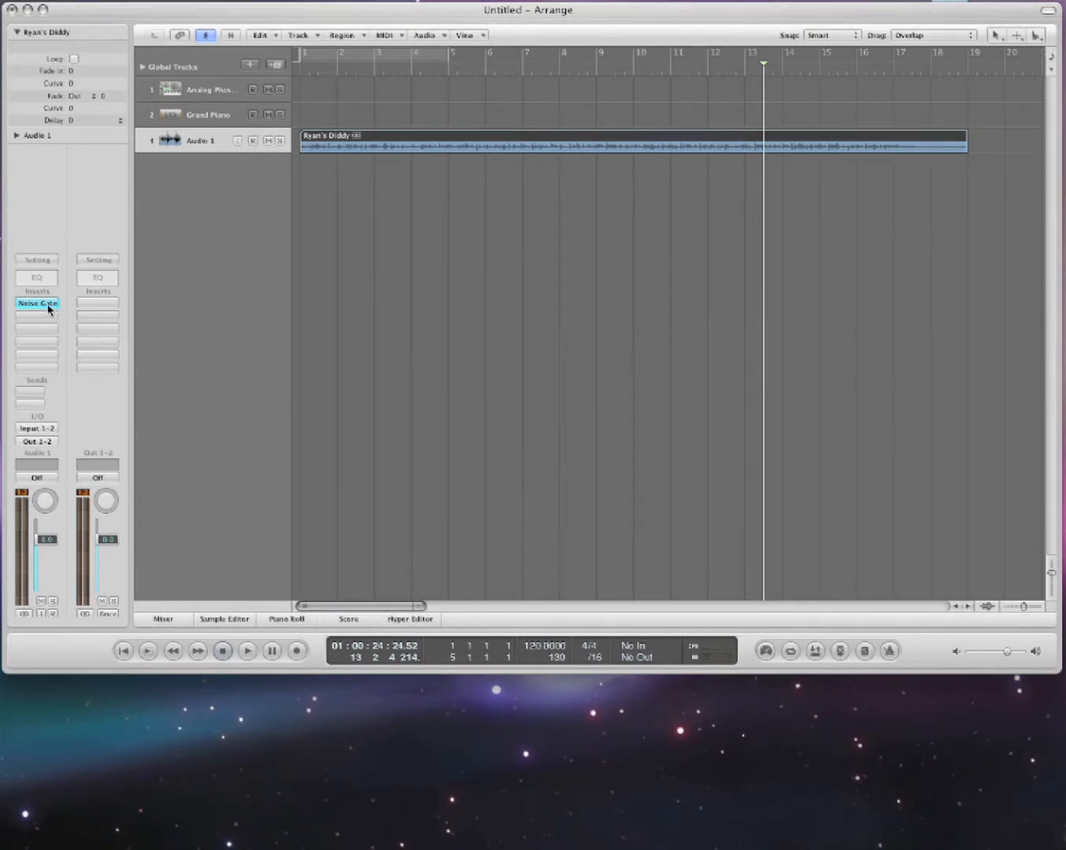
click(36, 303)
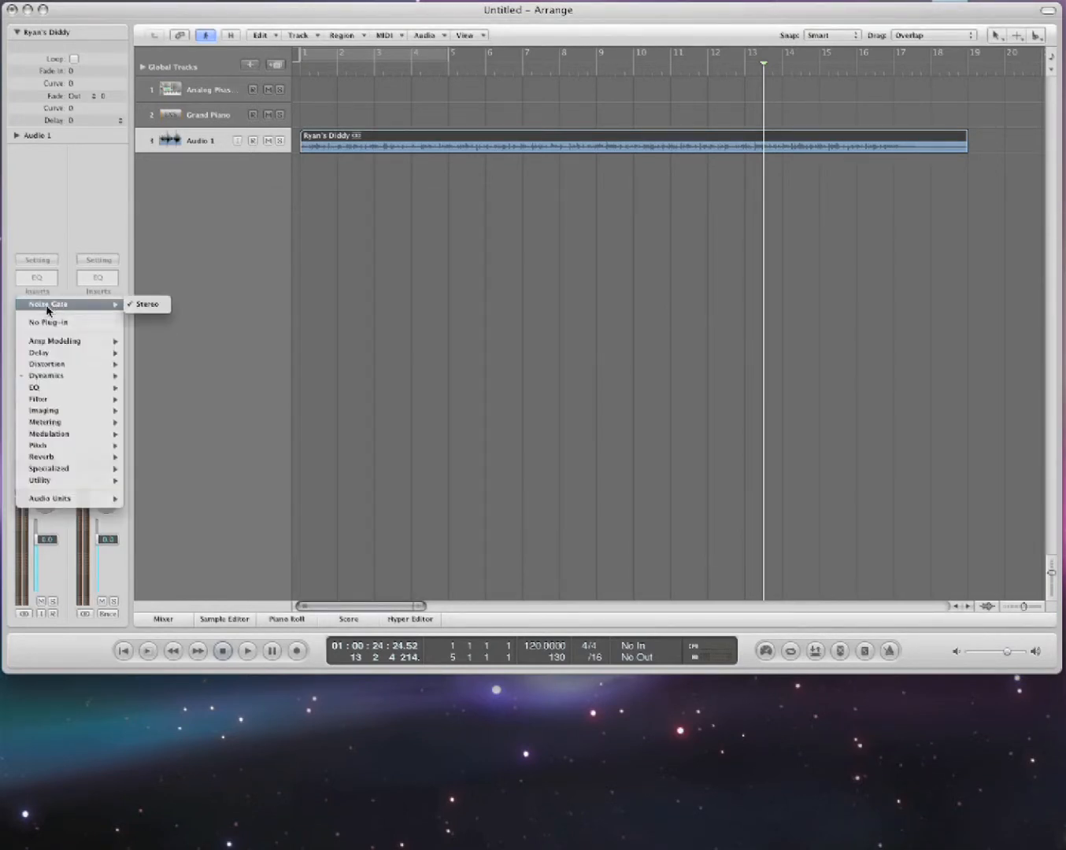
mouse_move(35, 386)
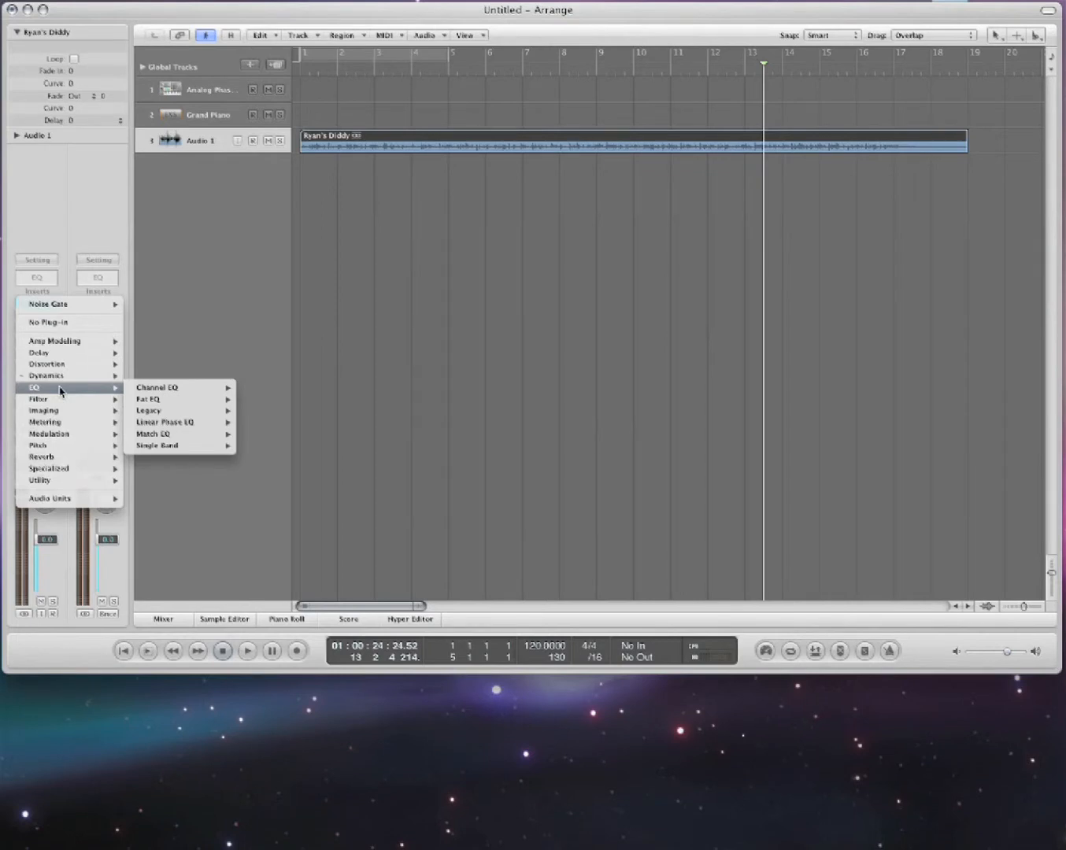
click(156, 387)
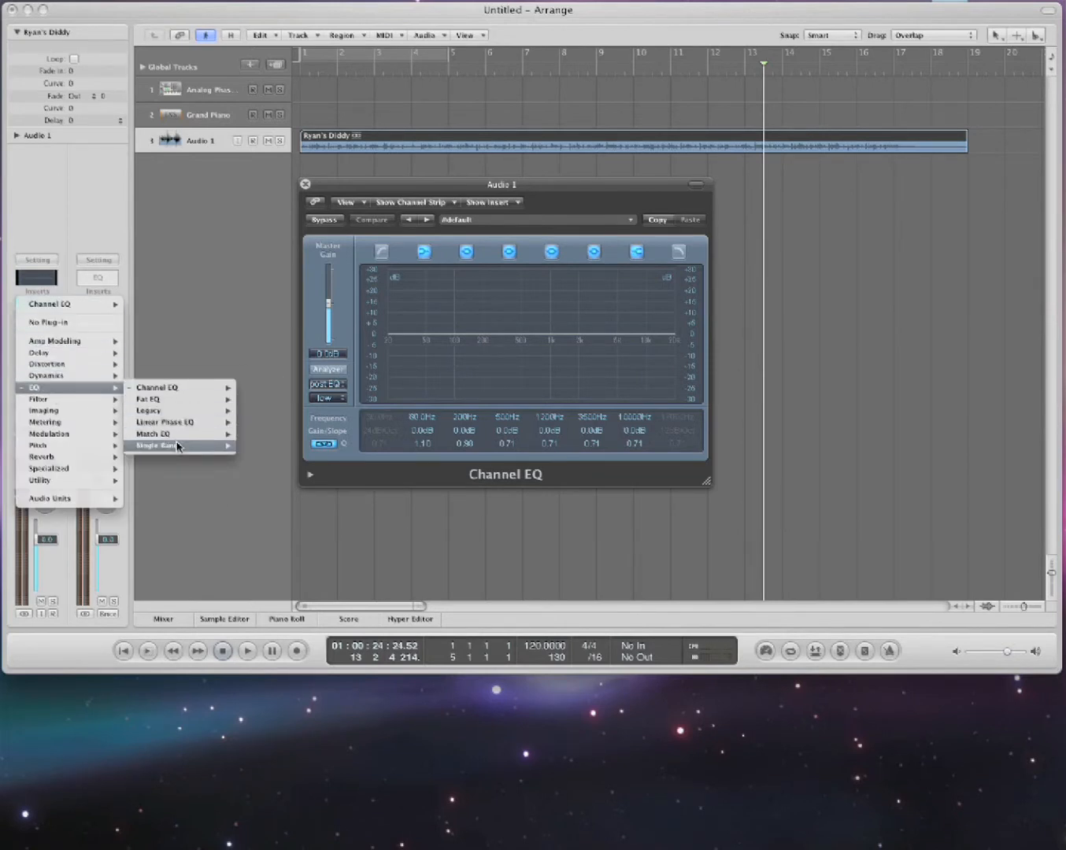
click(157, 387)
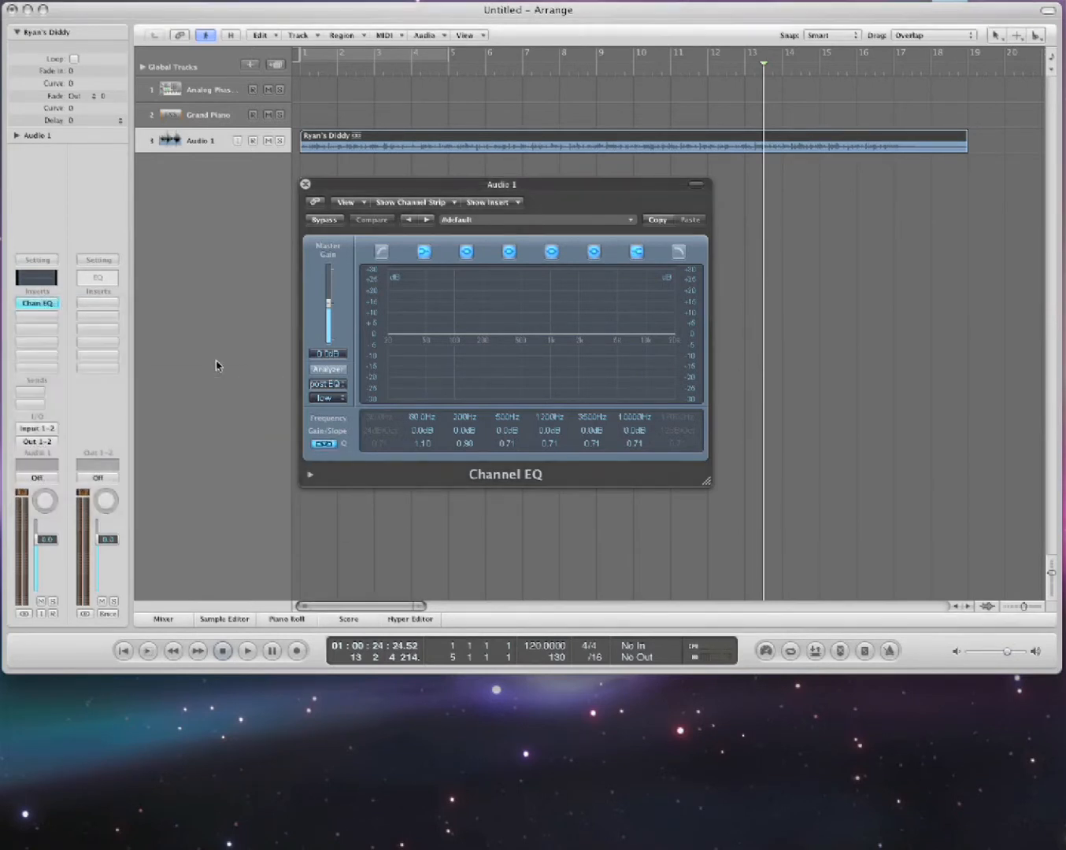
Play the song with the analyzer on and cut the mid band about 4 dB at 3000 Hz.
drag(501, 184, 548, 187)
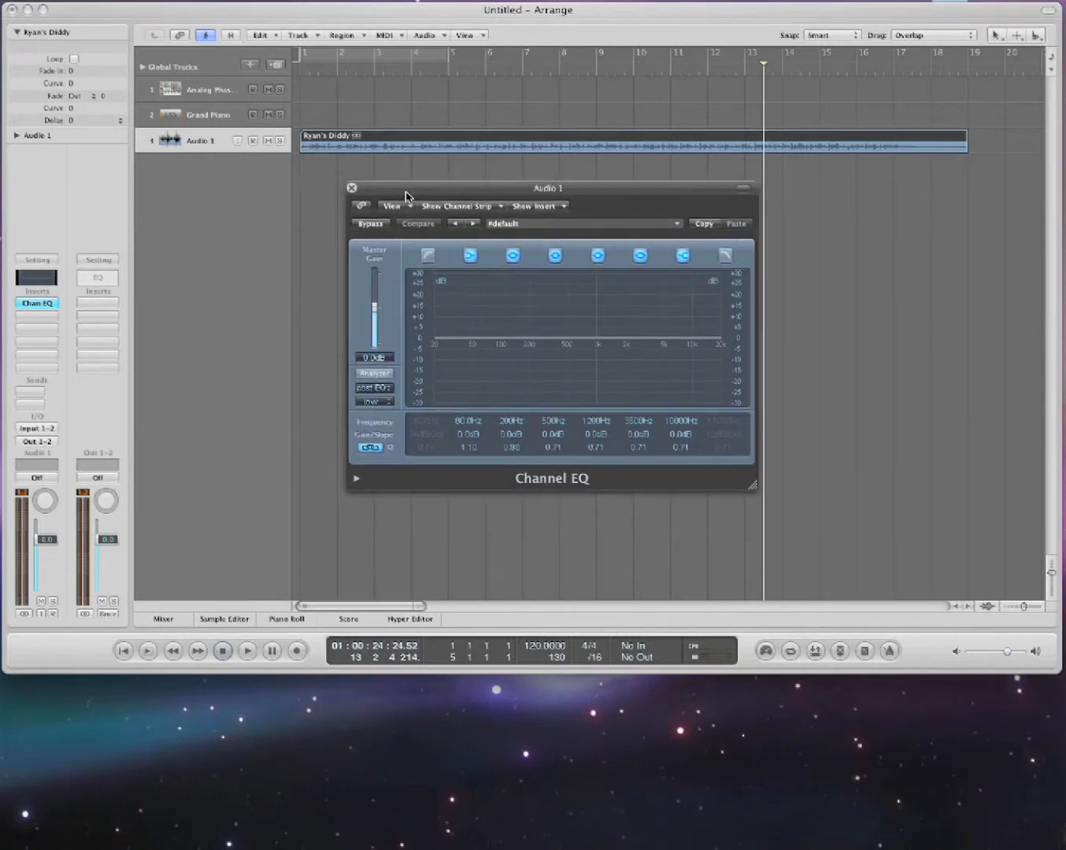
click(248, 651)
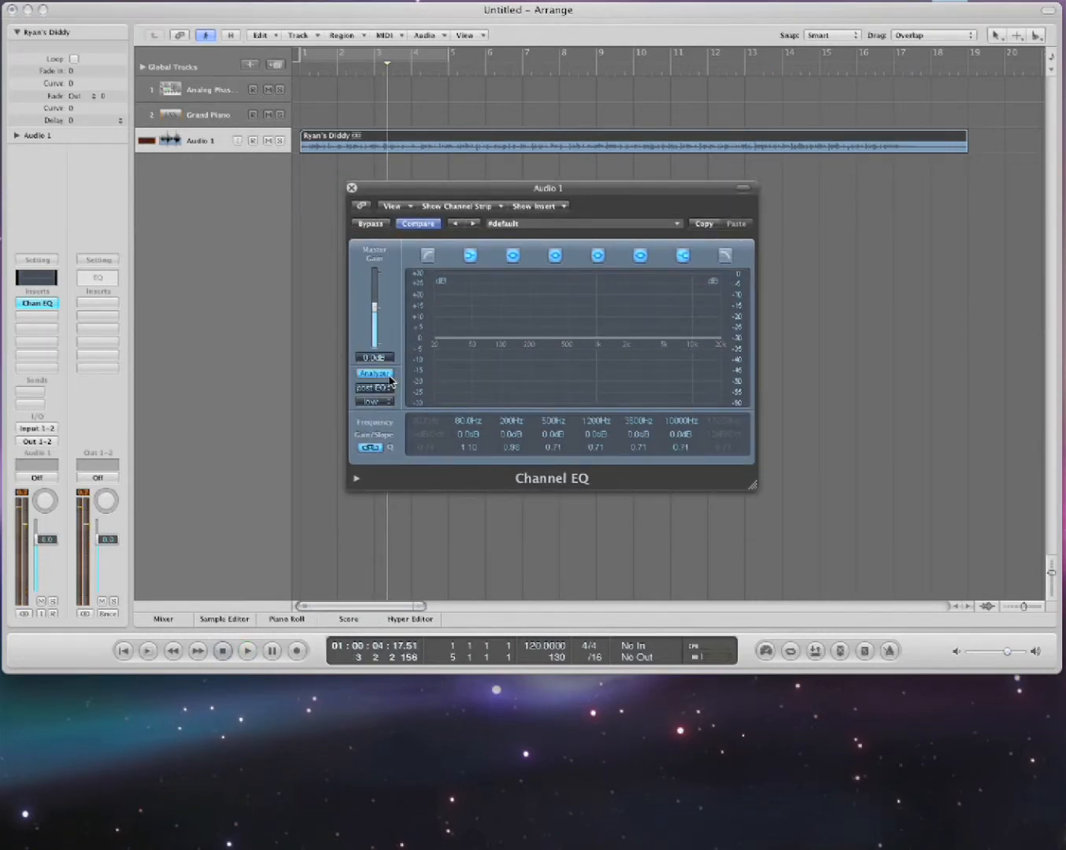
click(246, 651)
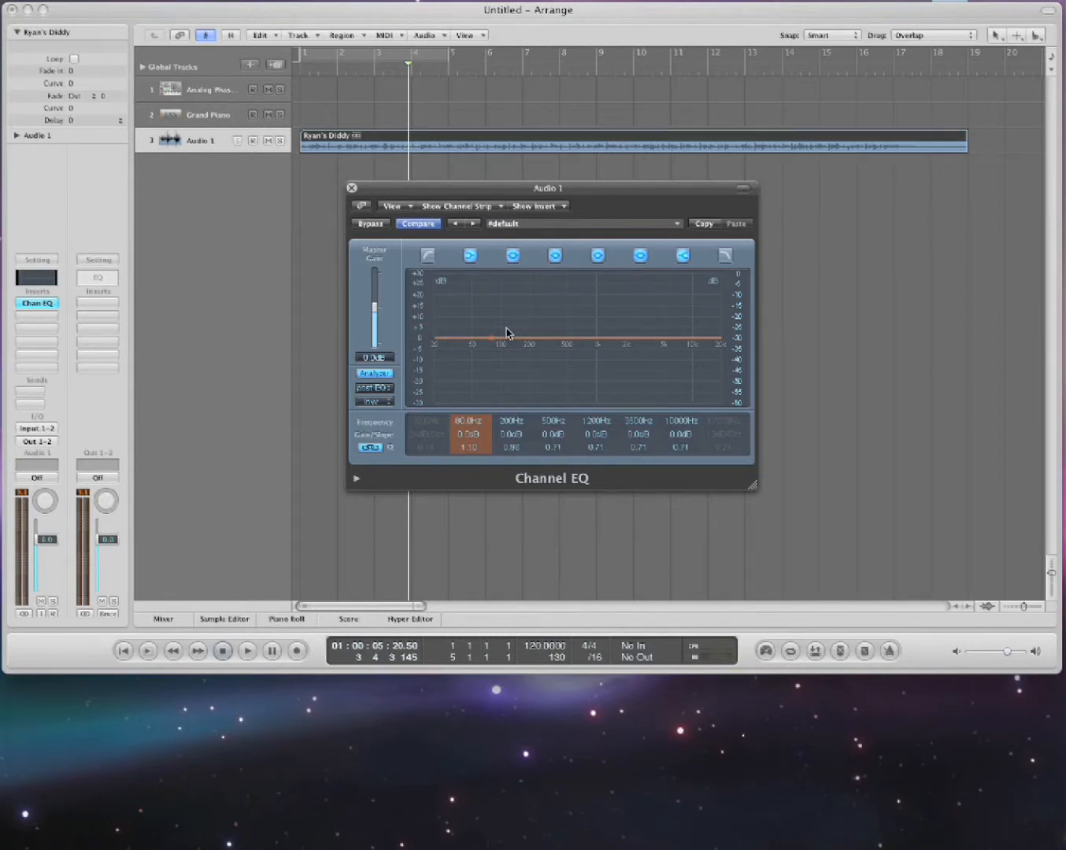
click(247, 651)
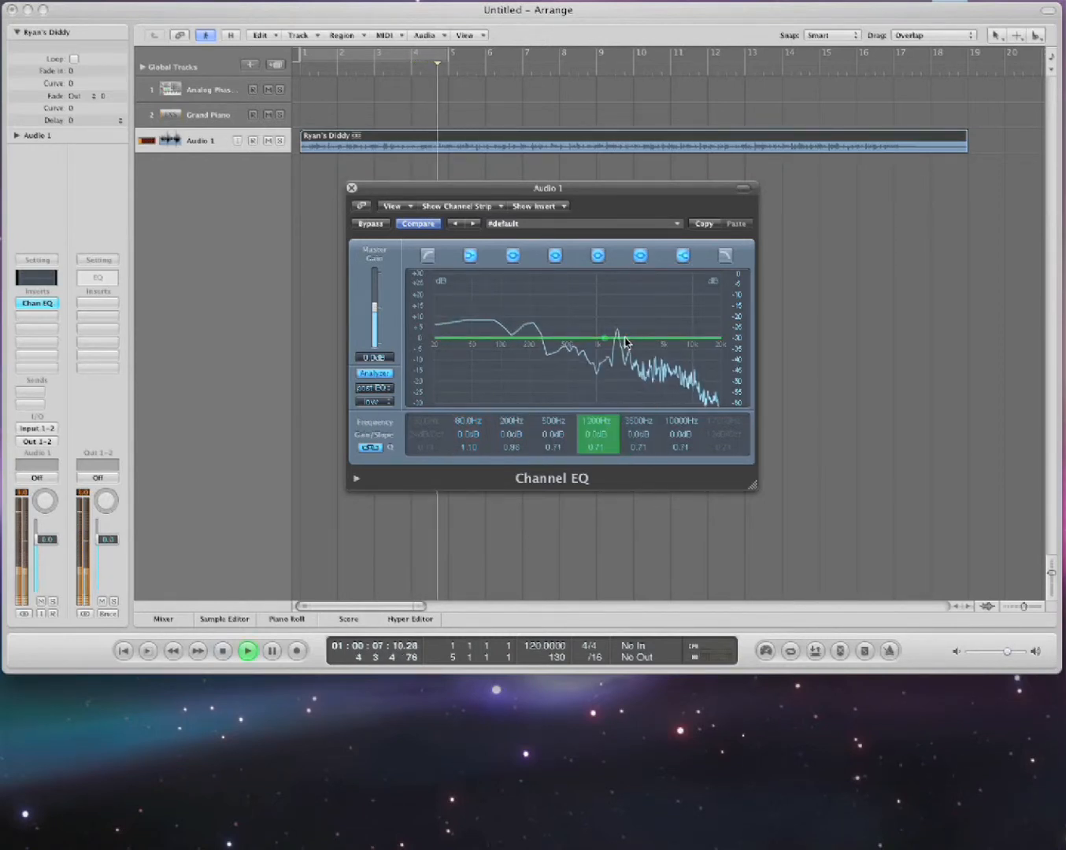
drag(604, 337, 618, 303)
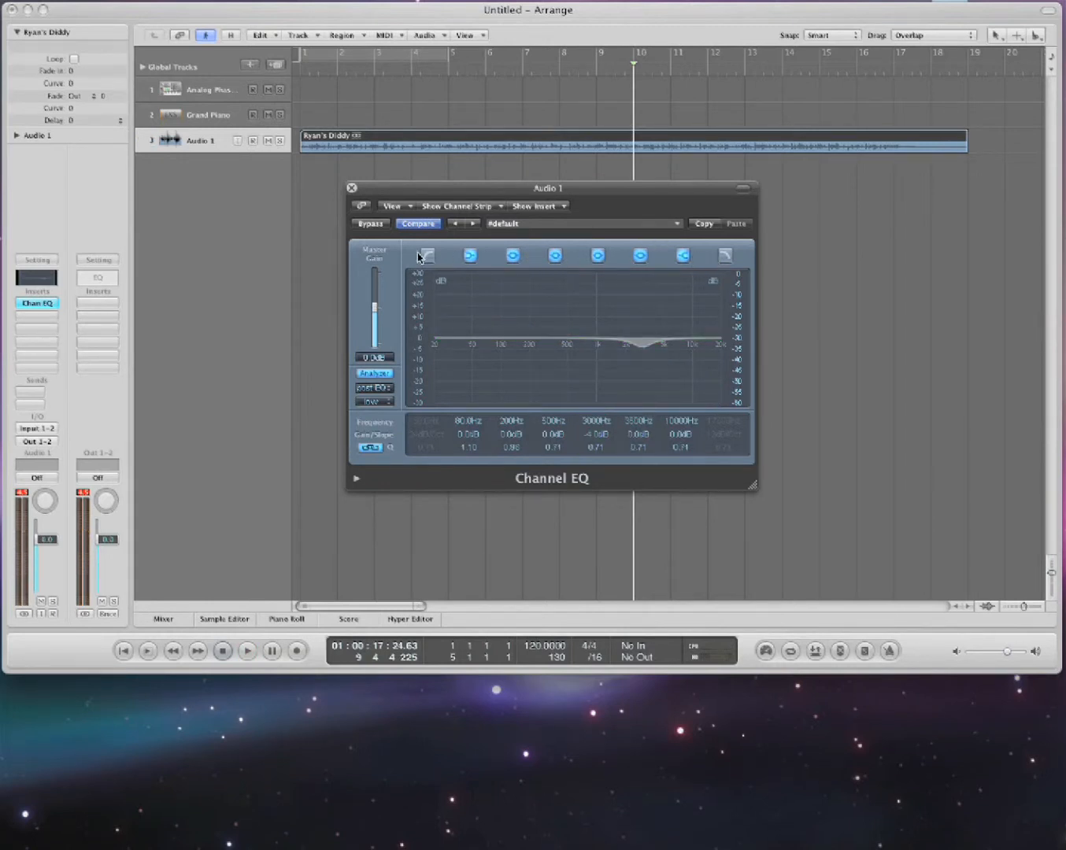
Flatten the low boost near 124 Hz and turn the mid cut into a +3 dB boost near 2250 Hz.
click(427, 255)
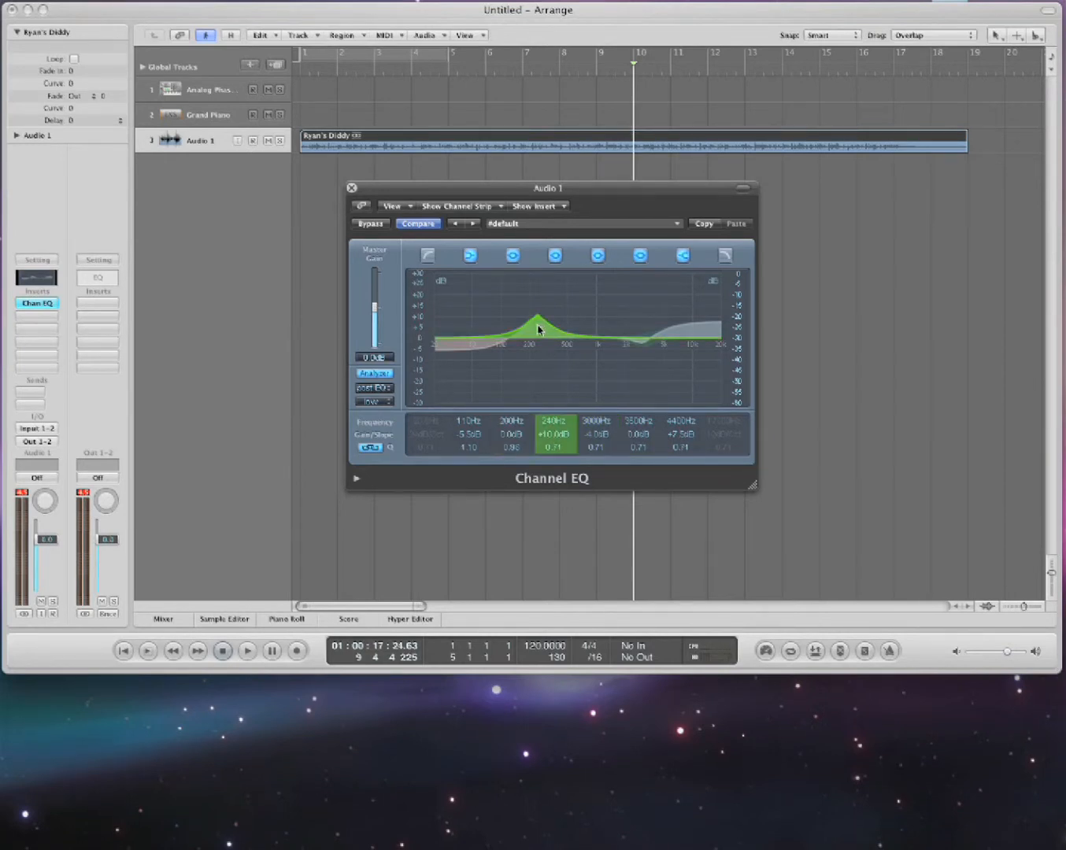
drag(540, 329, 512, 338)
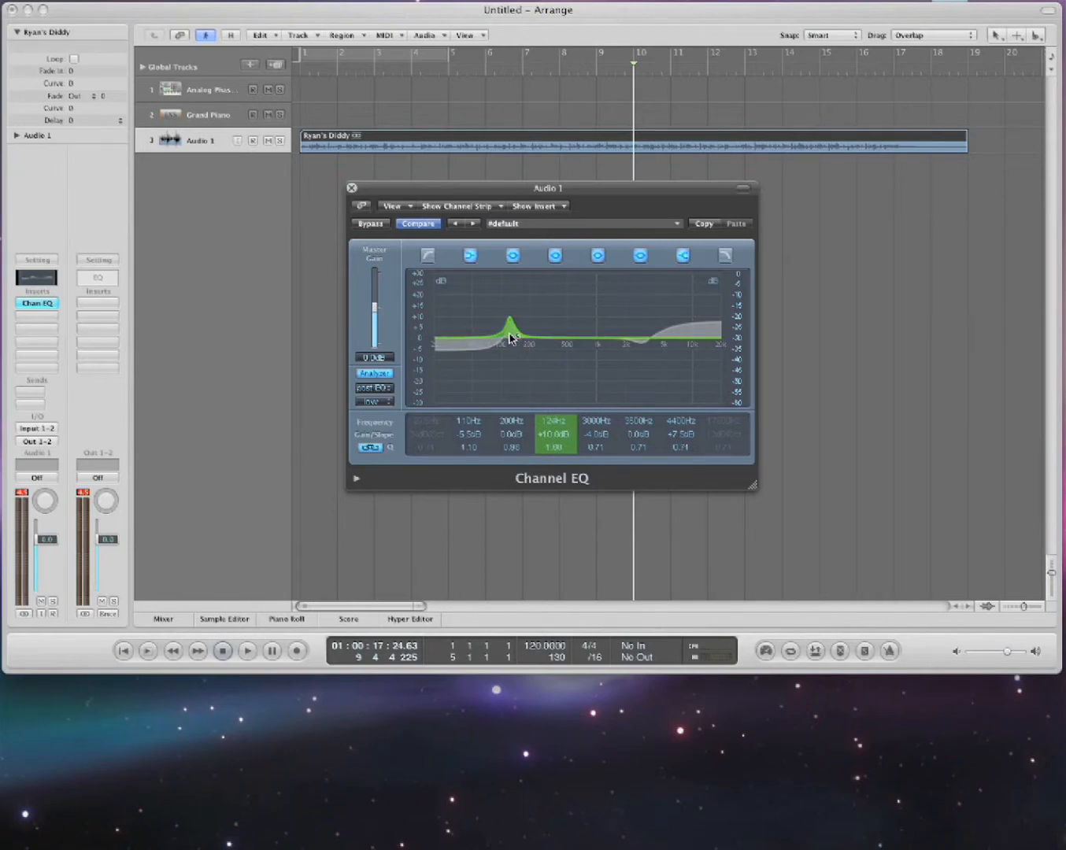
drag(512, 323, 513, 340)
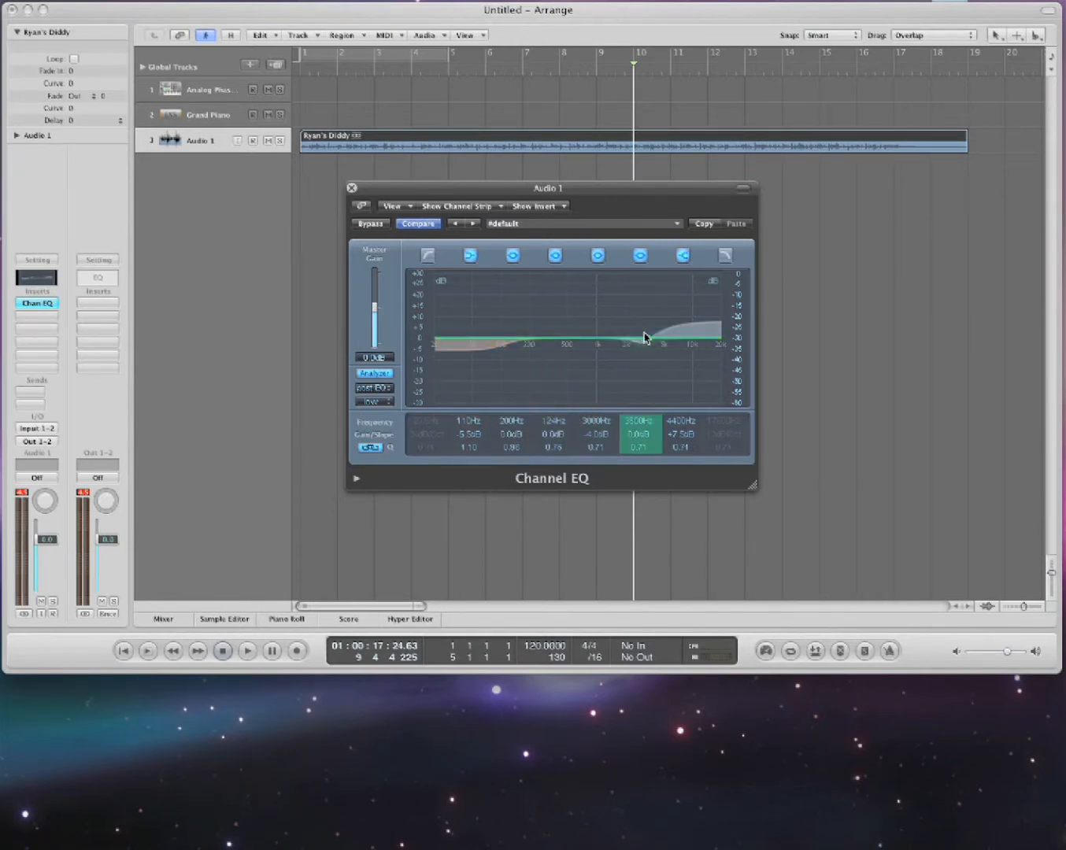
drag(640, 340, 640, 347)
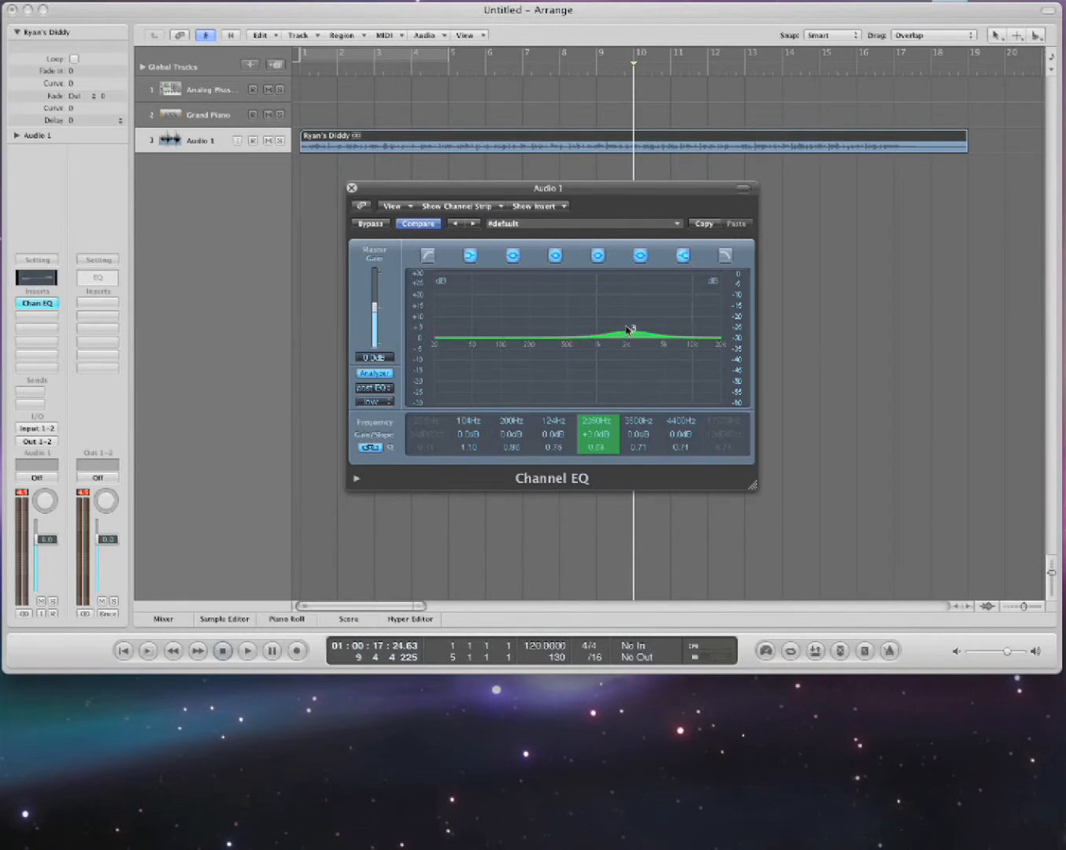
Shift the upper boost to about 1840 Hz and carve a narrow 13 dB notch near 460 Hz.
drag(628, 329, 616, 319)
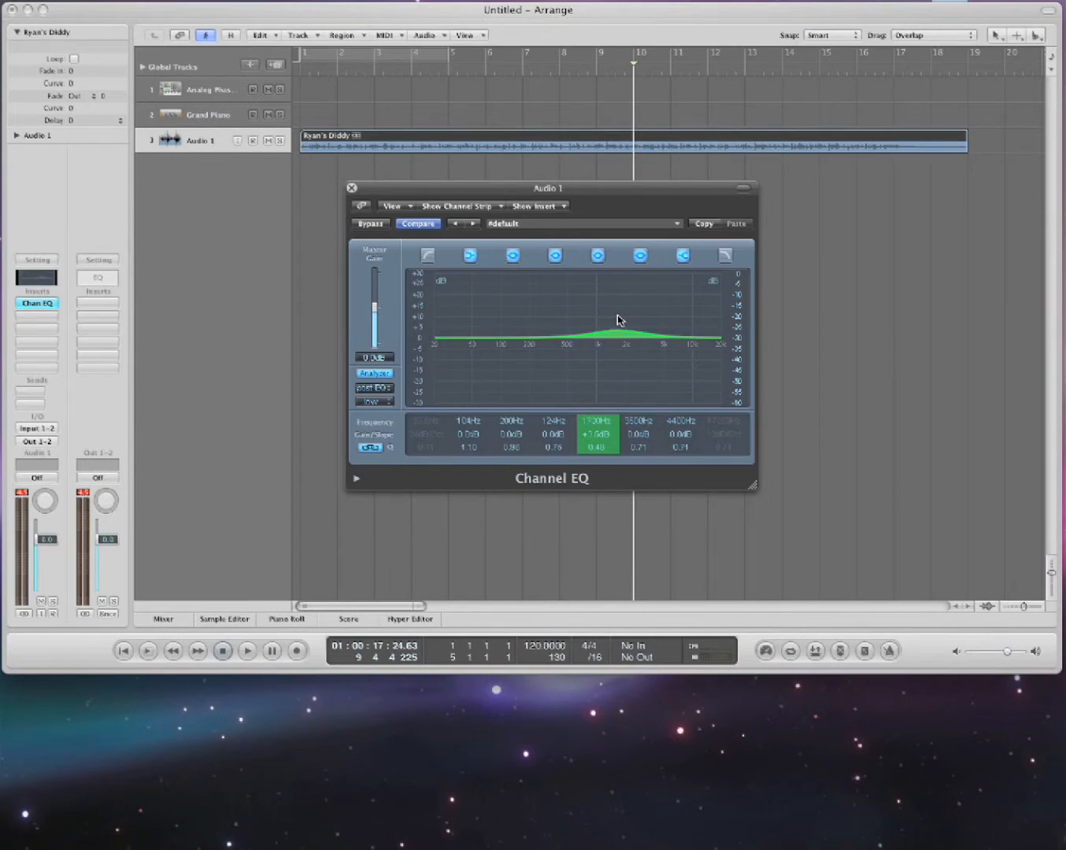
drag(622, 323, 622, 315)
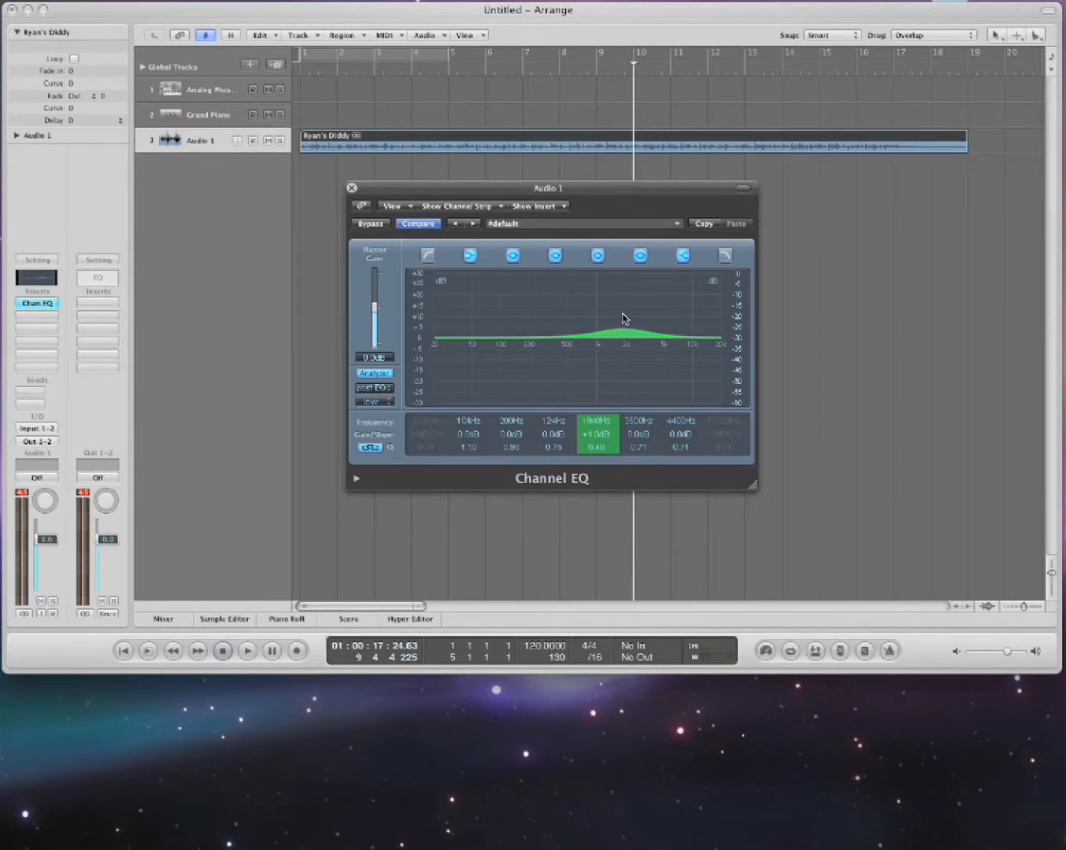
drag(624, 330, 597, 340)
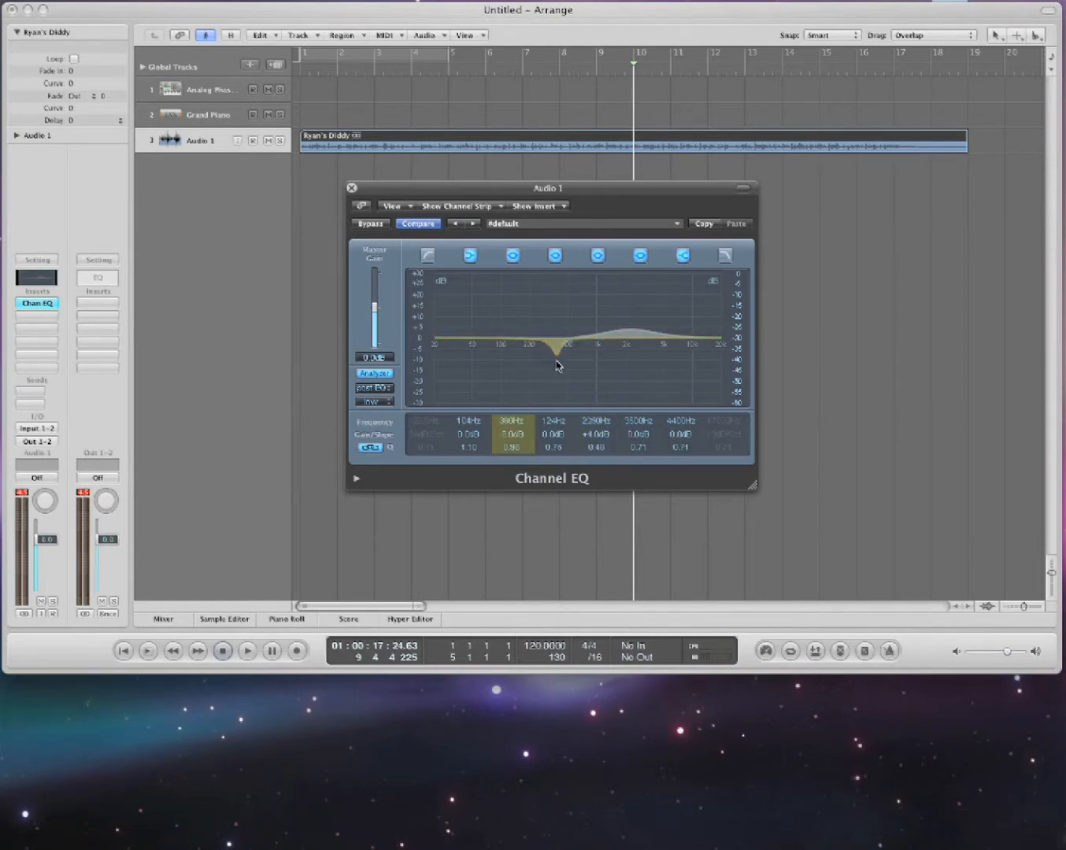
drag(558, 364, 565, 386)
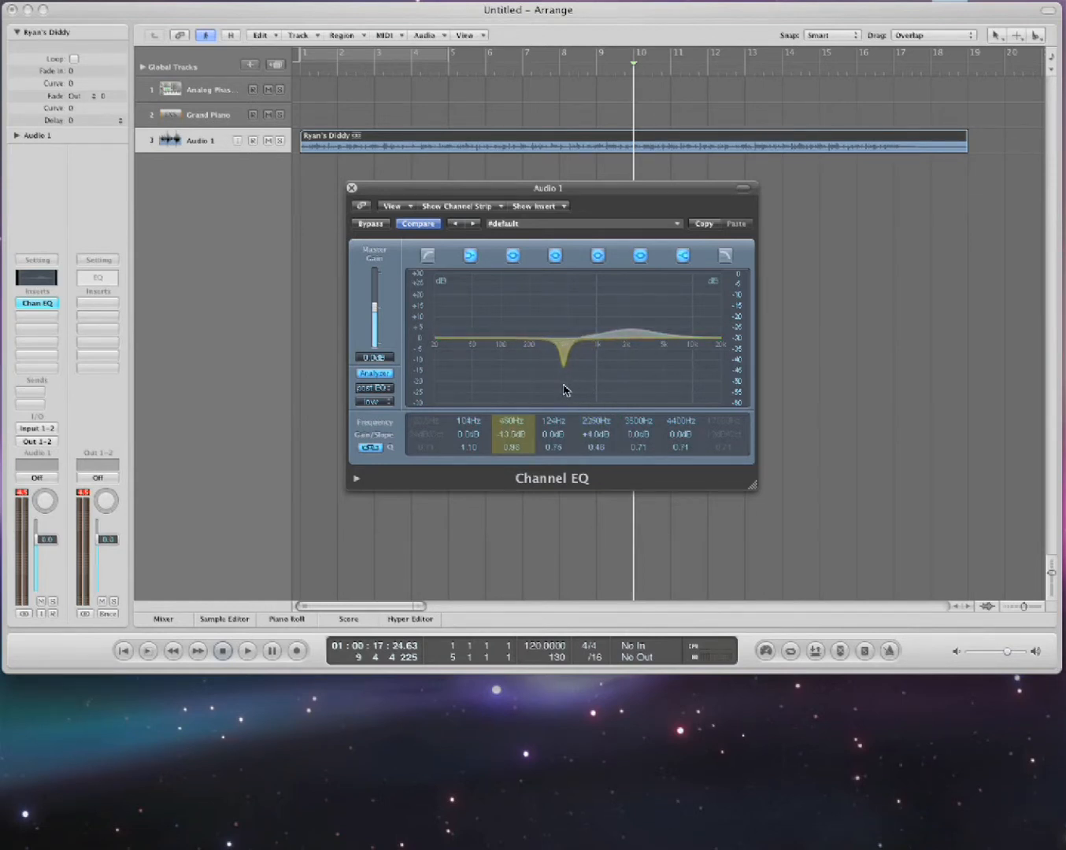
drag(566, 361, 563, 374)
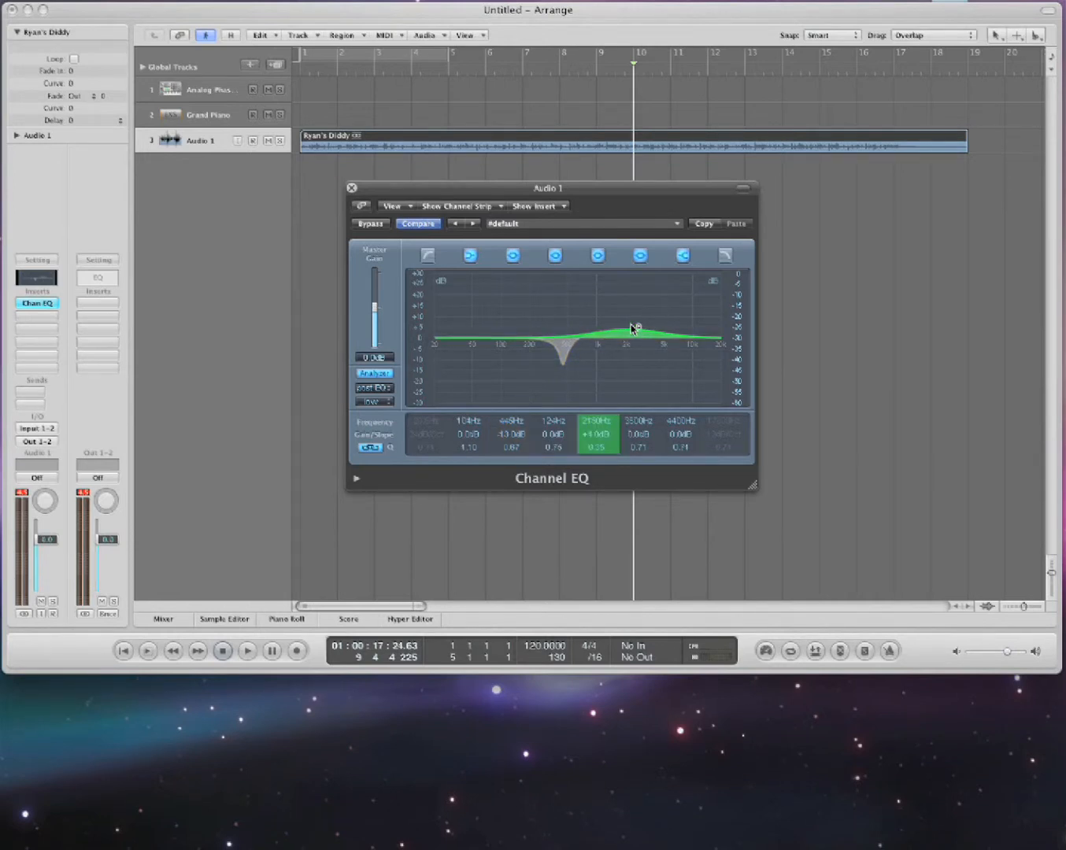
Boost about 7 dB around 180 Hz and move the notch to around 510 Hz.
drag(630, 329, 633, 323)
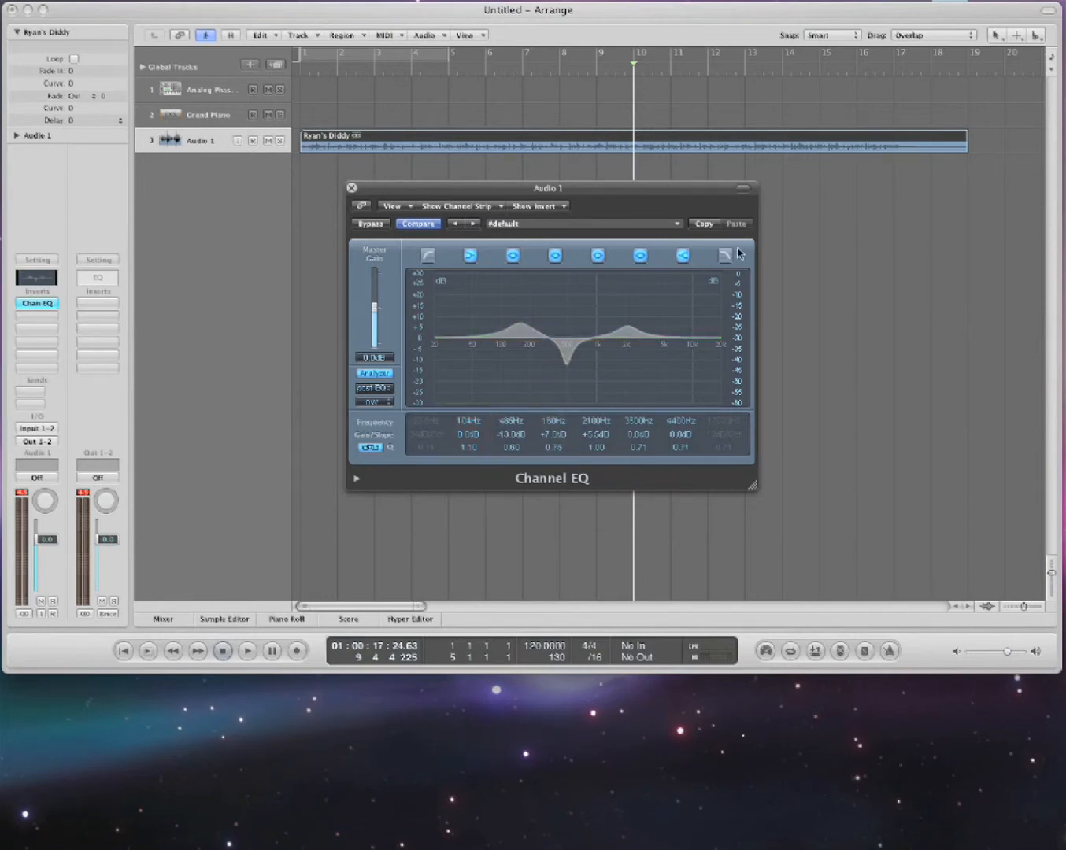
drag(547, 187, 668, 201)
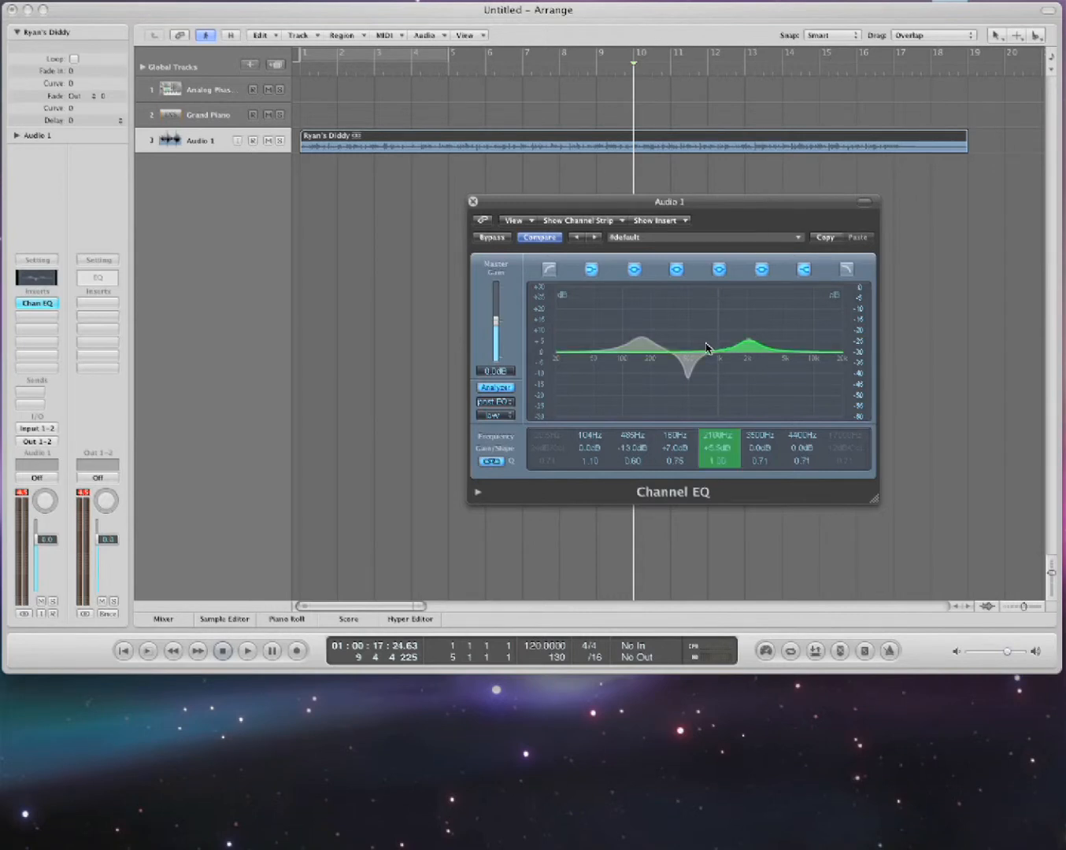
drag(716, 346, 696, 382)
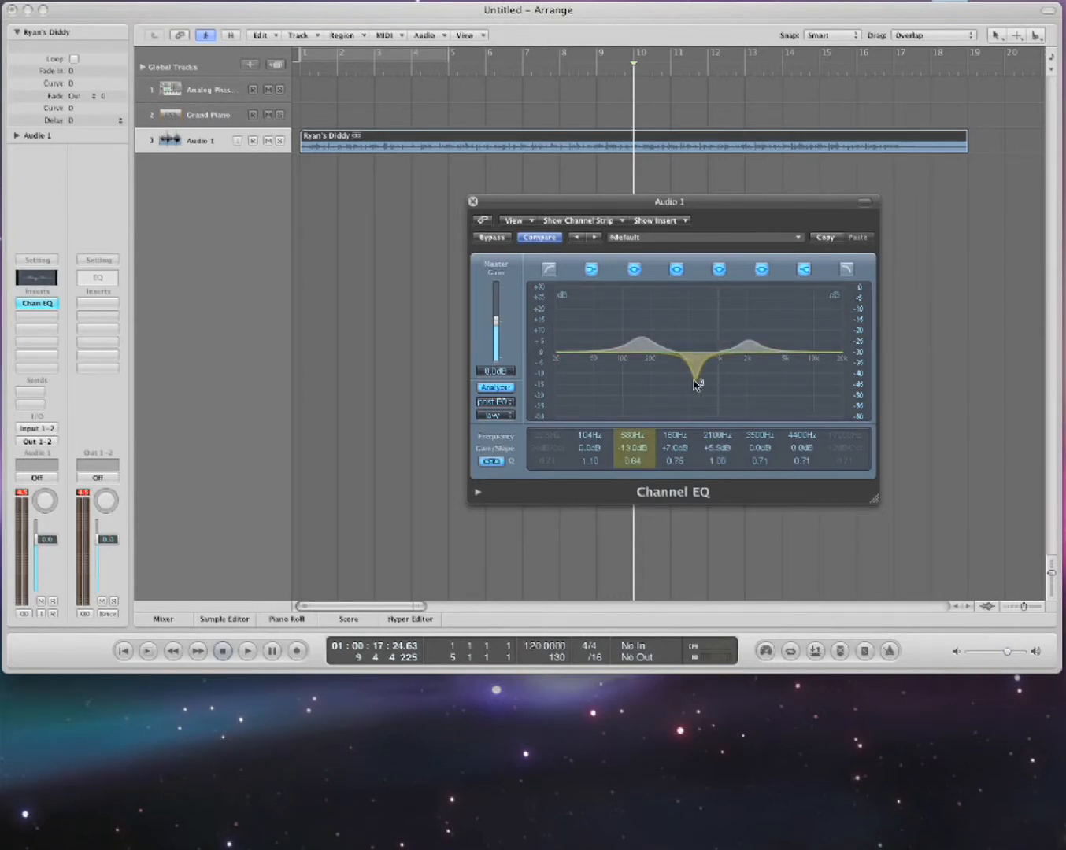
drag(697, 384, 630, 362)
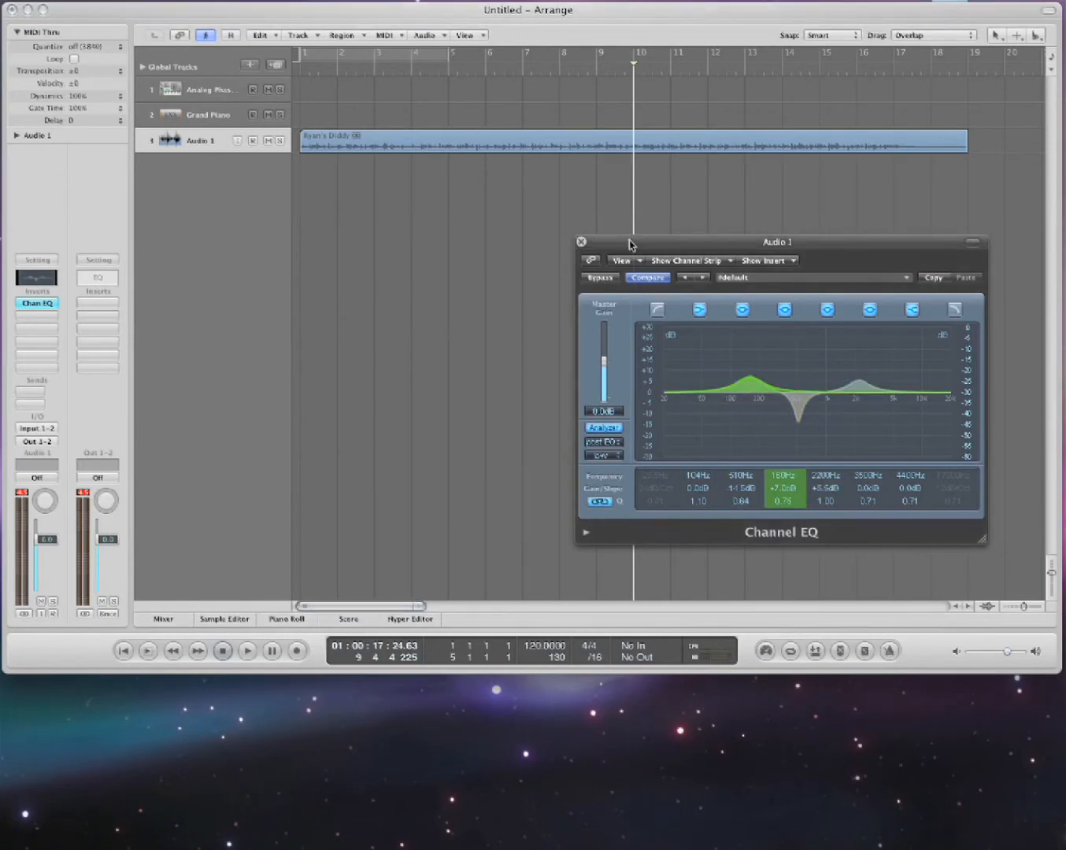
Close the Channel EQ editor and load AutoFilter in its insert slot.
click(581, 241)
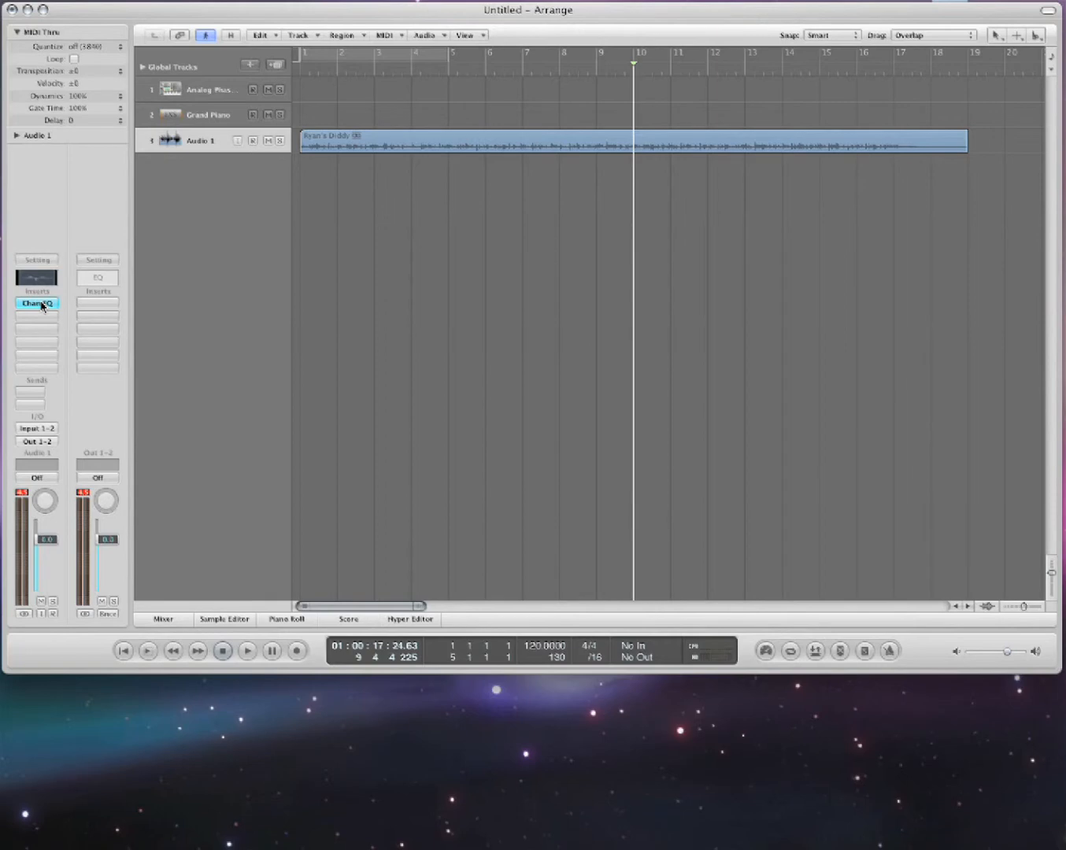
click(36, 303)
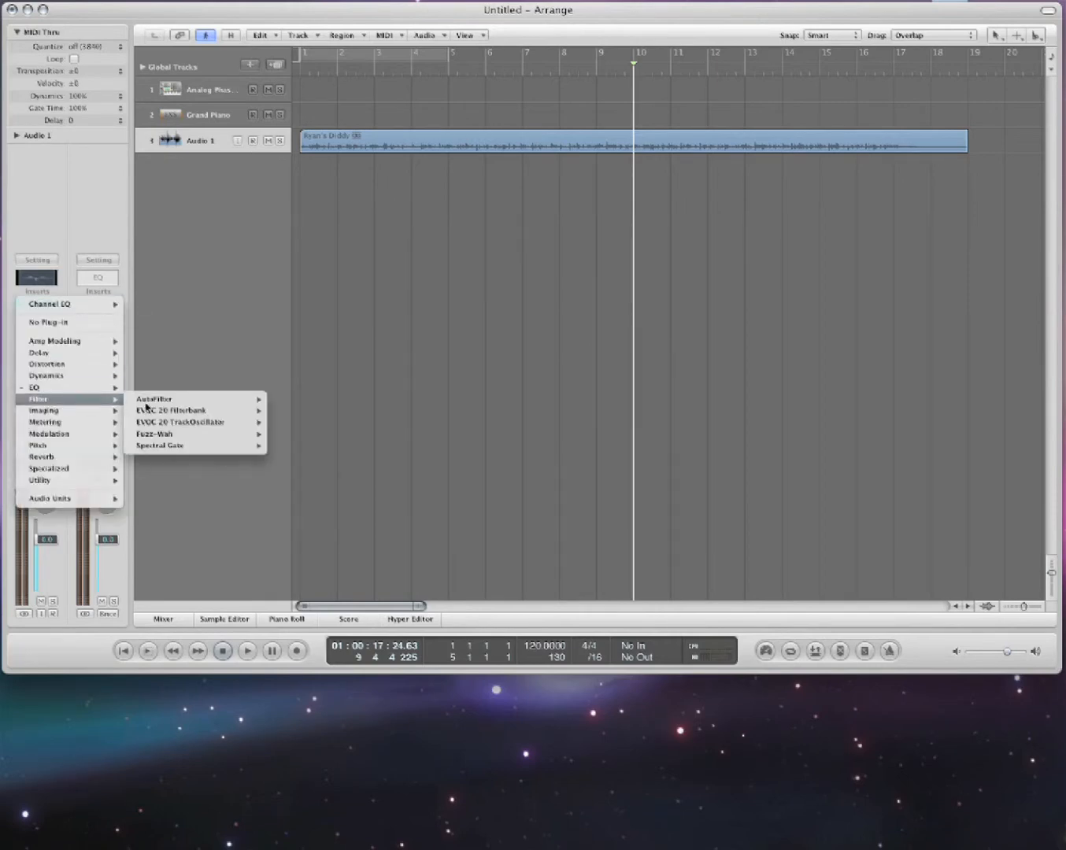
click(154, 399)
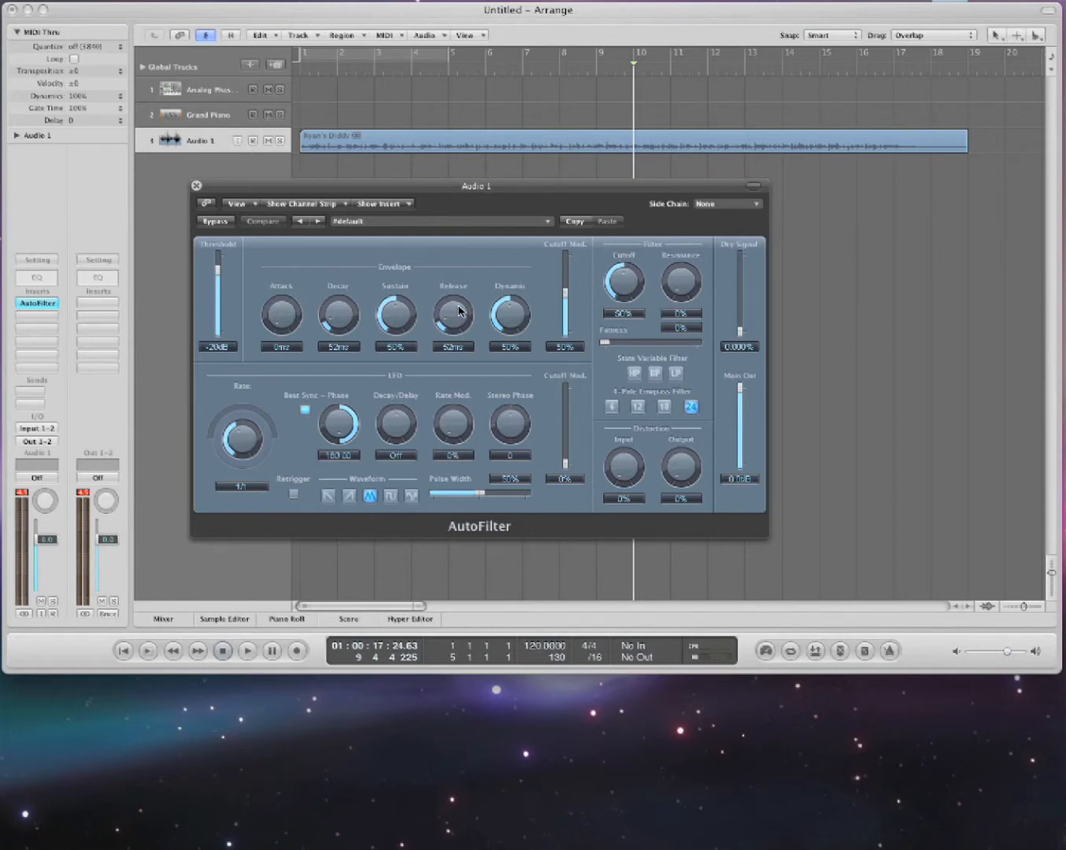
mouse_move(330, 286)
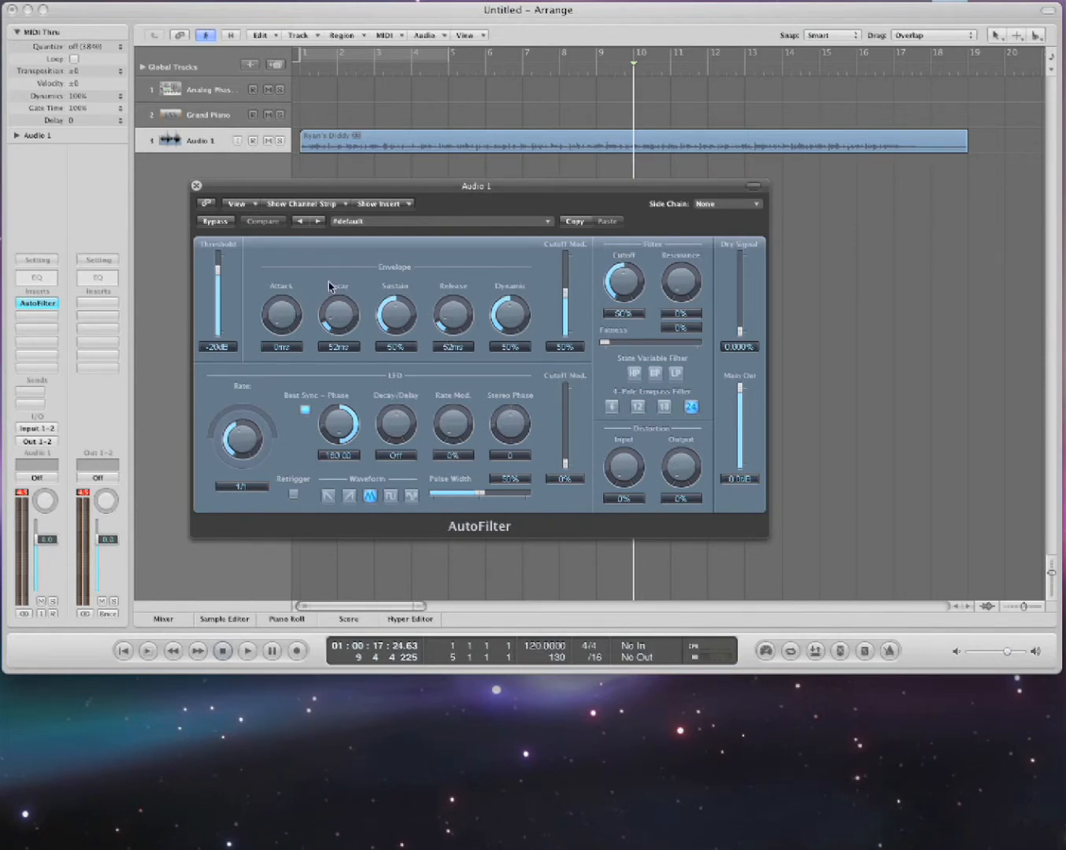
mouse_move(633, 296)
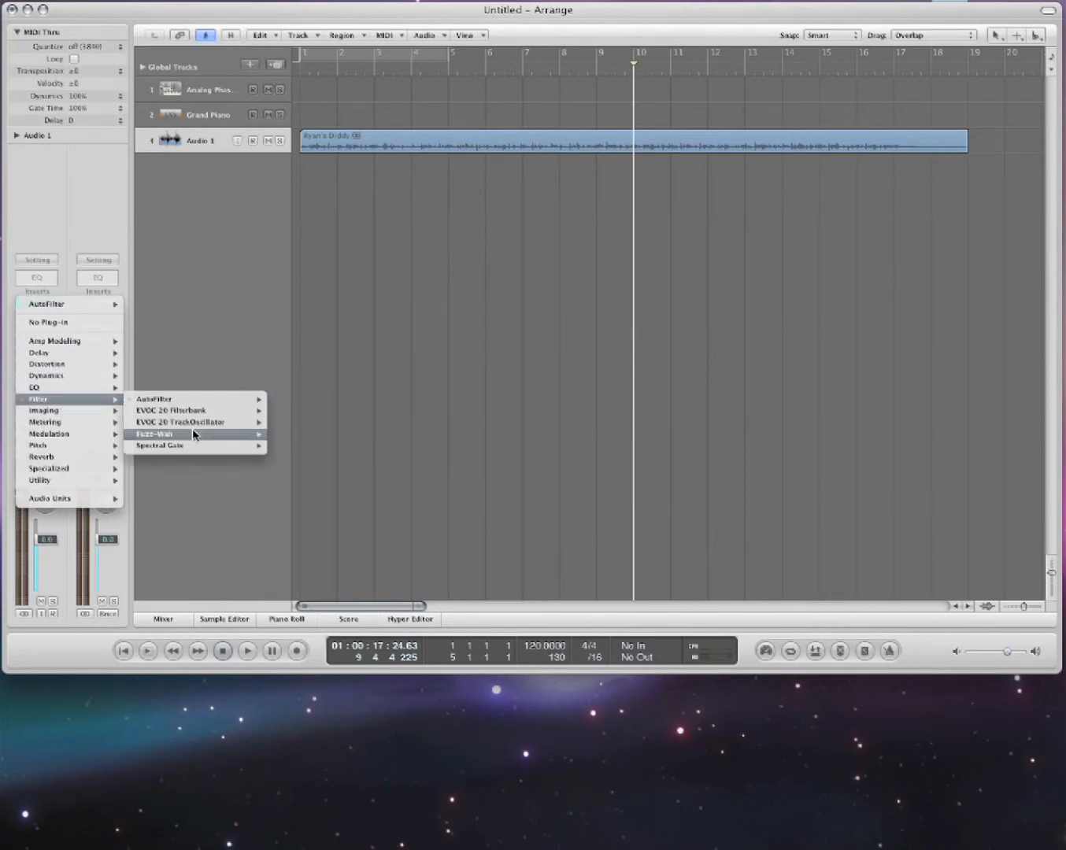
Swap the insert to Fuzz-Wah, set its wah mode to Peak, and close its window.
click(155, 434)
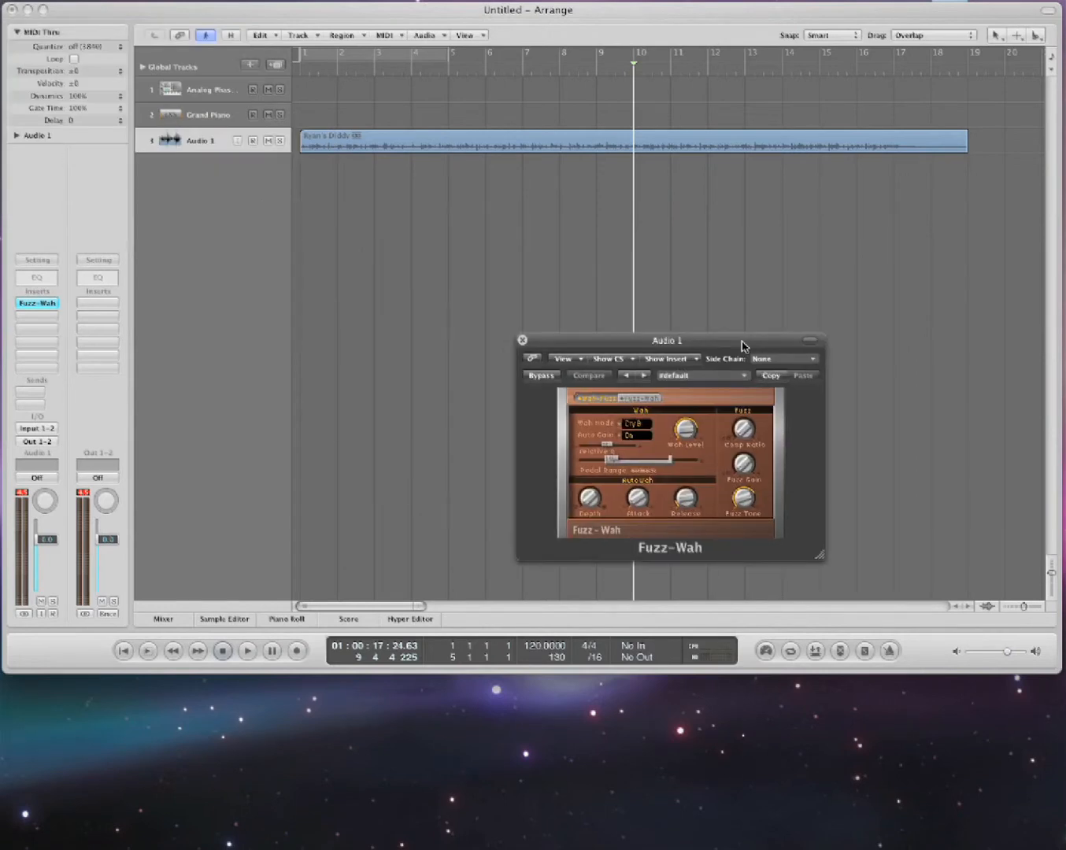
click(246, 650)
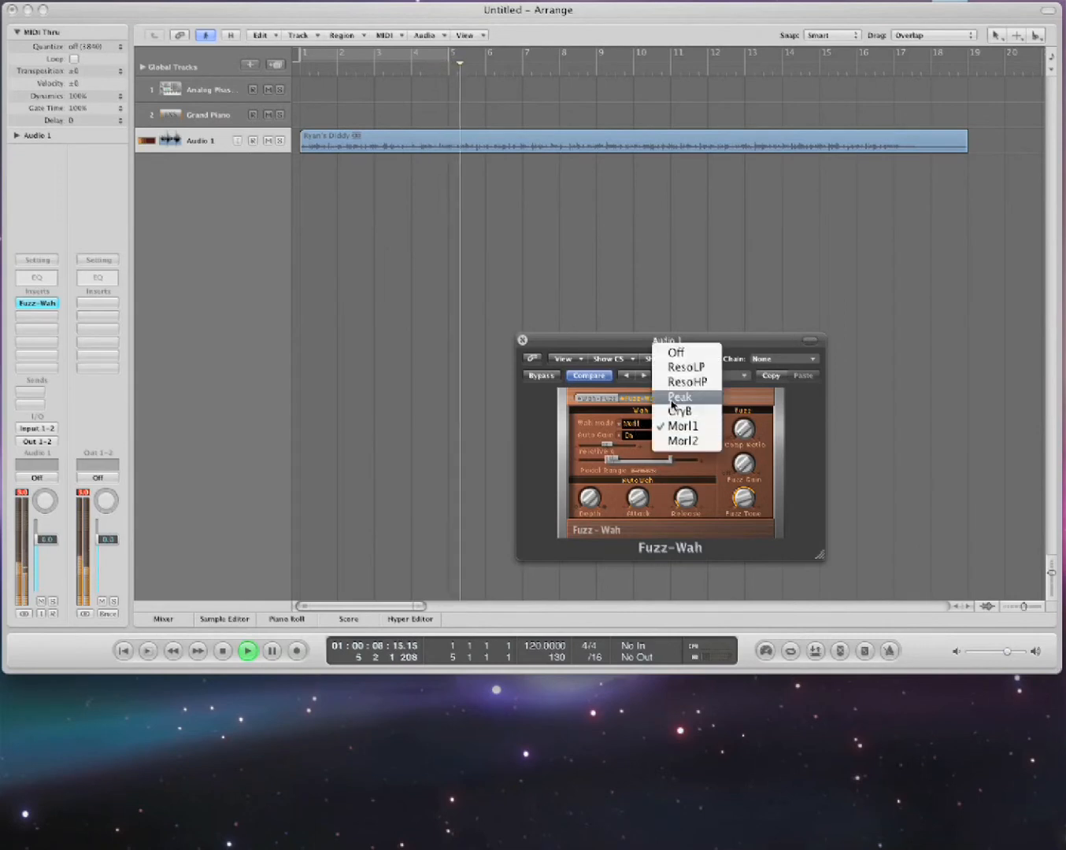
click(680, 396)
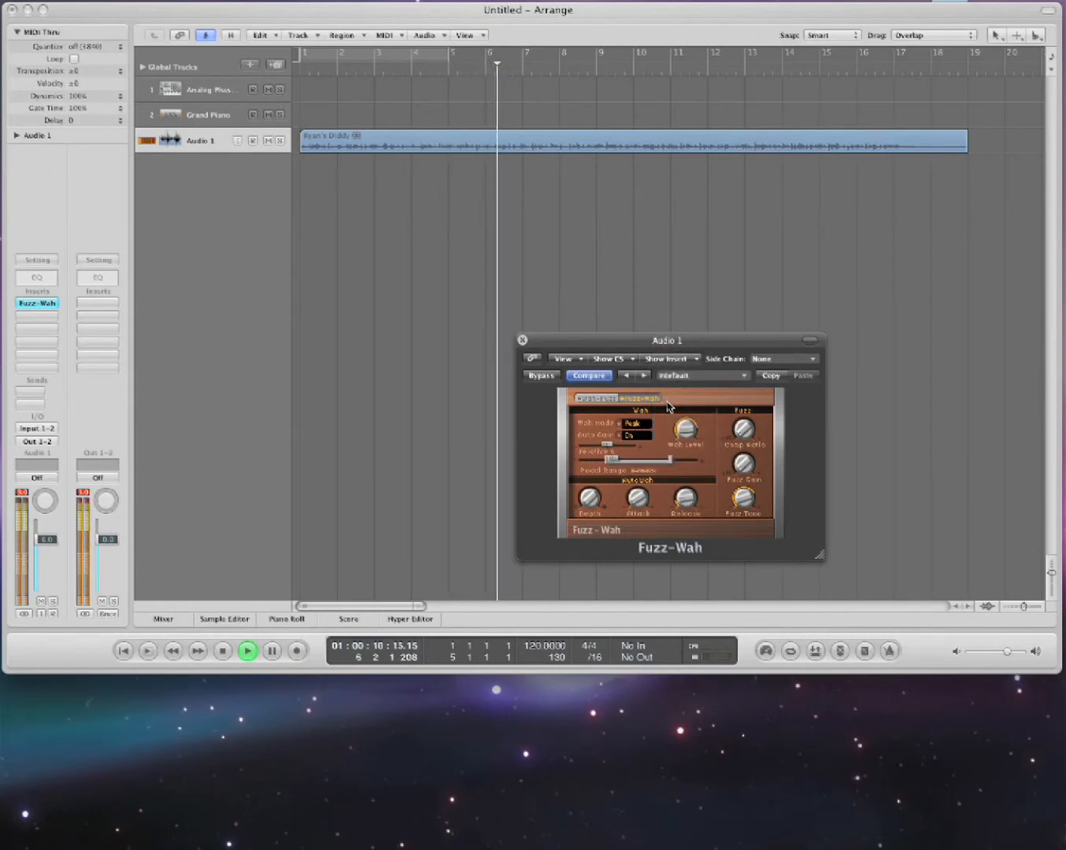
click(247, 651)
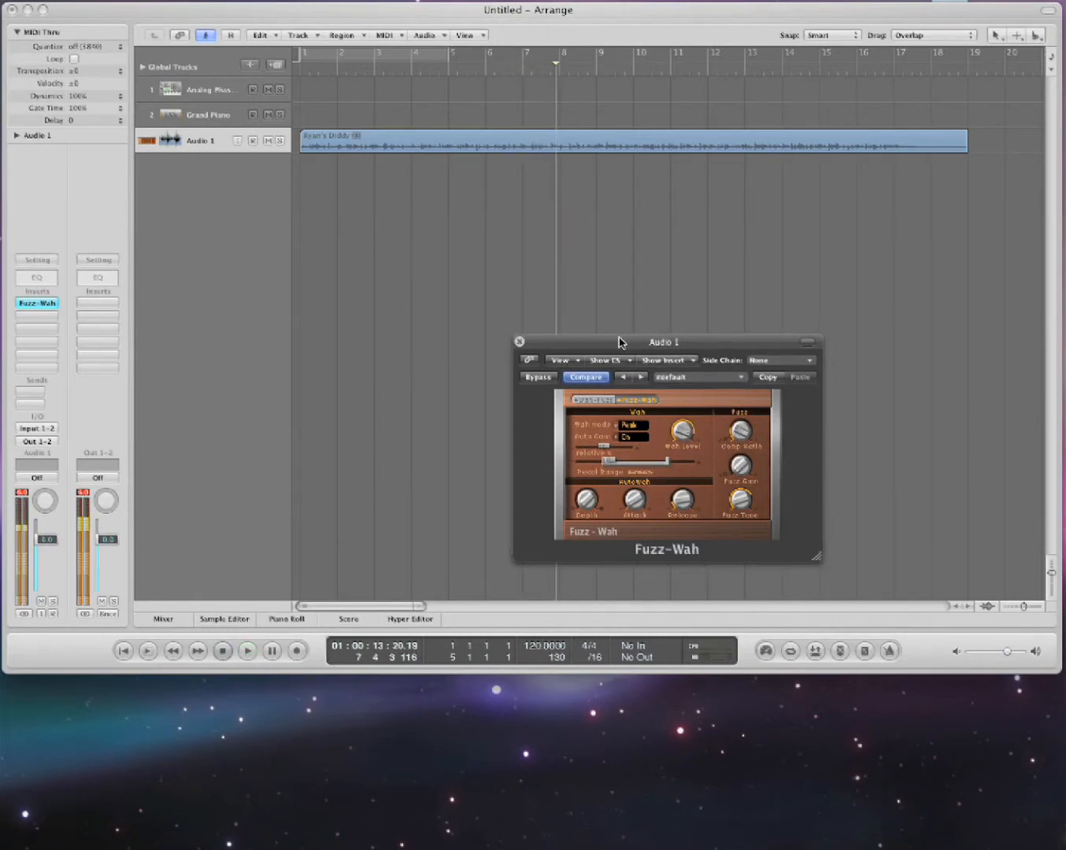
click(519, 341)
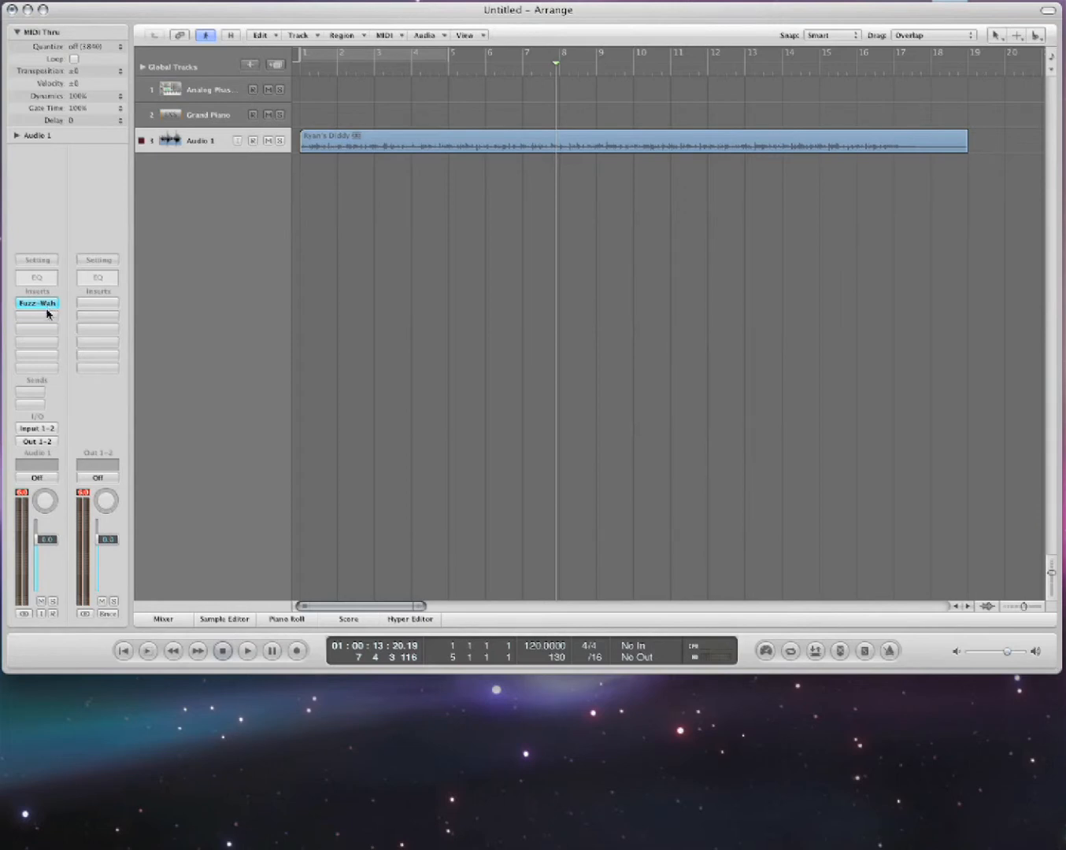
Load the stereo EVOC 20 Filterbank on the insert and close its window.
click(36, 303)
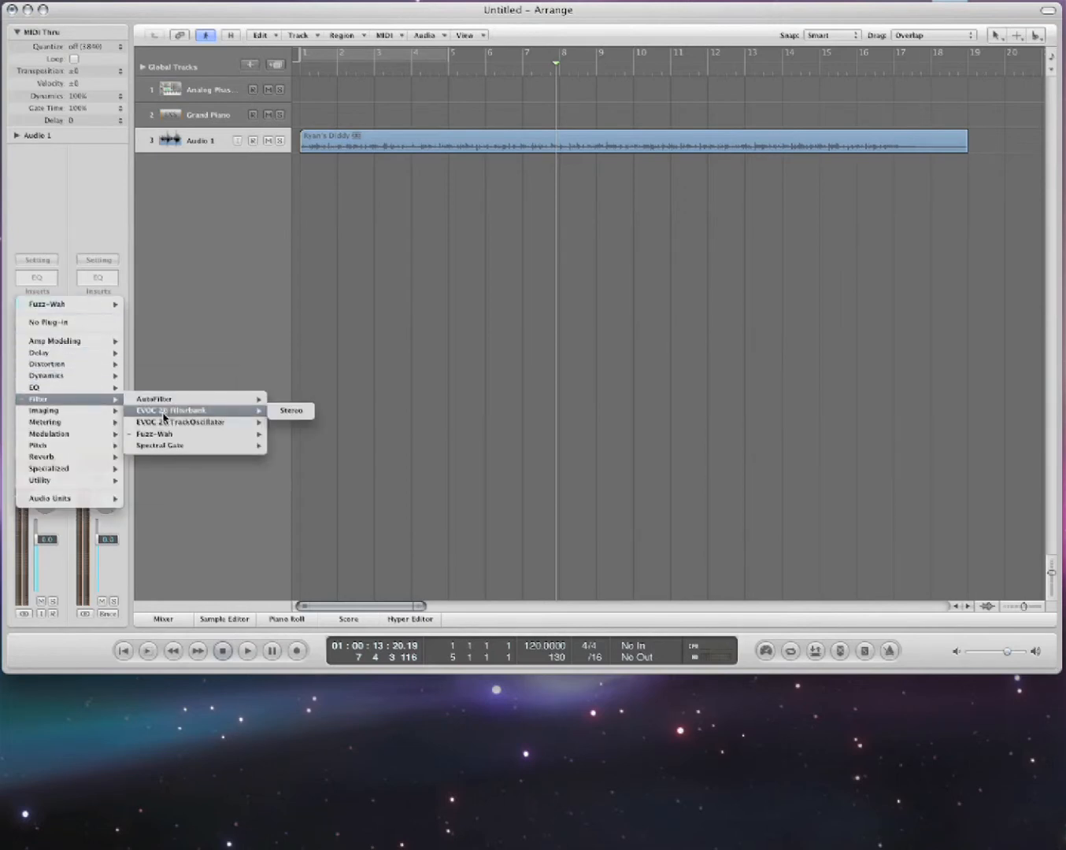
click(290, 410)
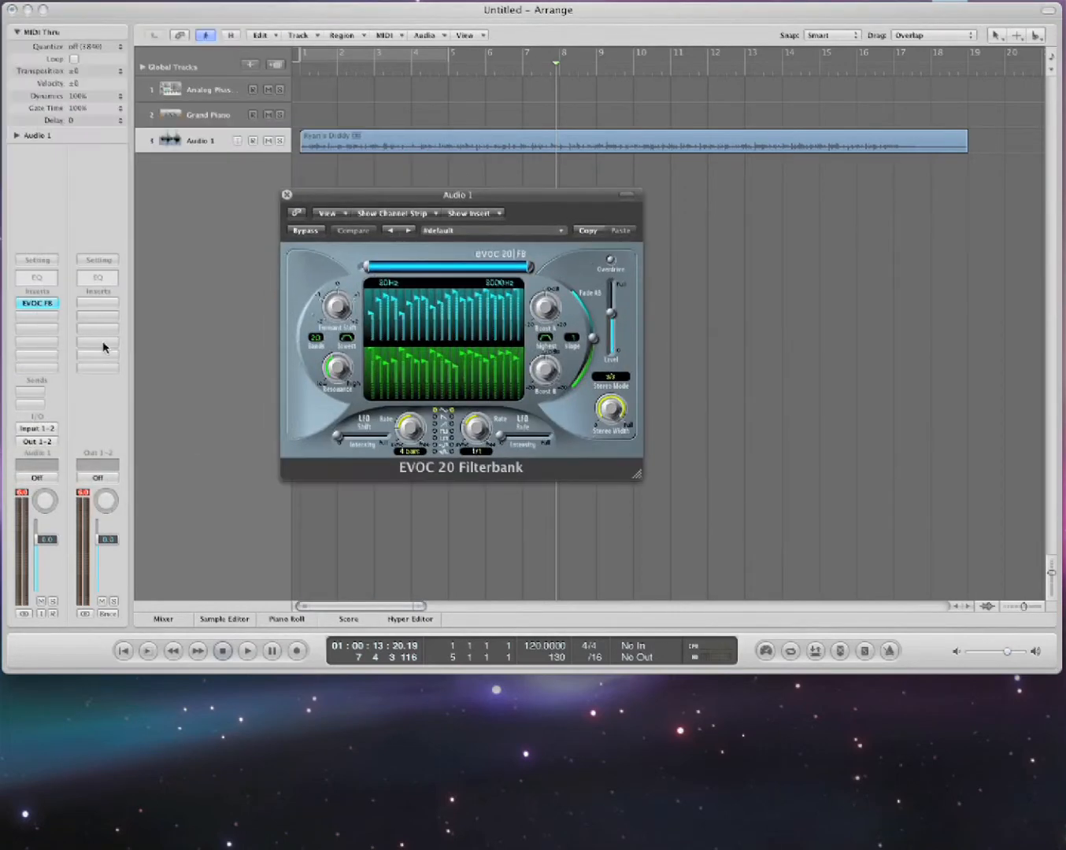
click(36, 303)
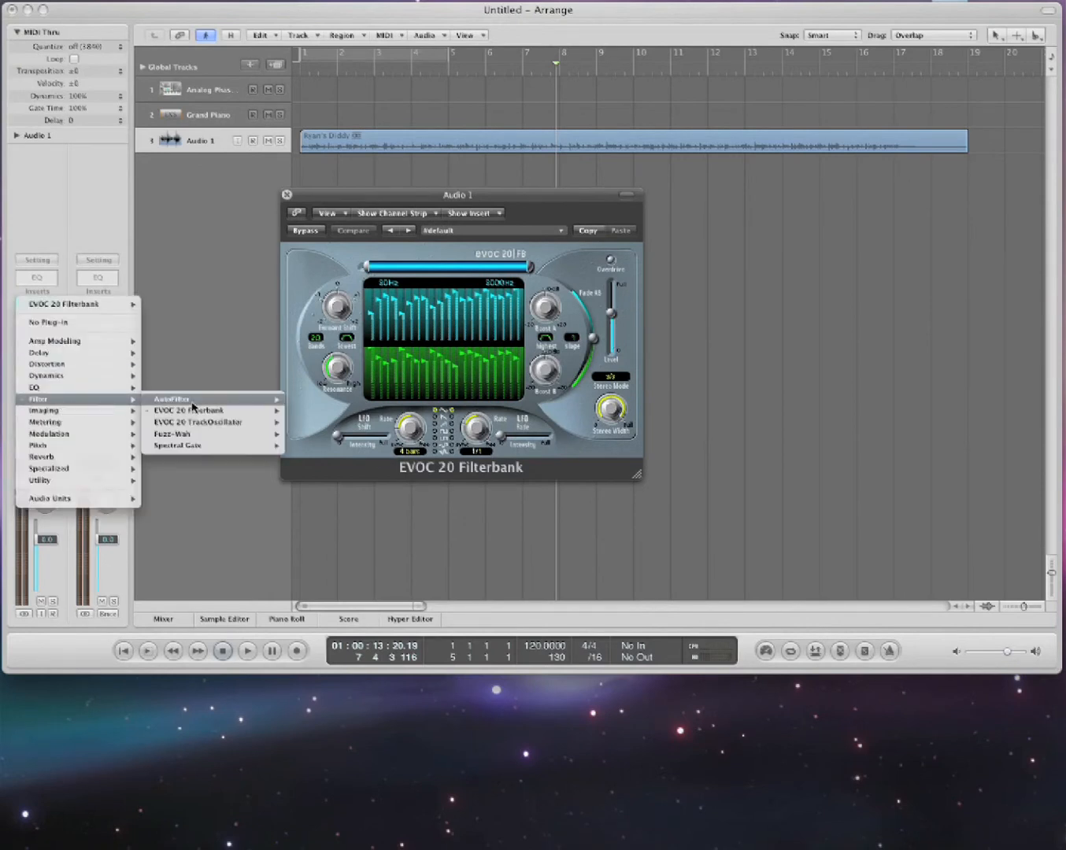
mouse_move(309, 180)
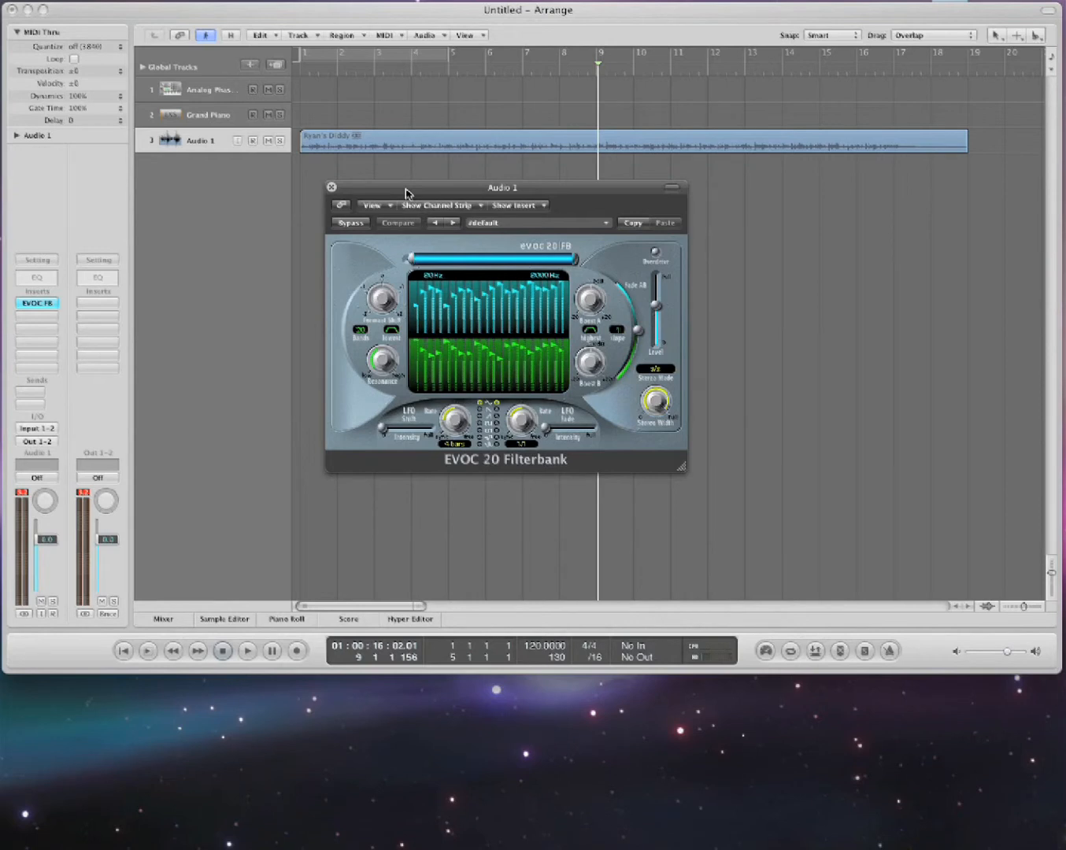
mouse_move(345, 199)
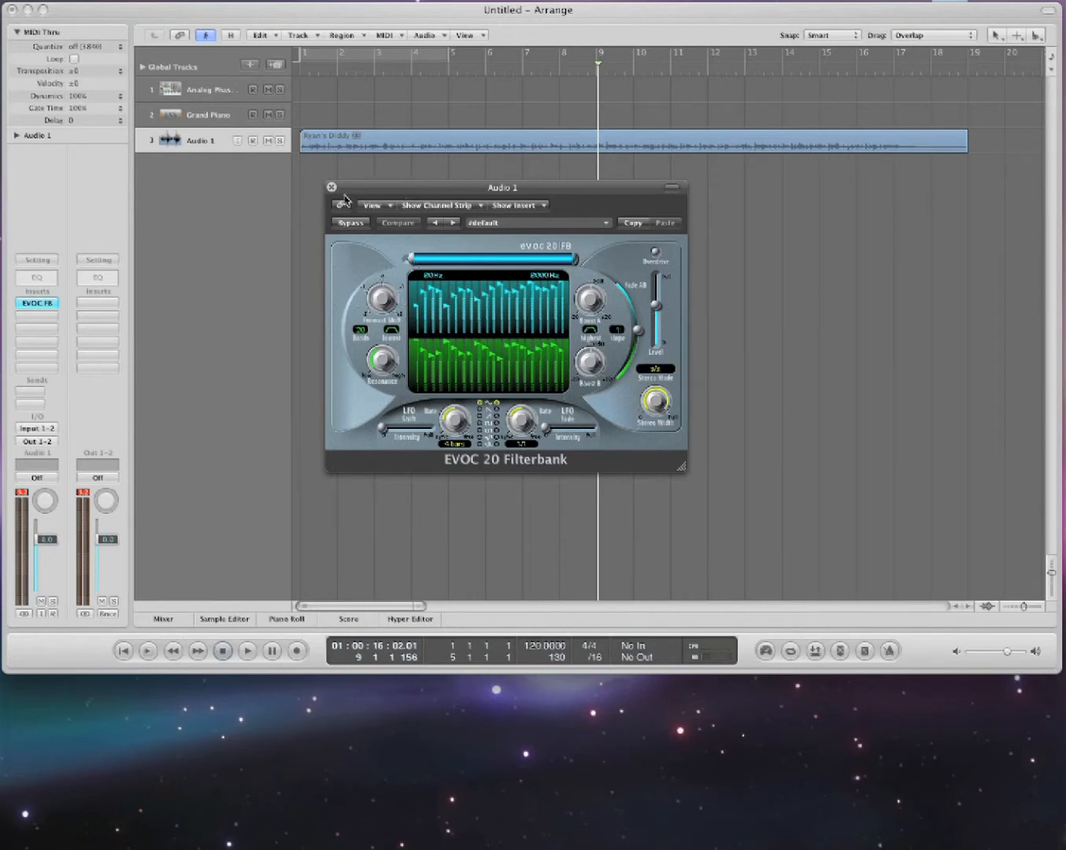
click(330, 186)
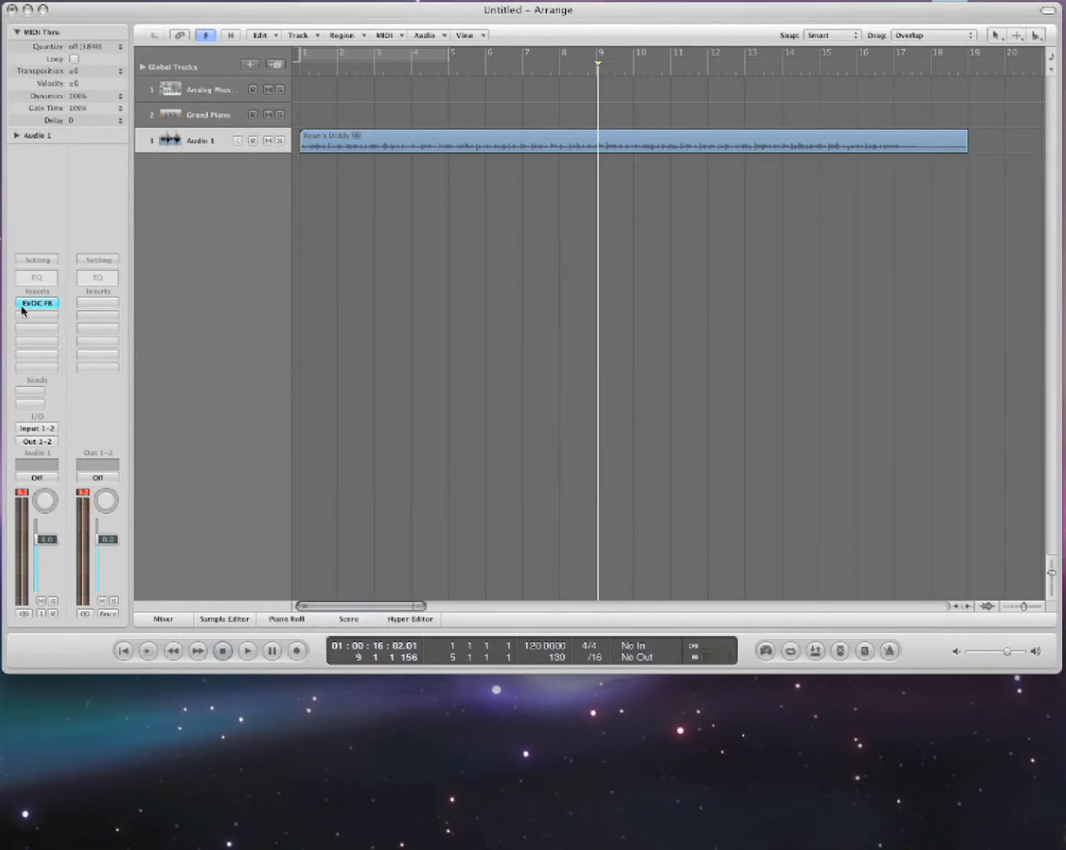
Load the stereo Ringshifter from the Modulation plug-ins on the insert slot.
click(37, 303)
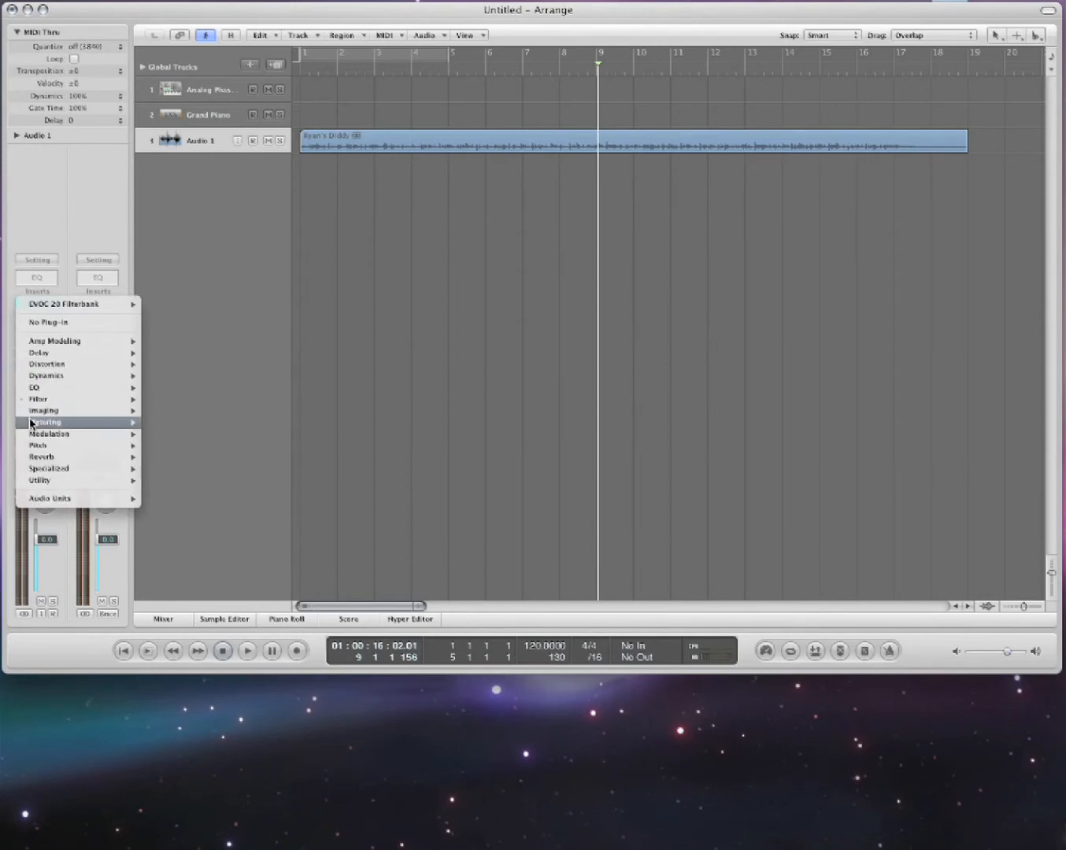
mouse_move(49, 434)
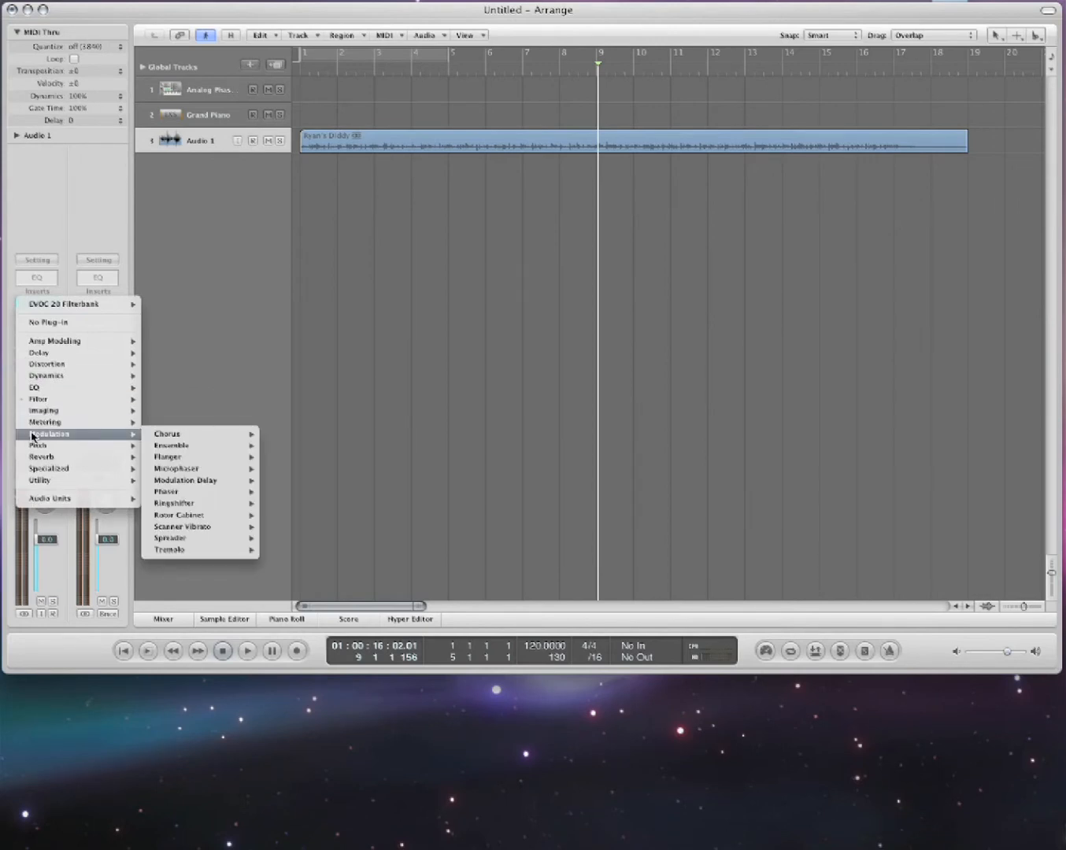
mouse_move(172, 446)
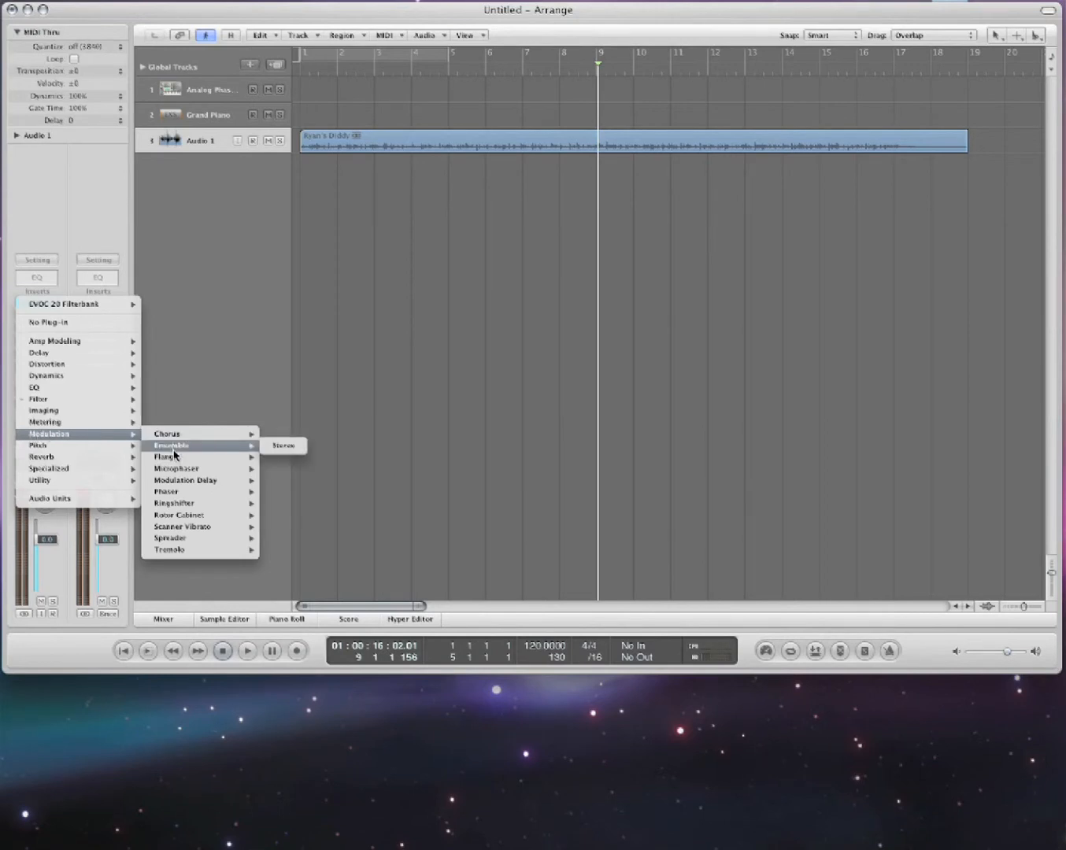
mouse_move(179, 491)
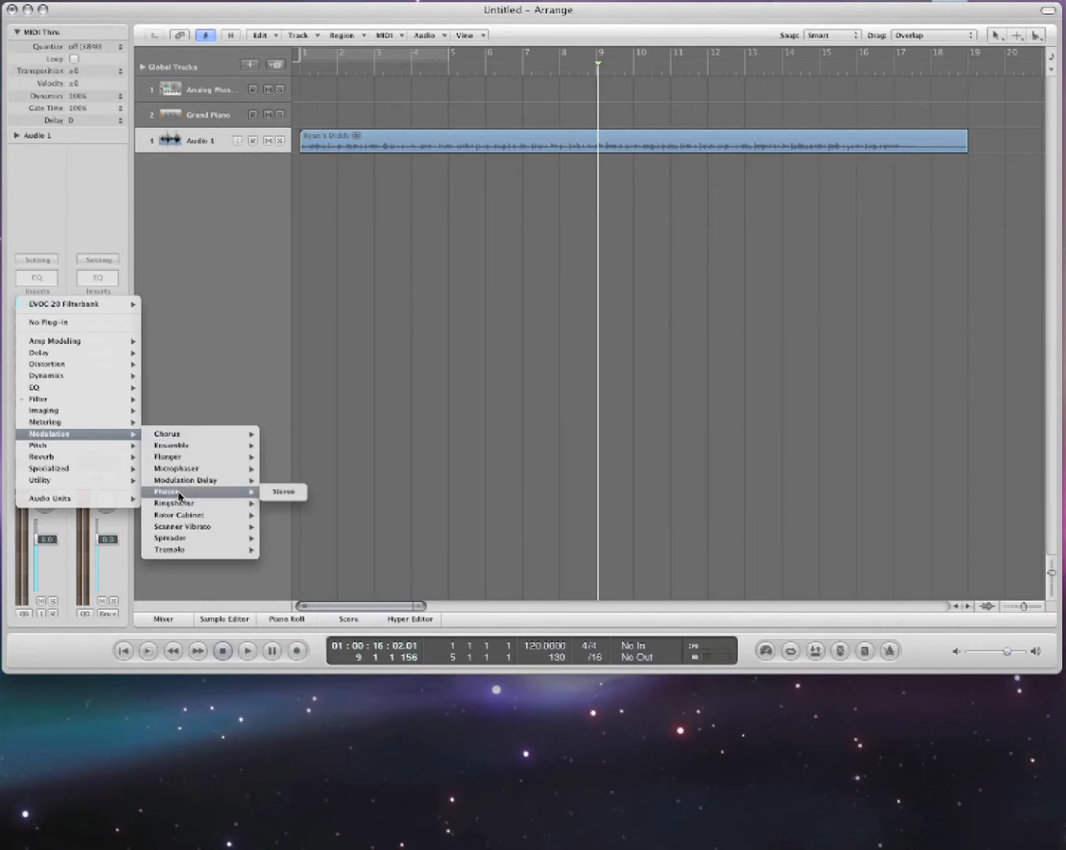
click(173, 503)
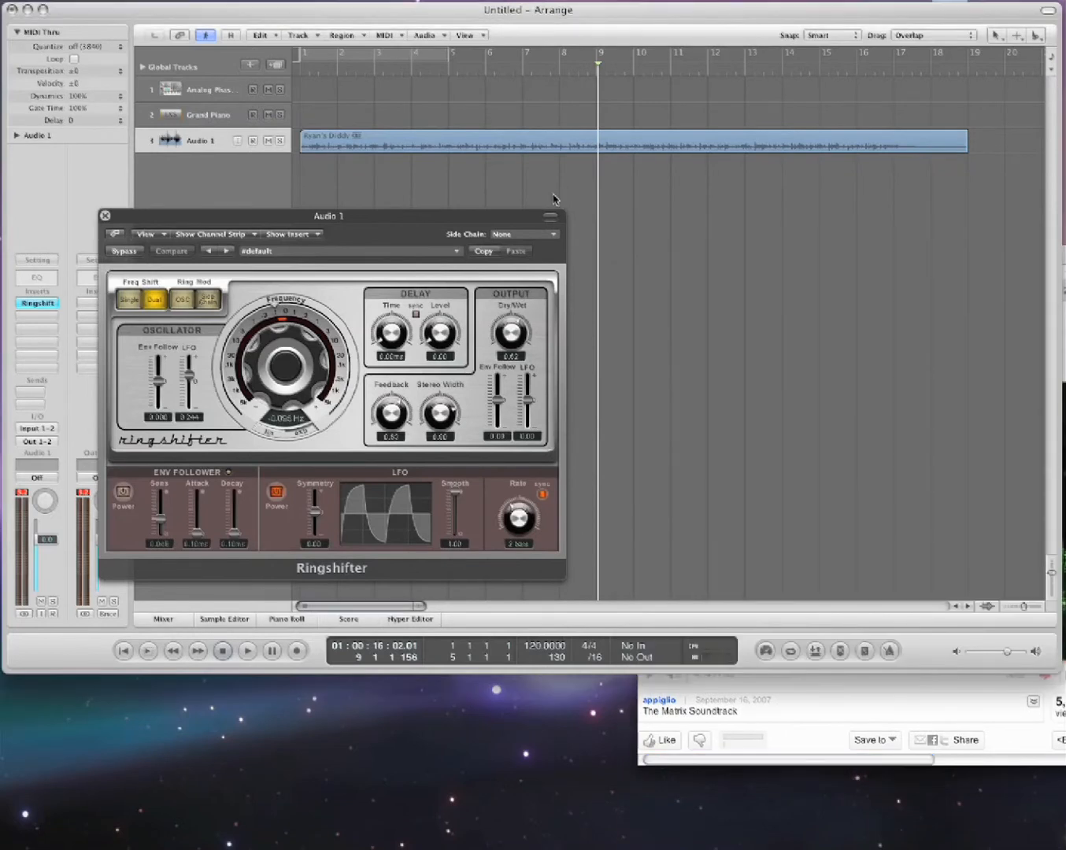
Play the track through the Ringshifter, then swap it for the stereo Flanger.
click(248, 673)
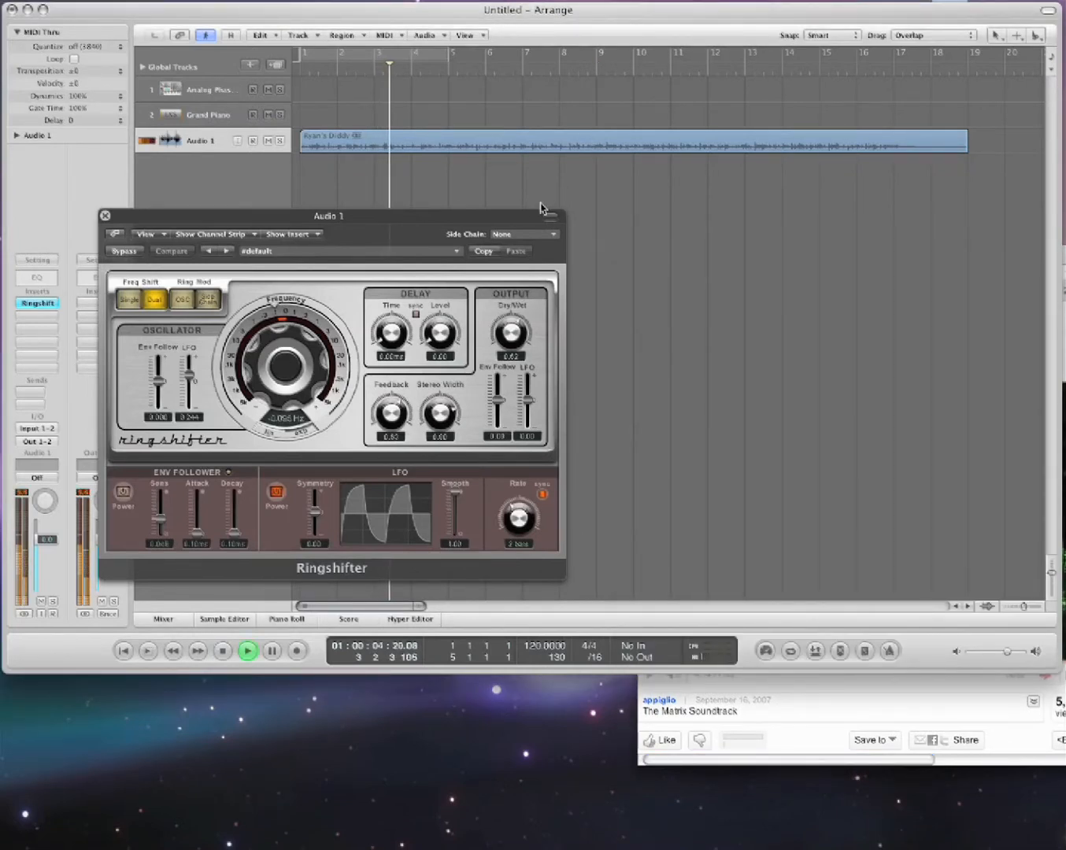
drag(329, 215, 672, 206)
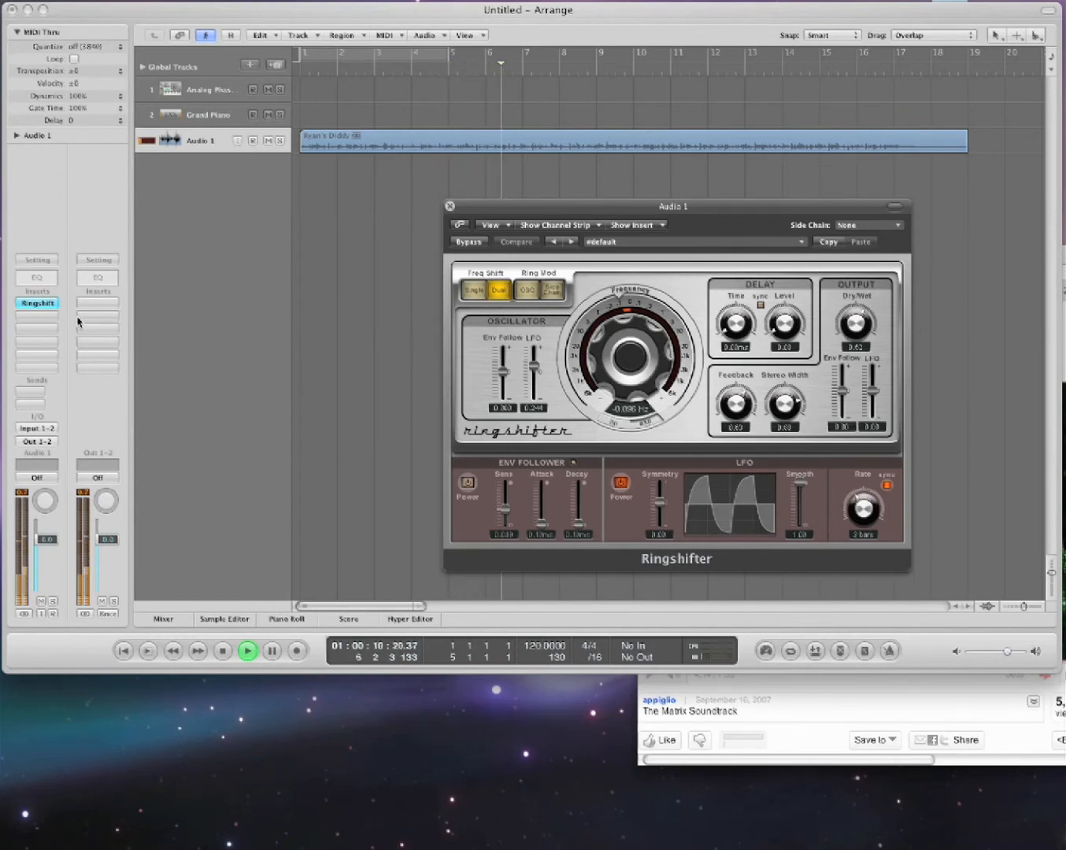
click(36, 302)
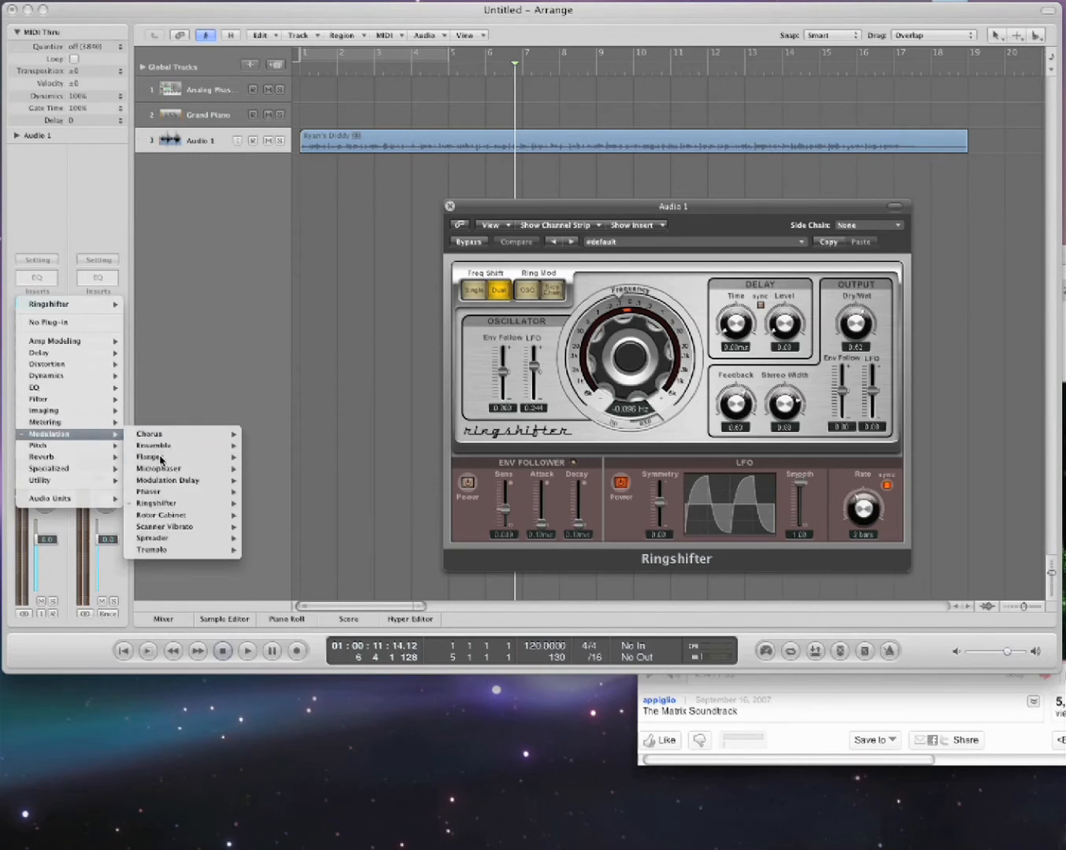
click(151, 456)
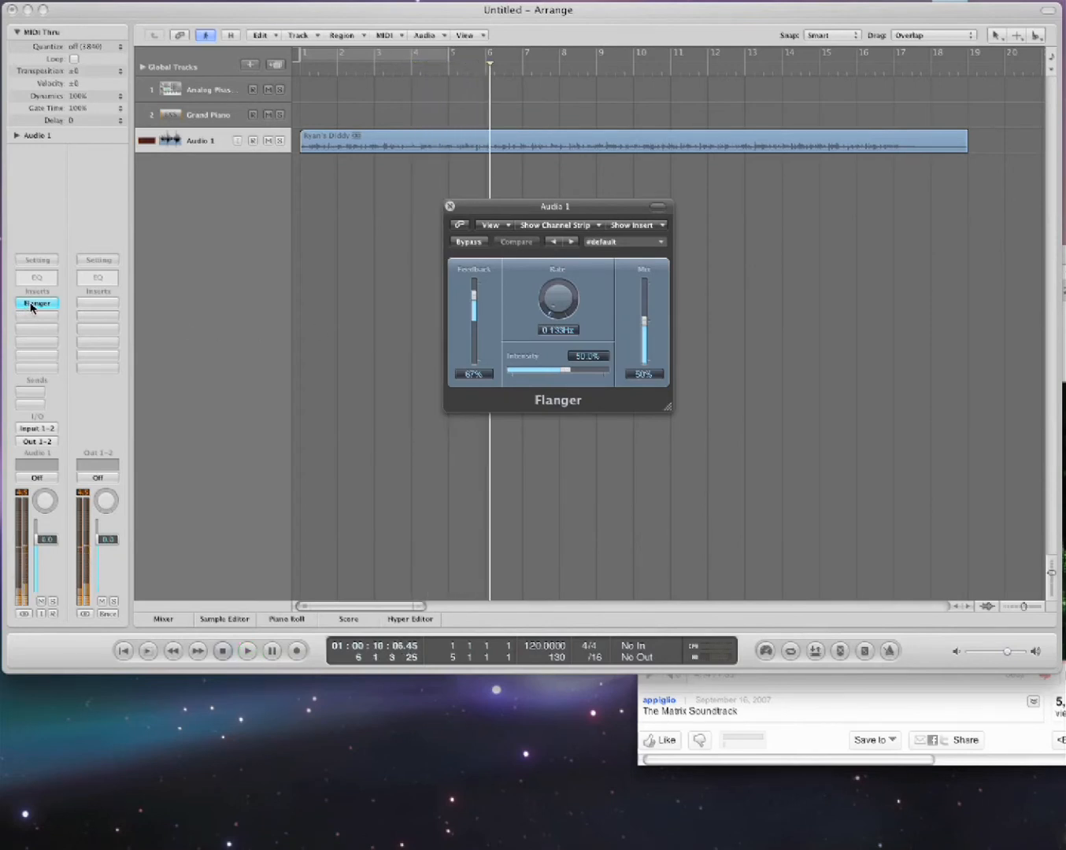
Swap the Flanger insert for the stereo Phaser.
click(36, 304)
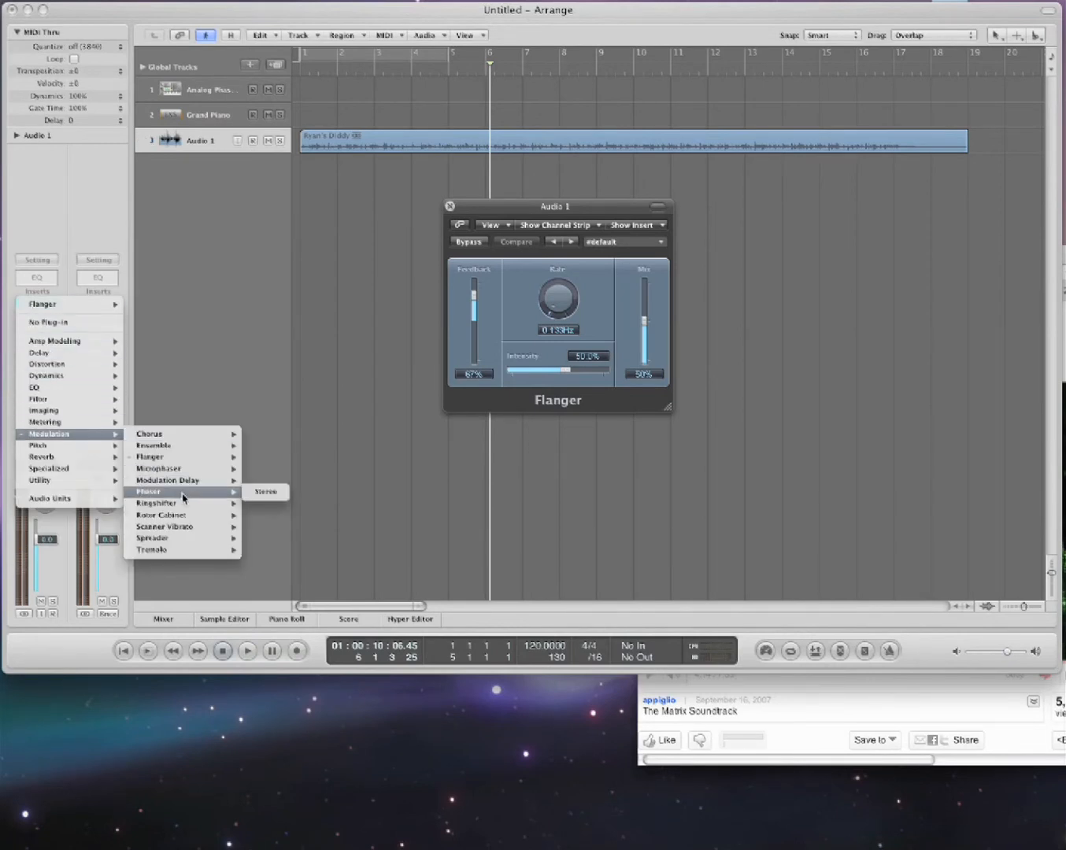
click(267, 492)
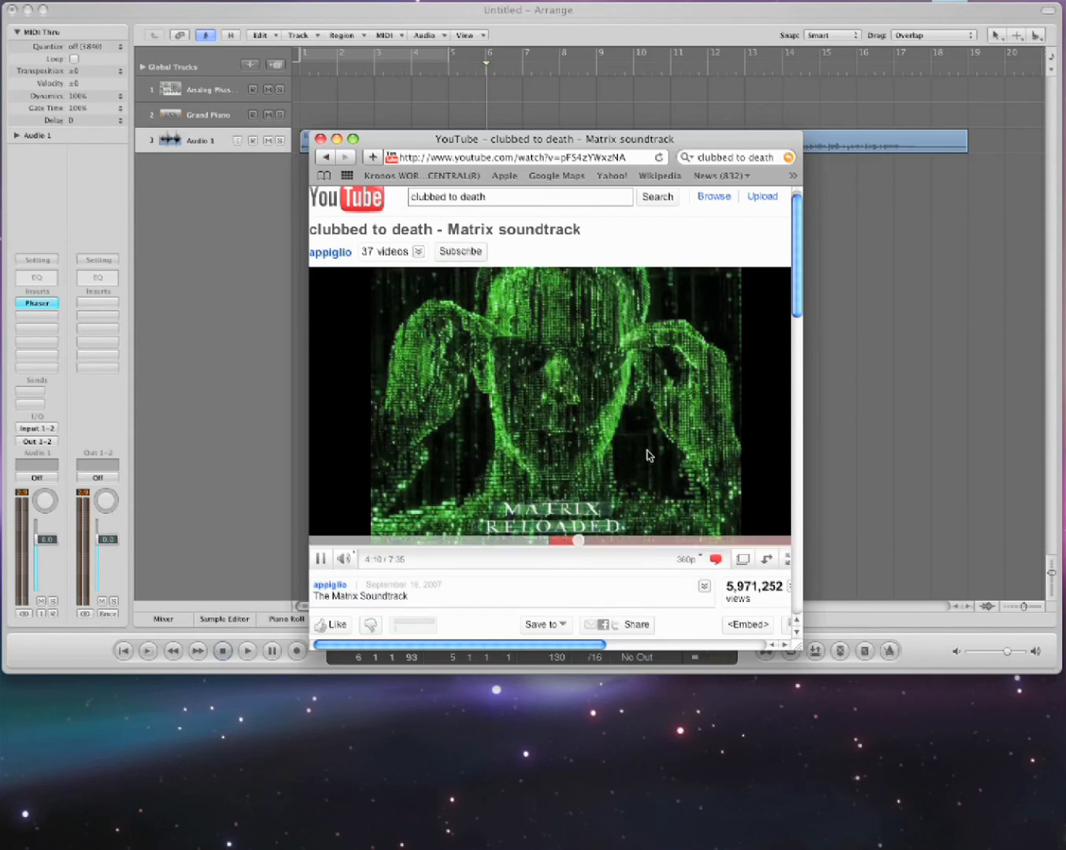
Bring the Logic Pro arrange window in front of the Safari YouTube window.
click(321, 139)
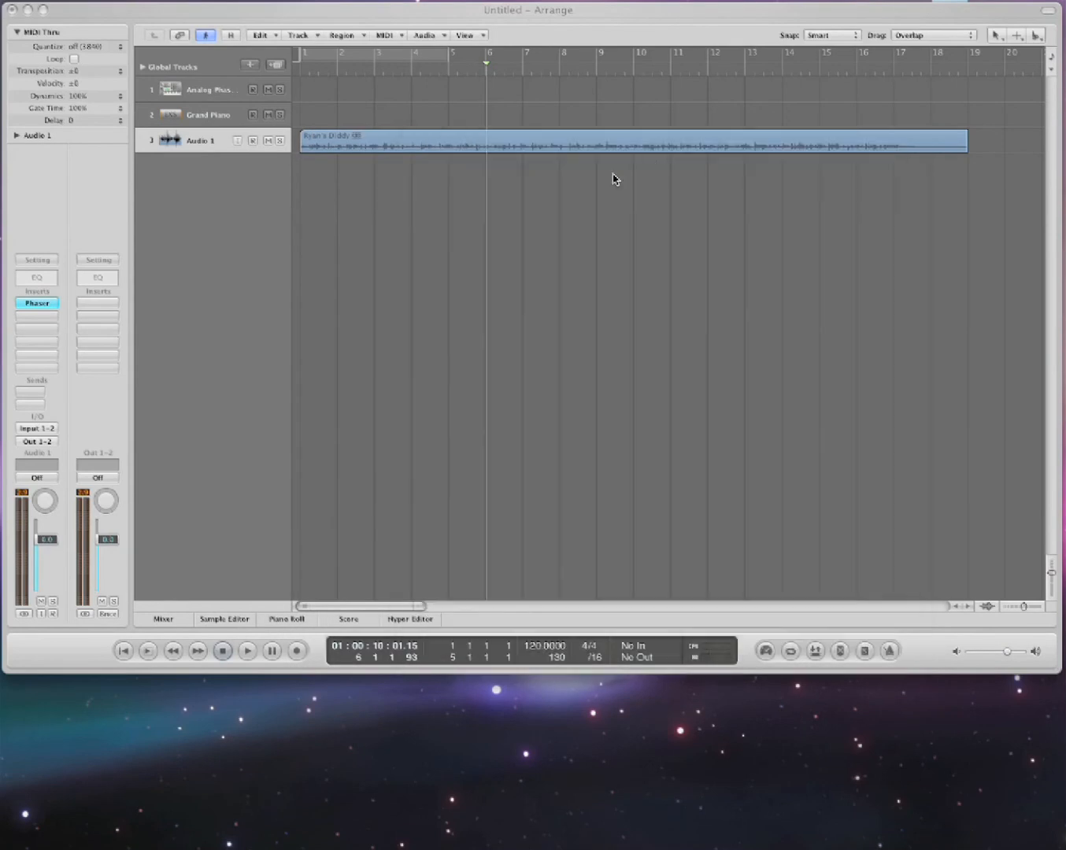